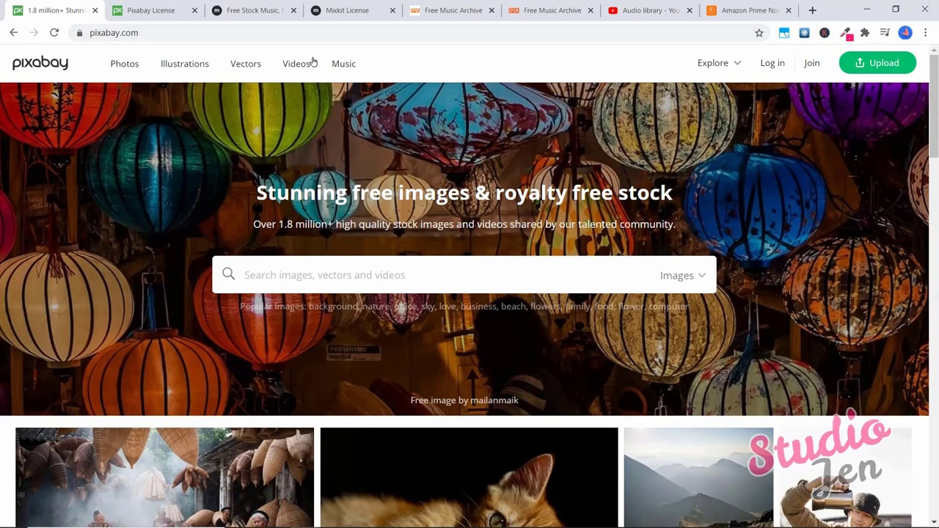
# Go to Pixabay's Music section and scroll through the royalty-free track list
pyautogui.click(344, 63)
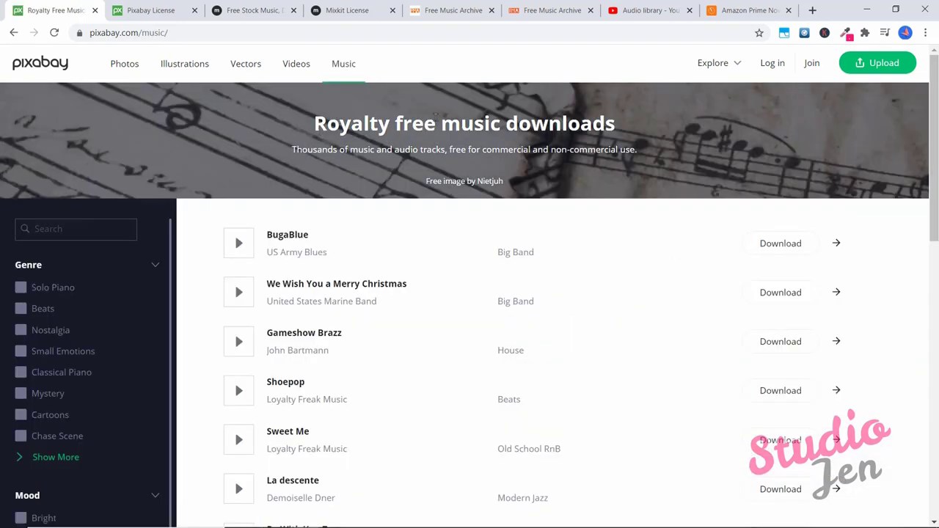
pyautogui.moveTo(447, 158)
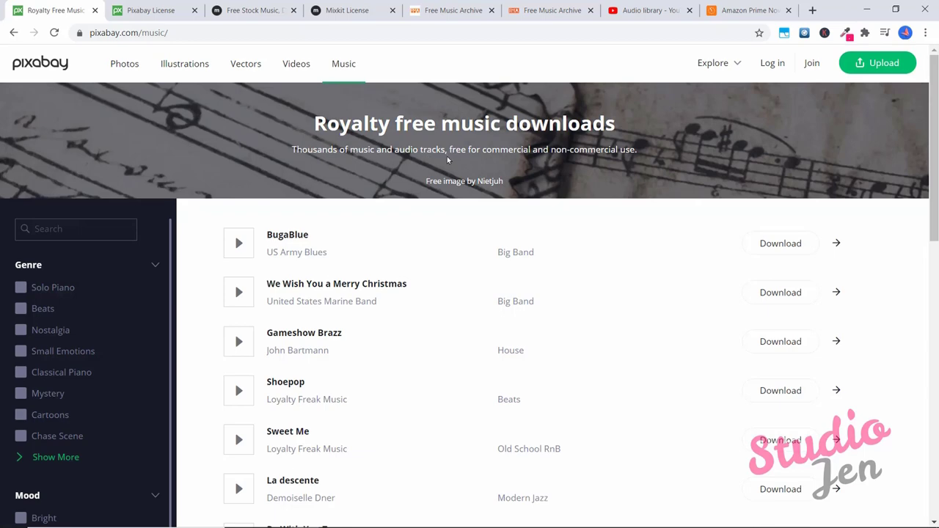
pyautogui.moveTo(594, 160)
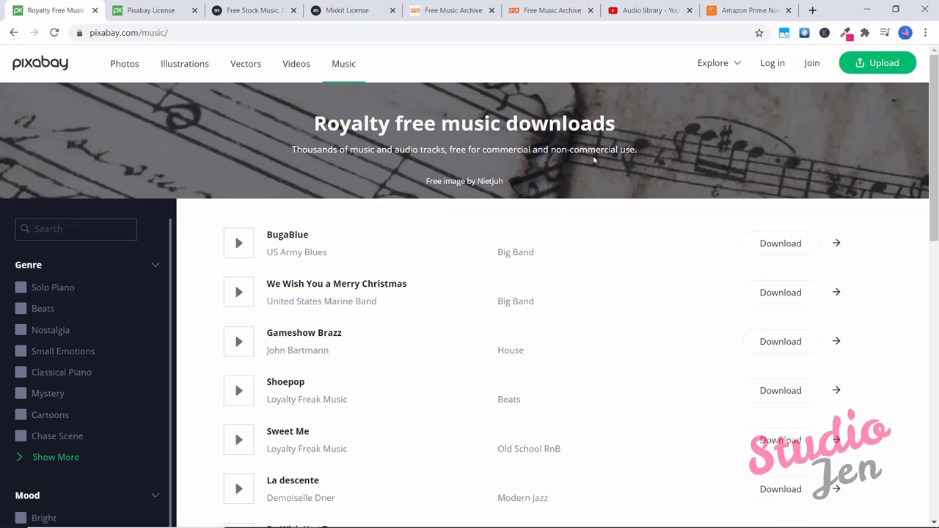
pyautogui.scroll(-3)
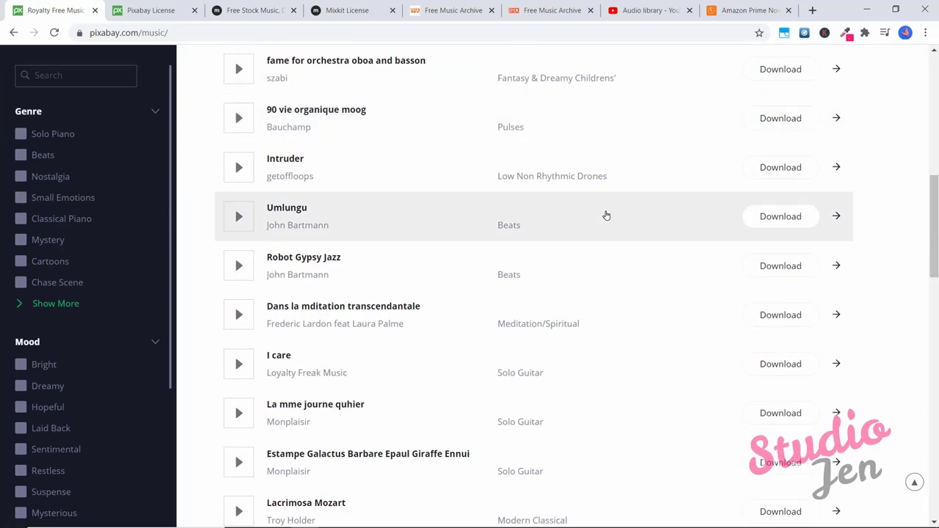
pyautogui.scroll(-3)
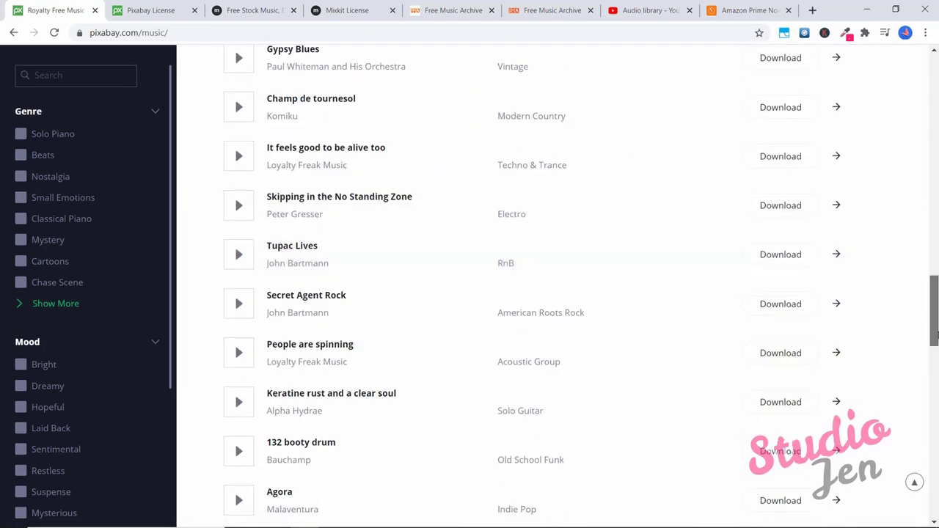
pyautogui.scroll(3)
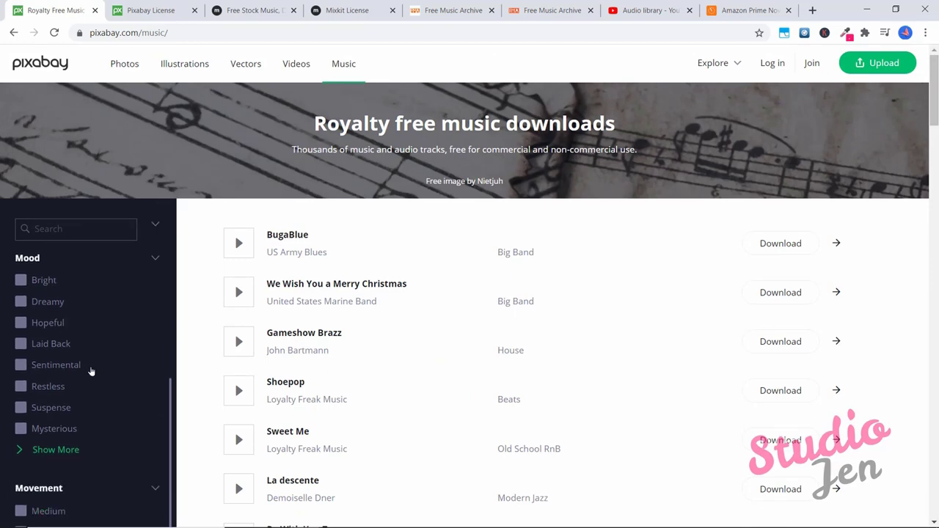
pyautogui.scroll(3)
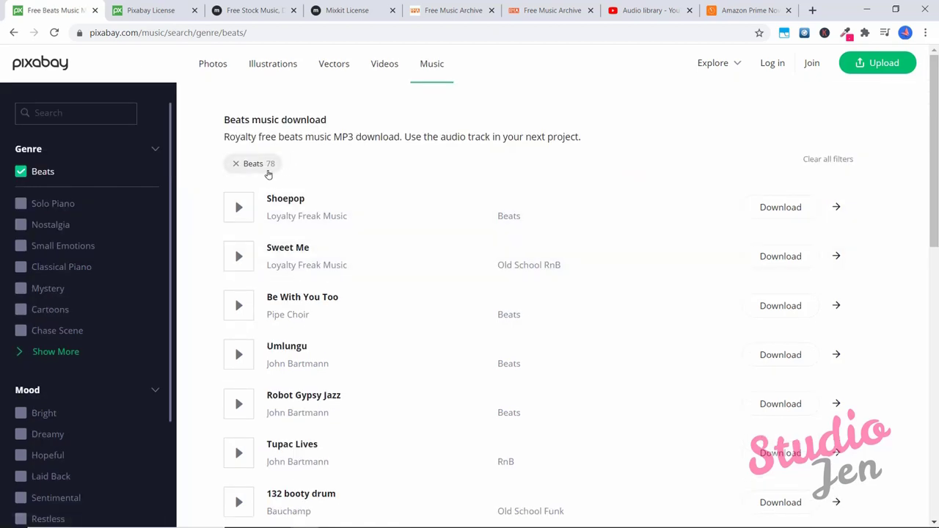
pyautogui.moveTo(251, 175)
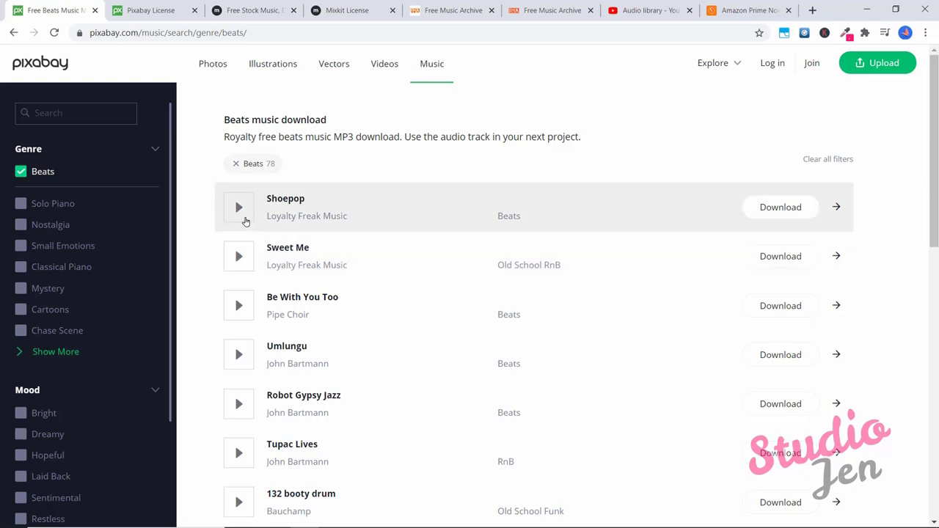
# Preview the Shoepop track and download it as an MP3
pyautogui.click(238, 207)
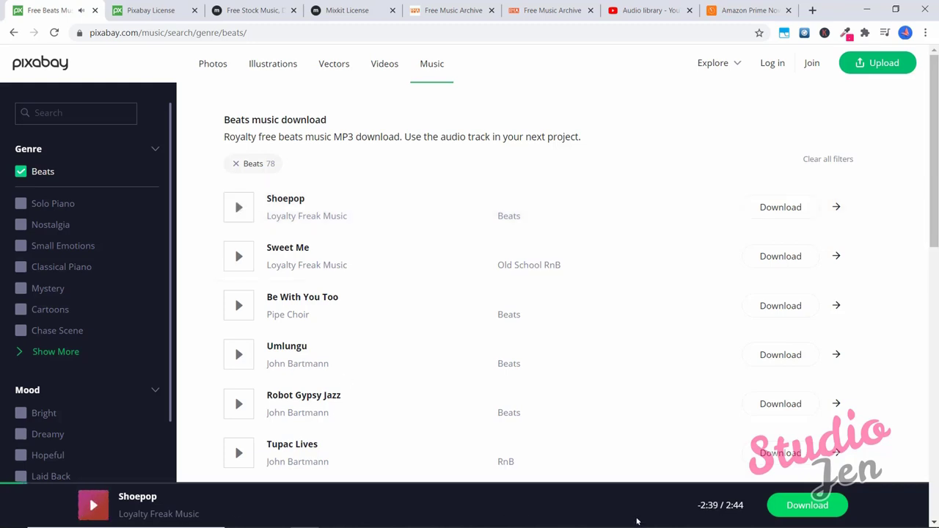
pyautogui.moveTo(807, 505)
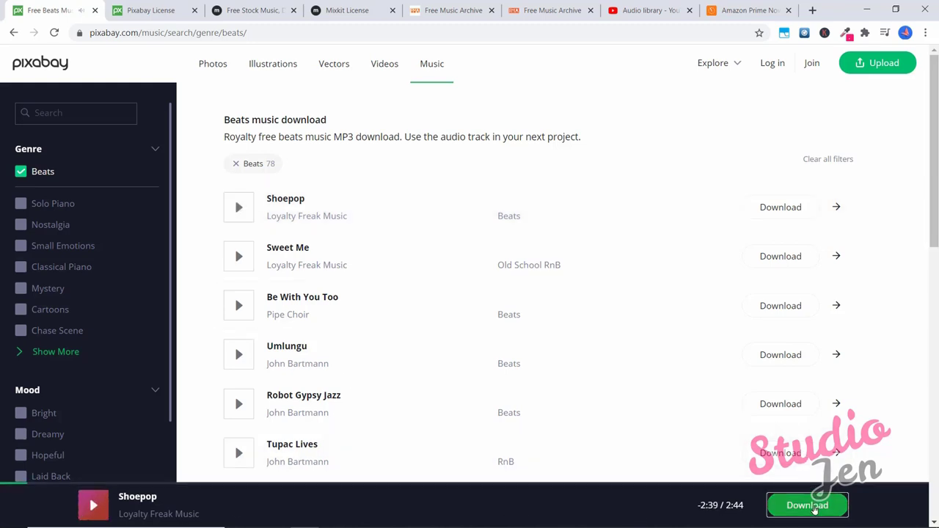
pyautogui.click(808, 505)
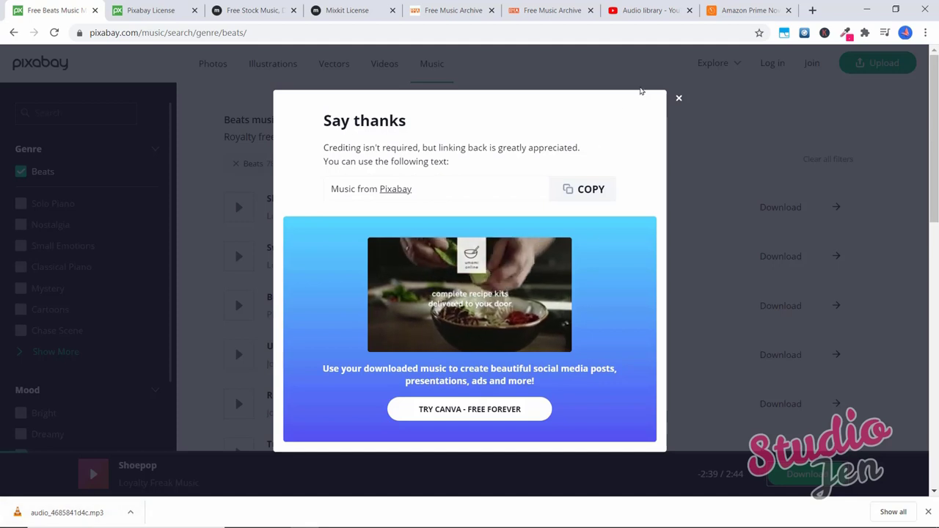
# Dismiss the Say thanks prompt, preview Gameshow Brazz and expand the full Genre list
pyautogui.click(678, 97)
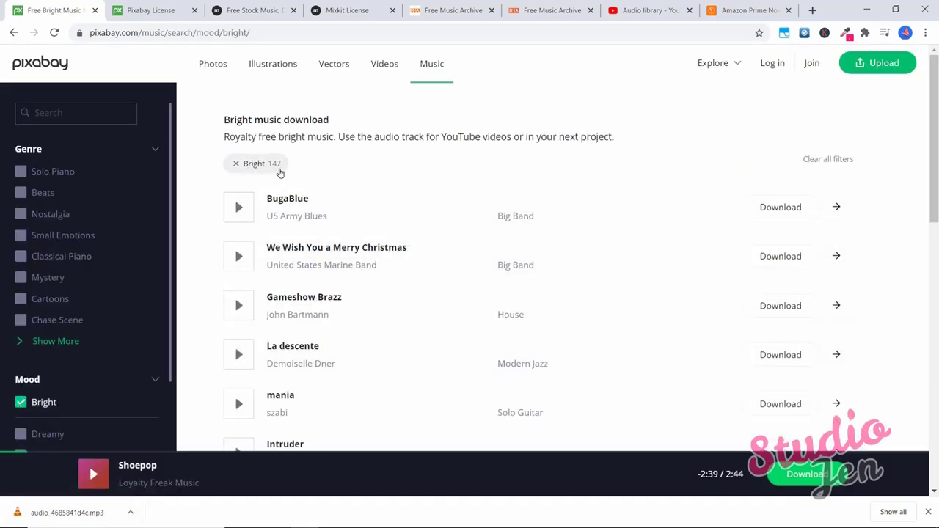
pyautogui.moveTo(244, 404)
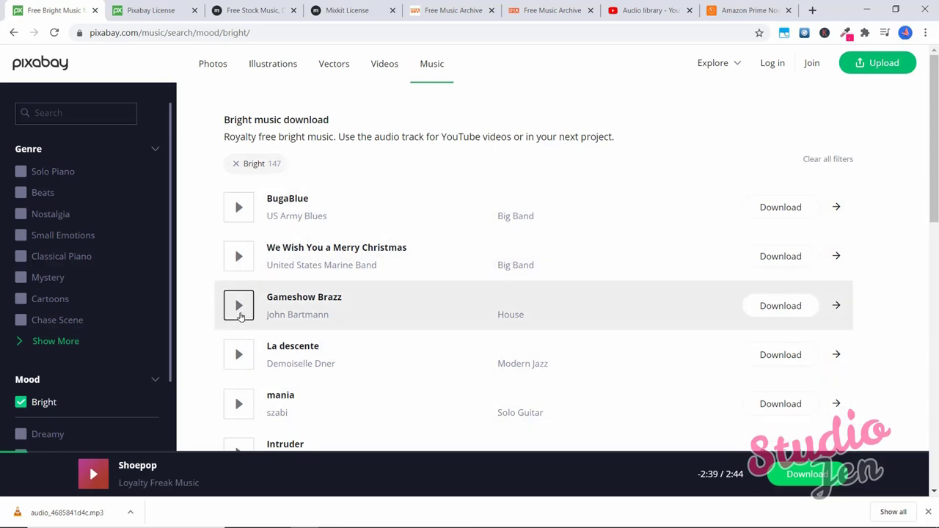
pyautogui.click(238, 307)
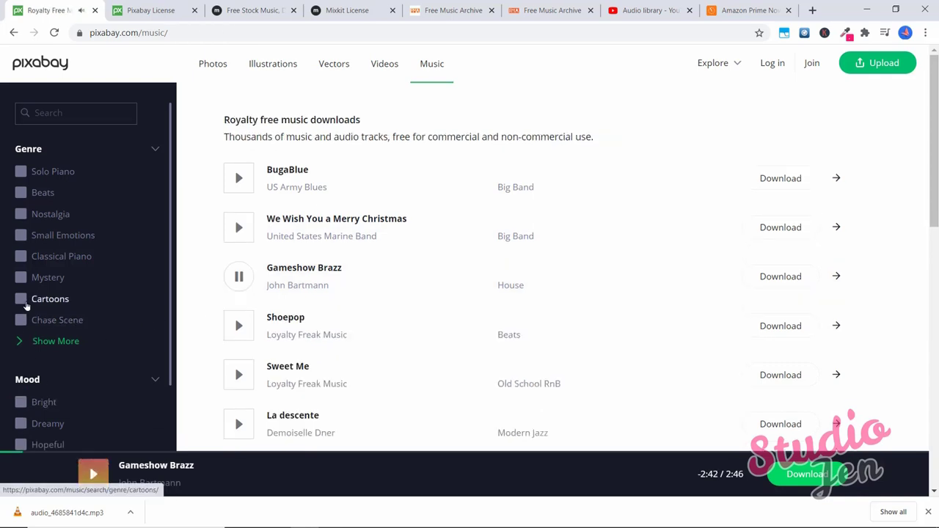
pyautogui.click(56, 340)
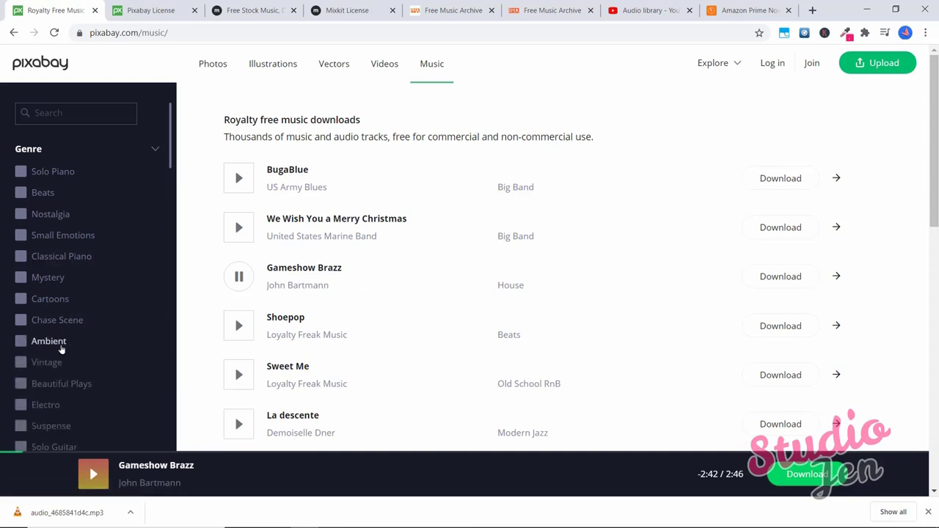
pyautogui.scroll(-3)
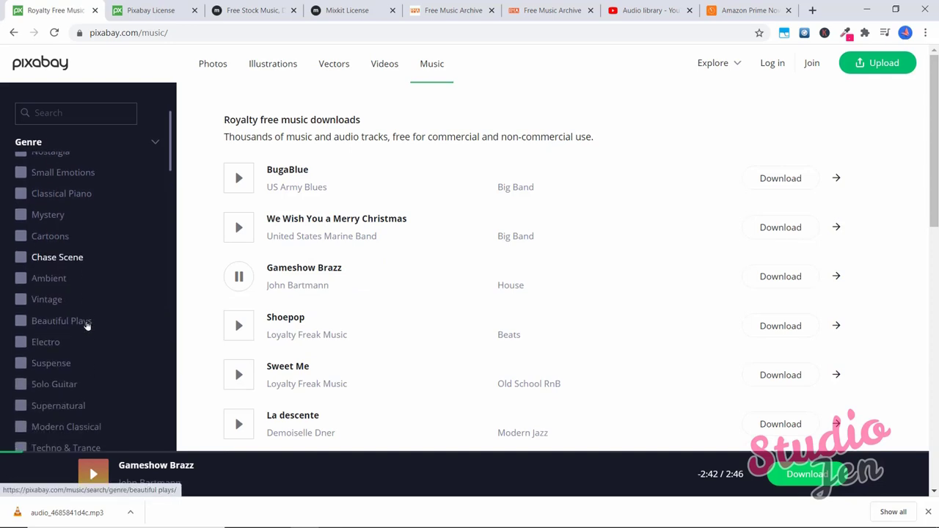
pyautogui.click(48, 279)
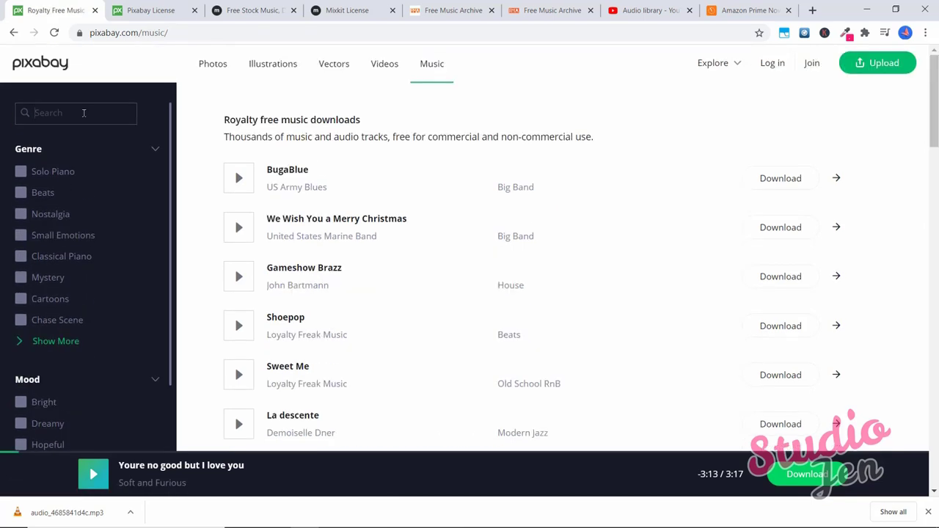
pyautogui.write('coun')
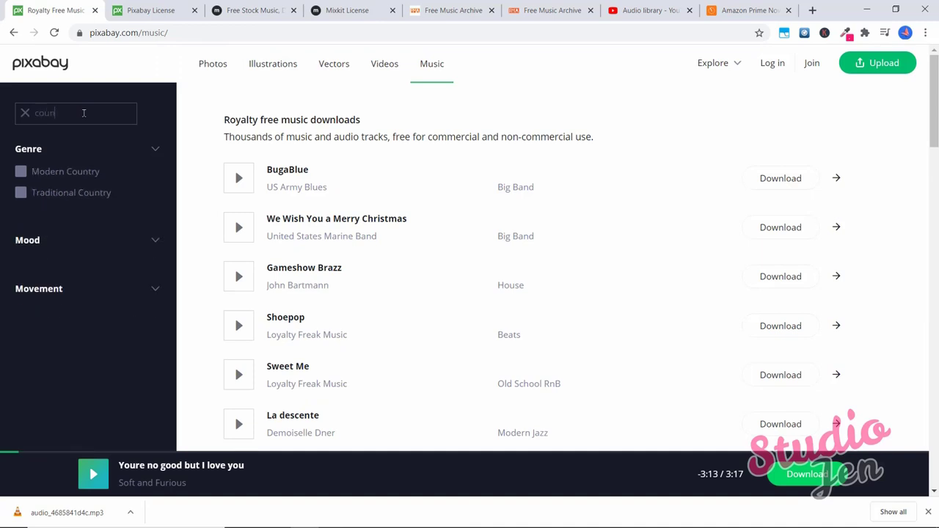
pyautogui.write('try')
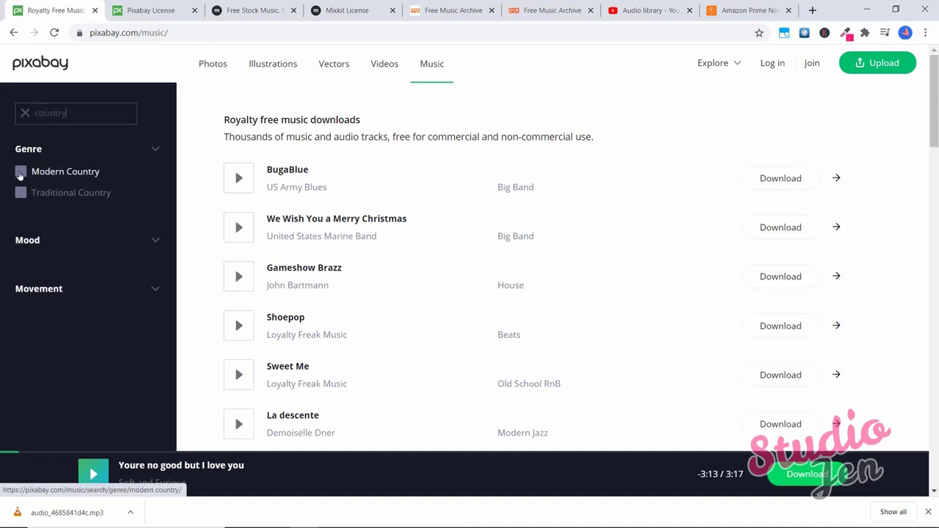
pyautogui.click(21, 193)
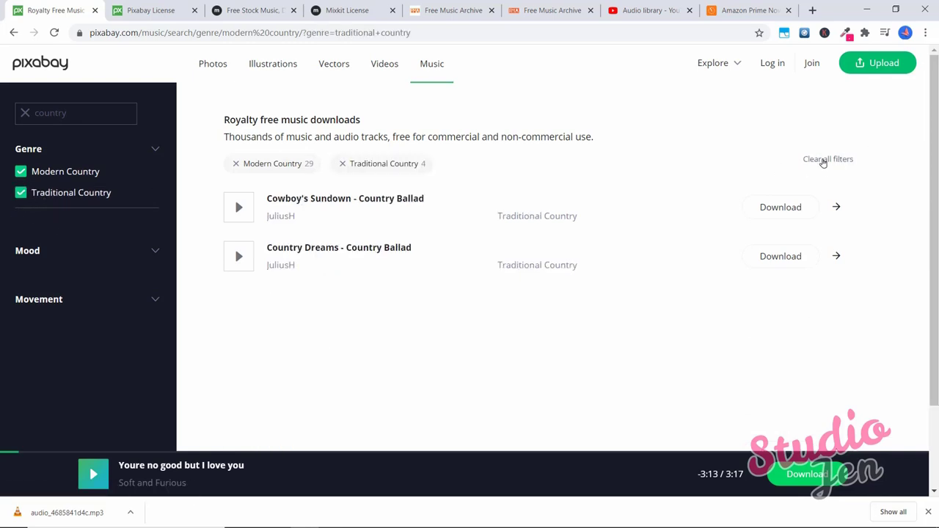
pyautogui.click(828, 158)
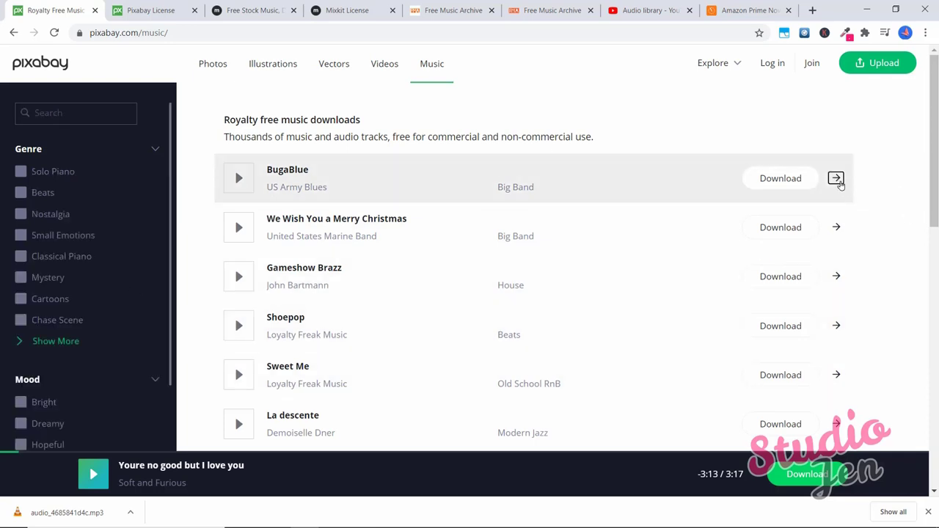
# Expand BugaBlue's tags, filter to the Epic mood and load more matching tracks
pyautogui.click(837, 179)
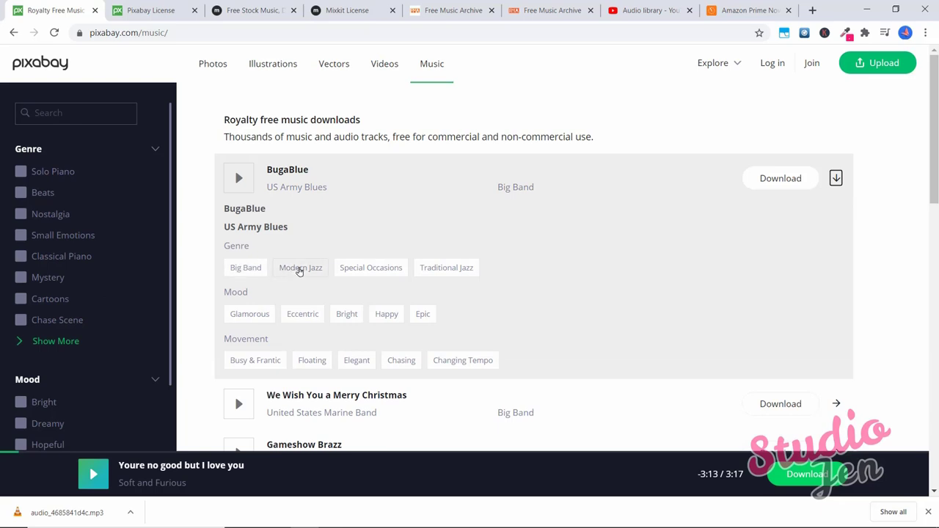
pyautogui.moveTo(514, 260)
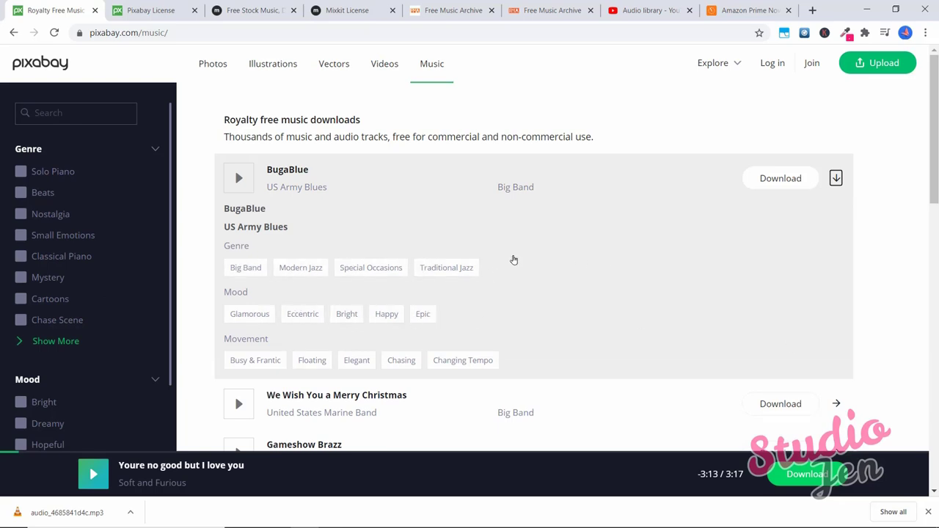
pyautogui.moveTo(542, 341)
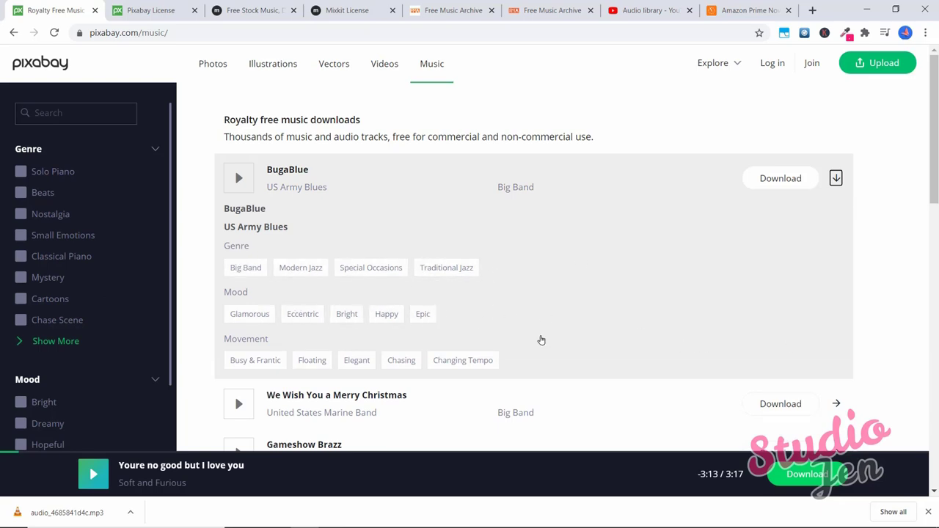
pyautogui.click(422, 314)
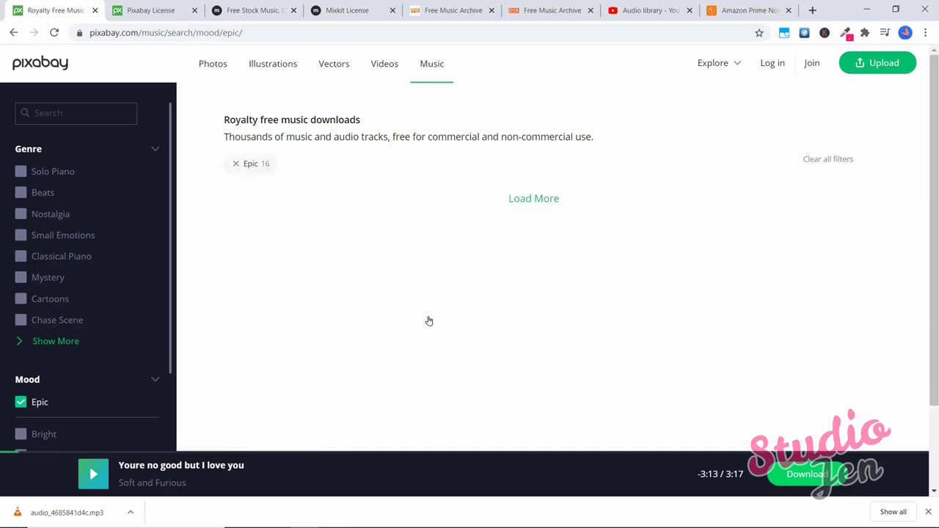
pyautogui.moveTo(361, 200)
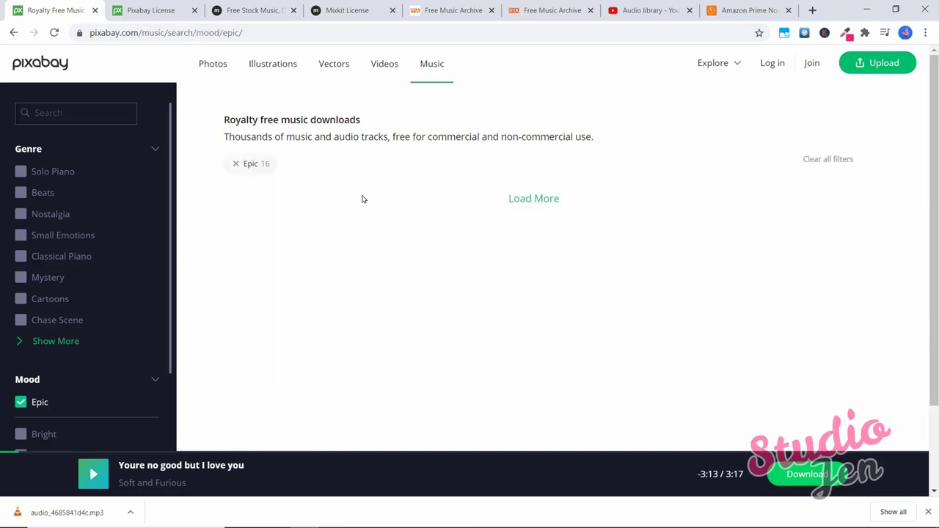
pyautogui.moveTo(535, 198)
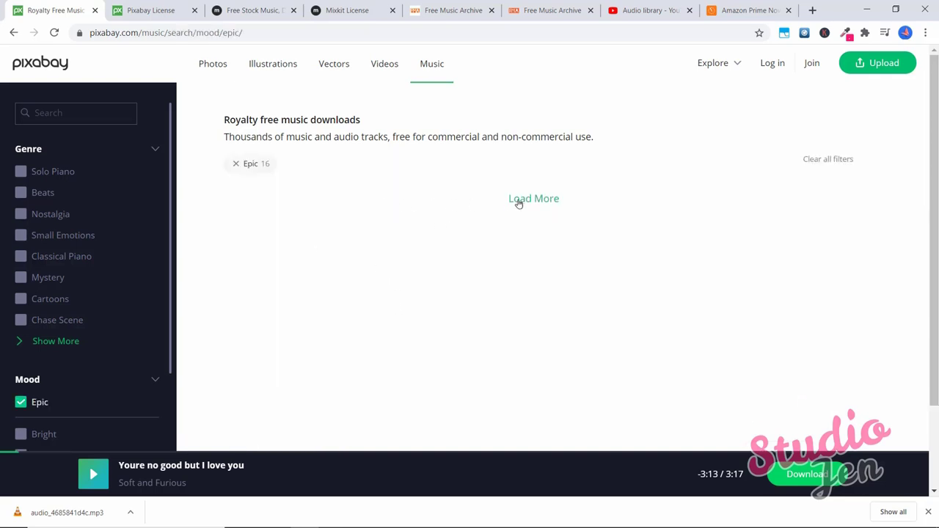
pyautogui.click(534, 198)
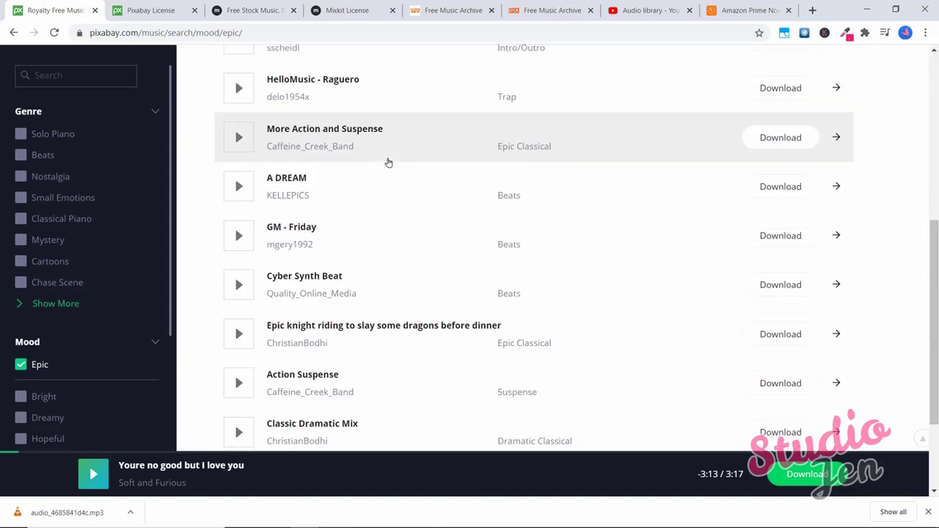
pyautogui.scroll(-3)
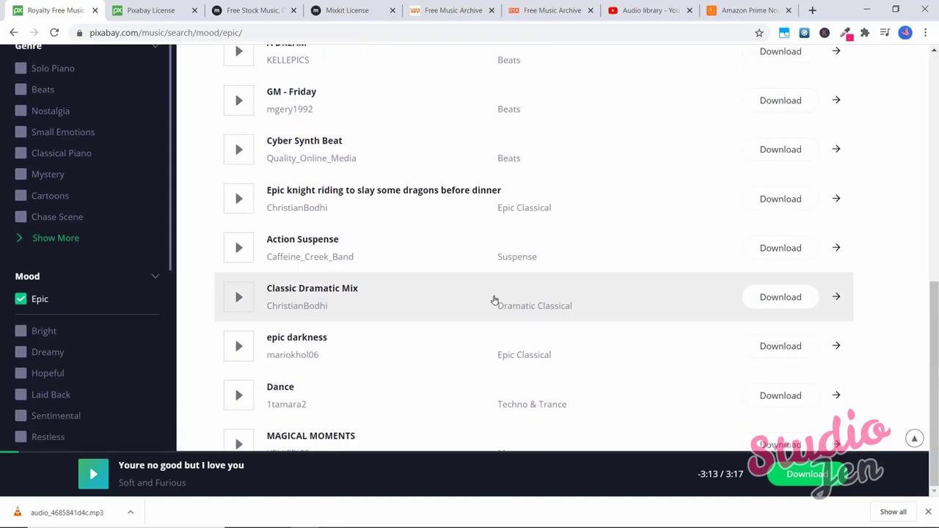
# Switch to the Pixabay License page and scroll to the allowed and not allowed sections
pyautogui.click(149, 11)
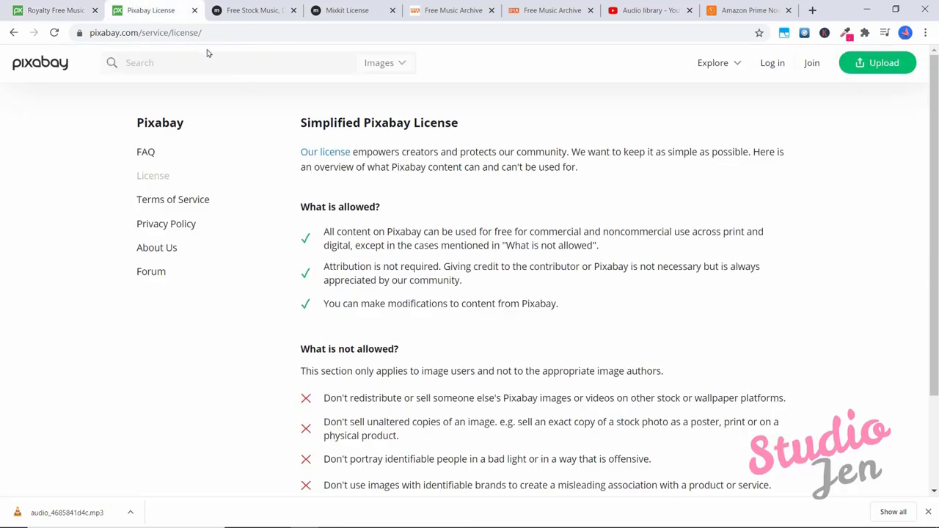
pyautogui.moveTo(320, 167)
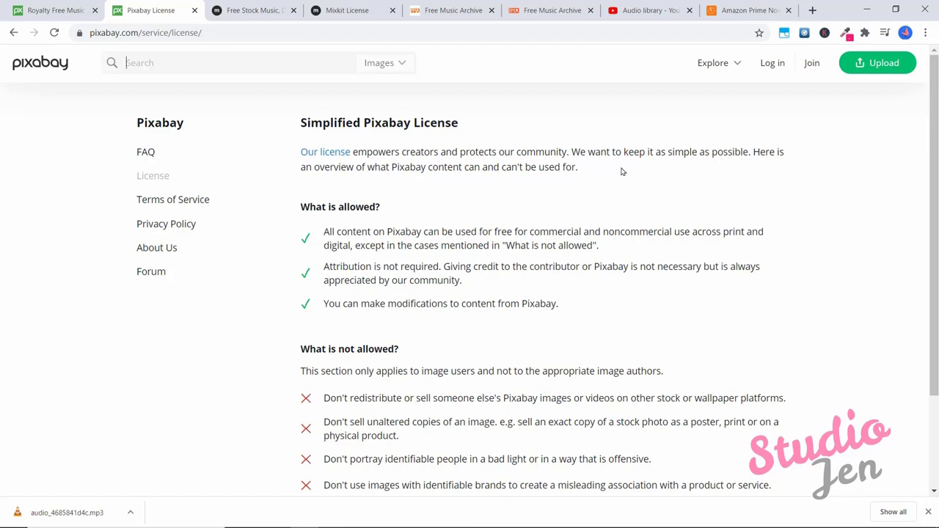
pyautogui.moveTo(421, 180)
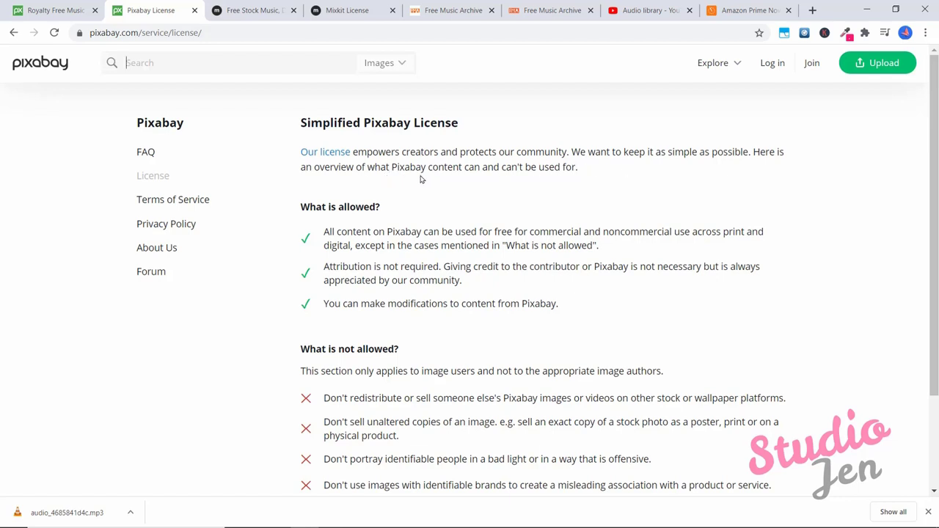
pyautogui.moveTo(732, 200)
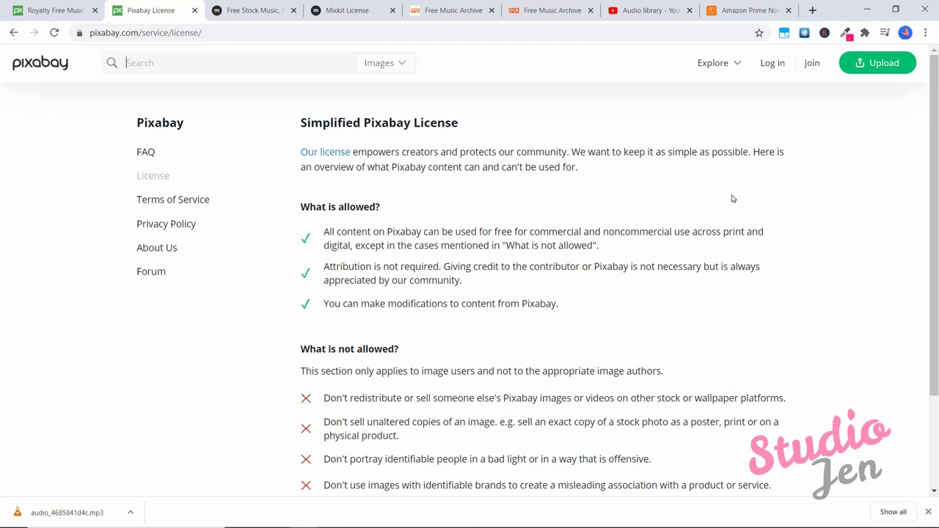
pyautogui.moveTo(398, 241)
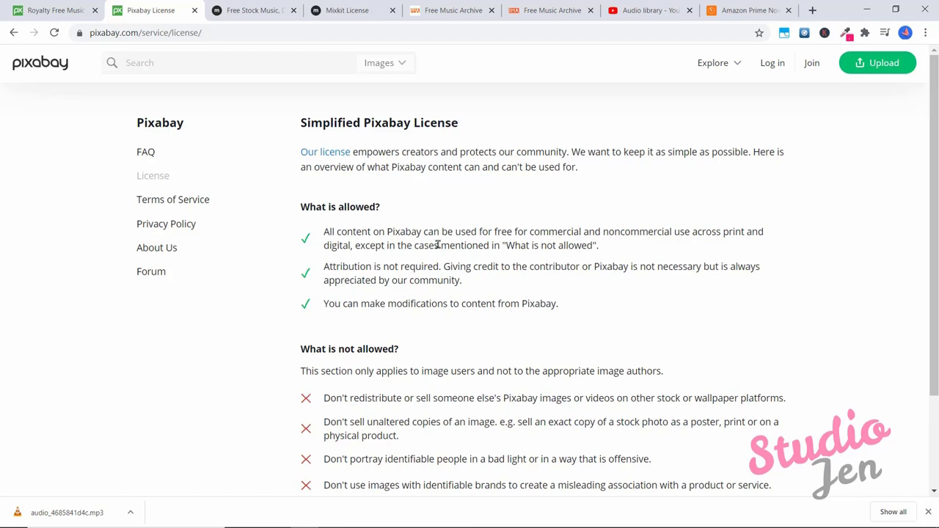
pyautogui.moveTo(367, 382)
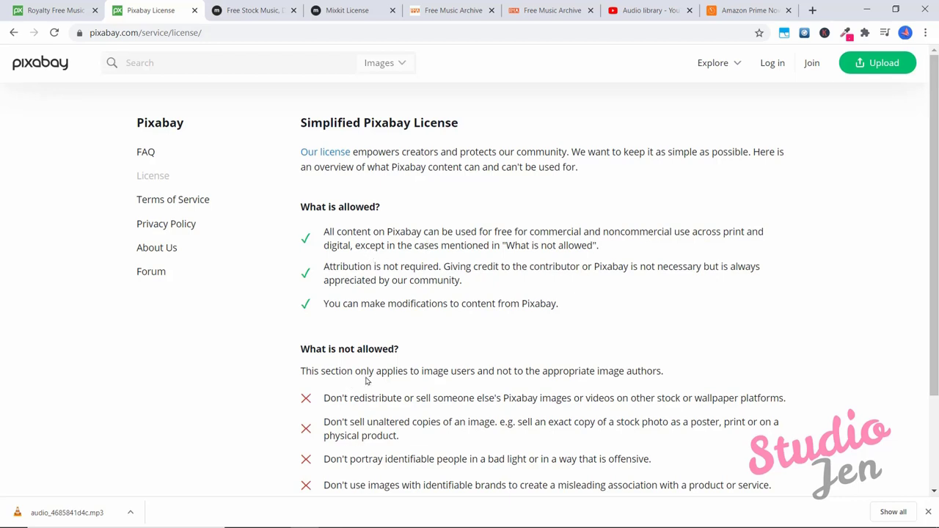
pyautogui.moveTo(360, 268)
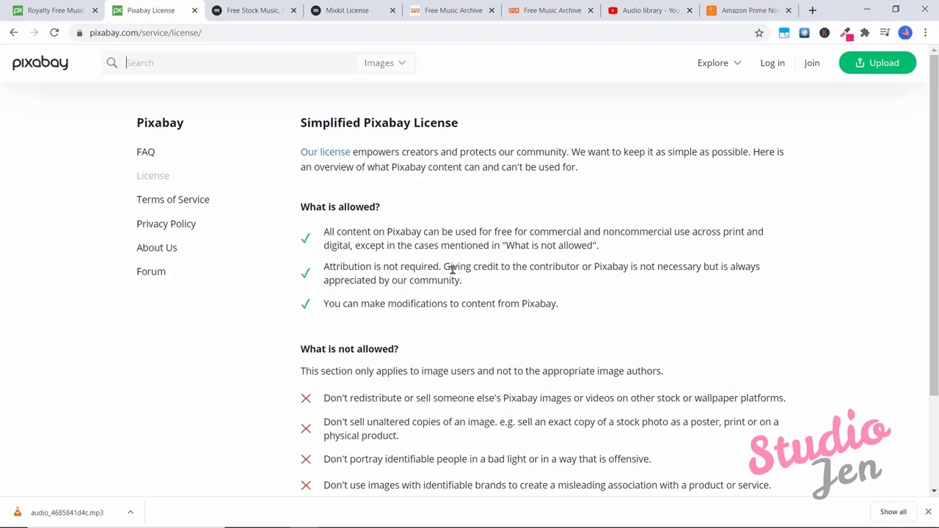
pyautogui.moveTo(577, 272)
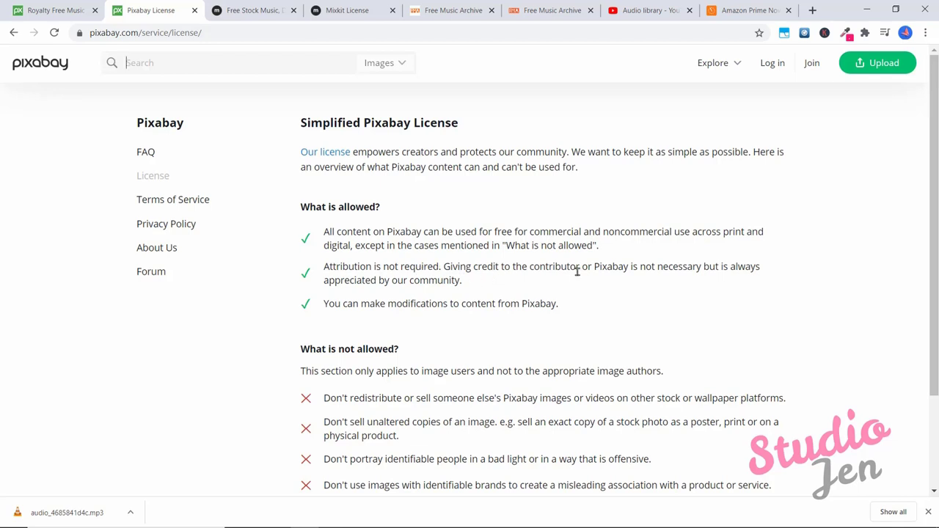
pyautogui.moveTo(507, 306)
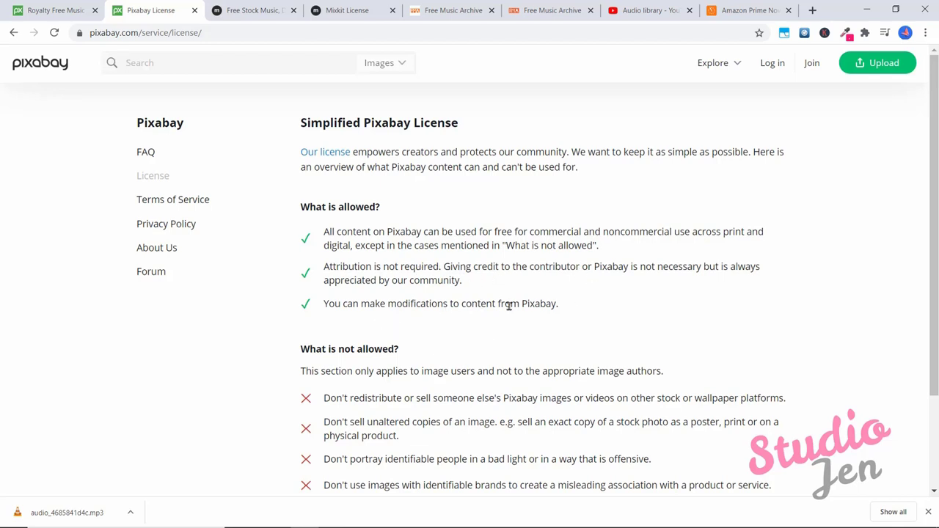
pyautogui.moveTo(252, 263)
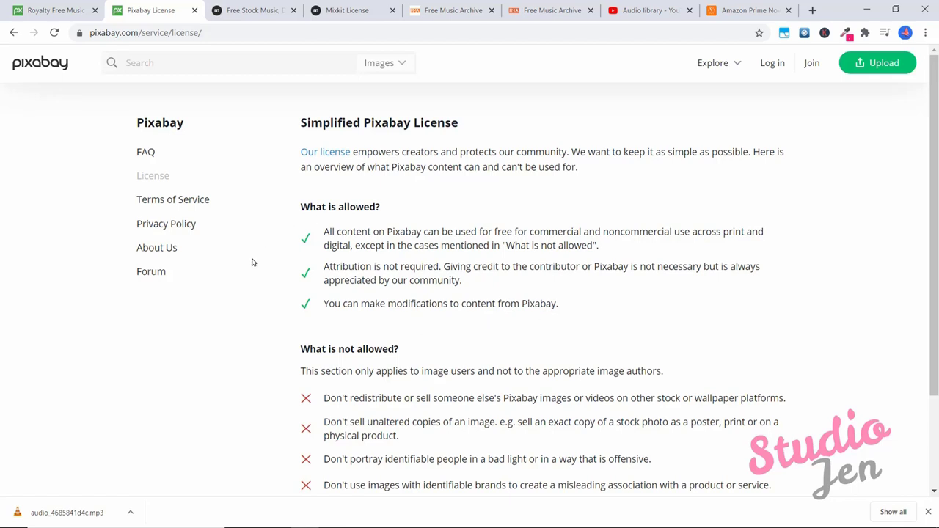
pyautogui.moveTo(414, 229)
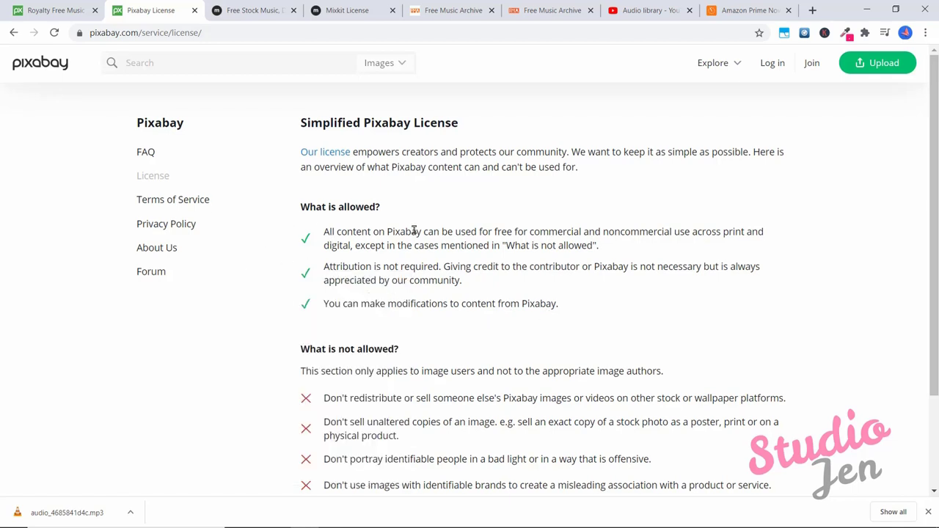
pyautogui.scroll(-3)
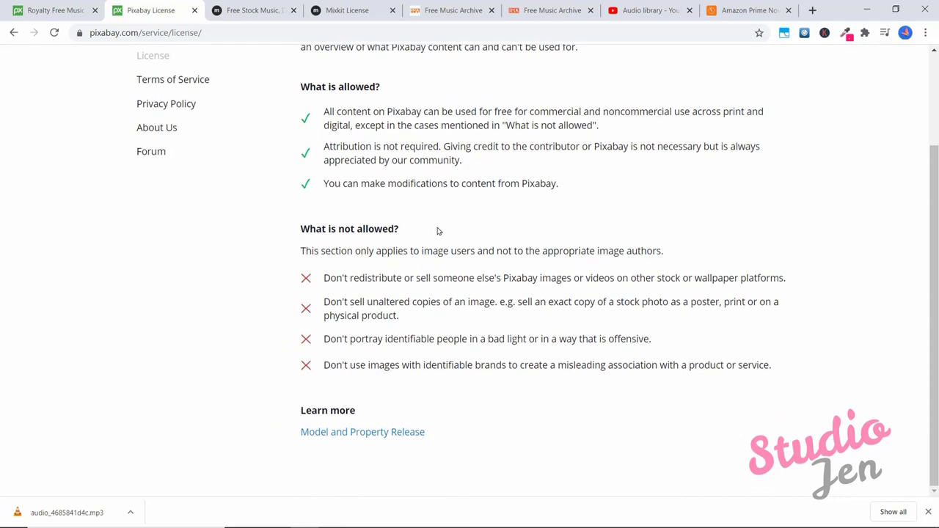
pyautogui.moveTo(376, 291)
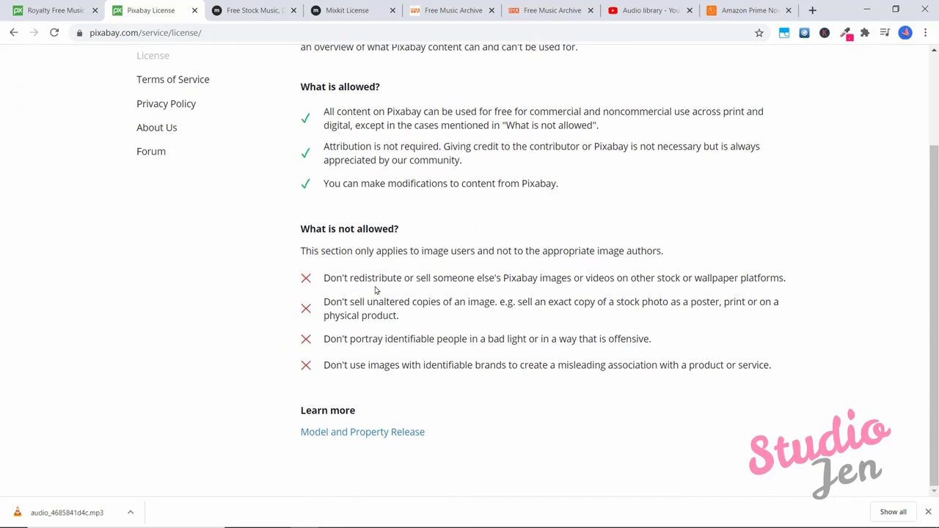
pyautogui.moveTo(562, 291)
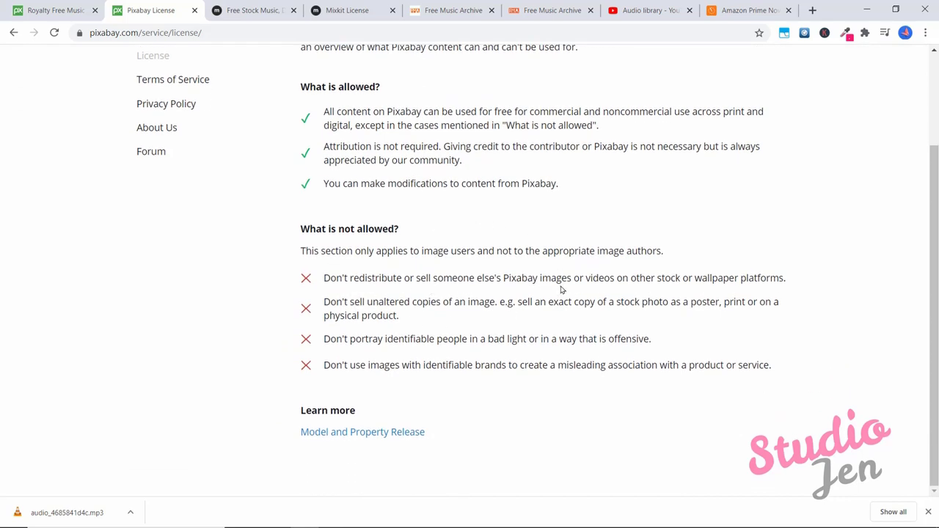
pyautogui.moveTo(380, 289)
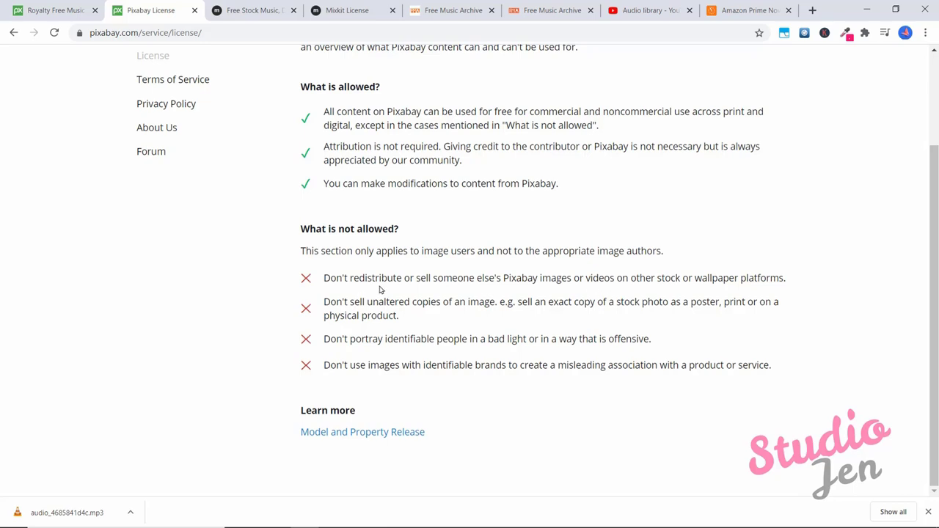
pyautogui.moveTo(308, 245)
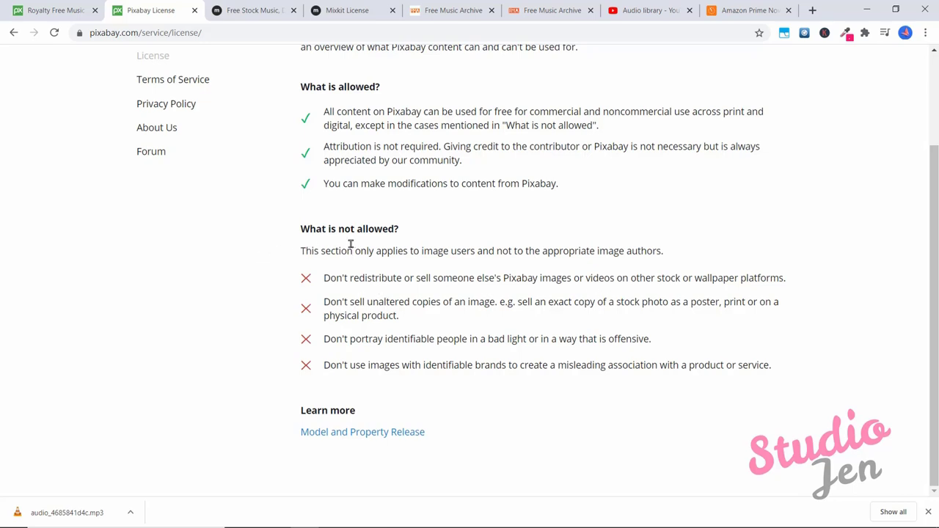
pyautogui.moveTo(340, 241)
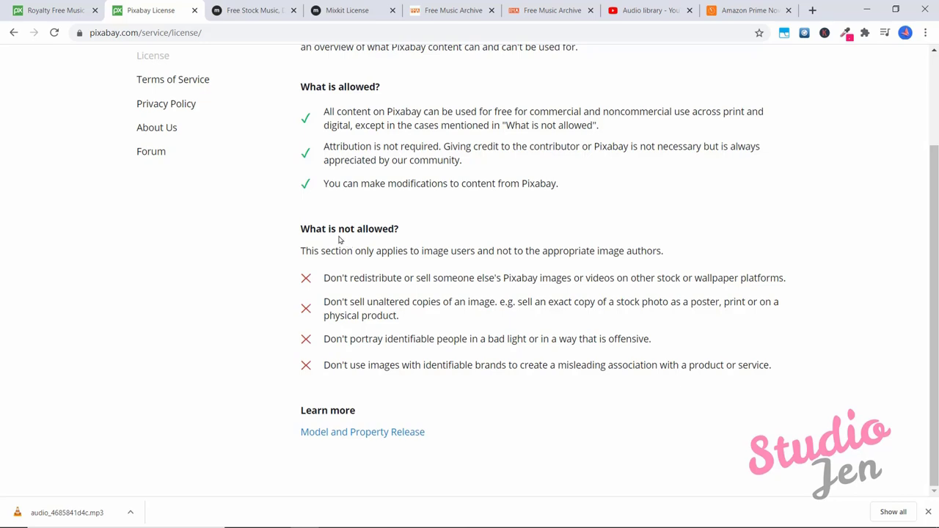
pyautogui.moveTo(335, 244)
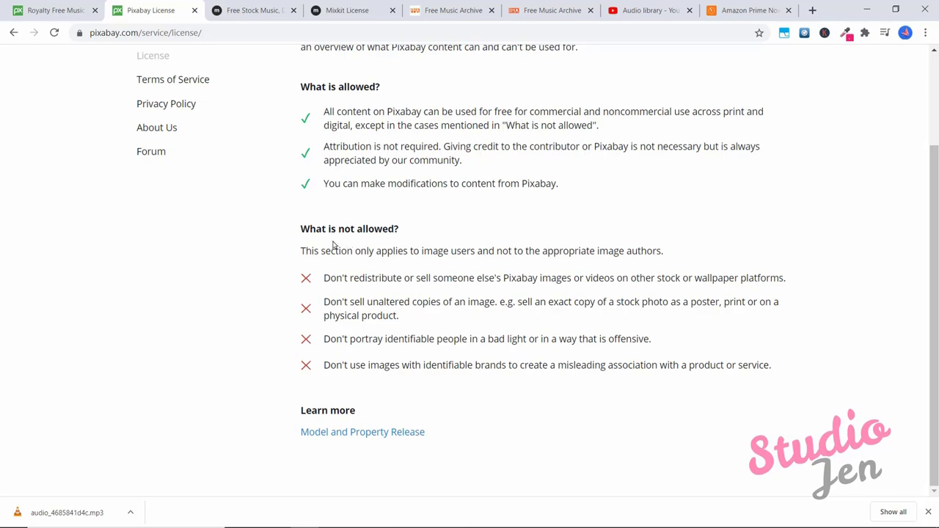
pyautogui.moveTo(355, 232)
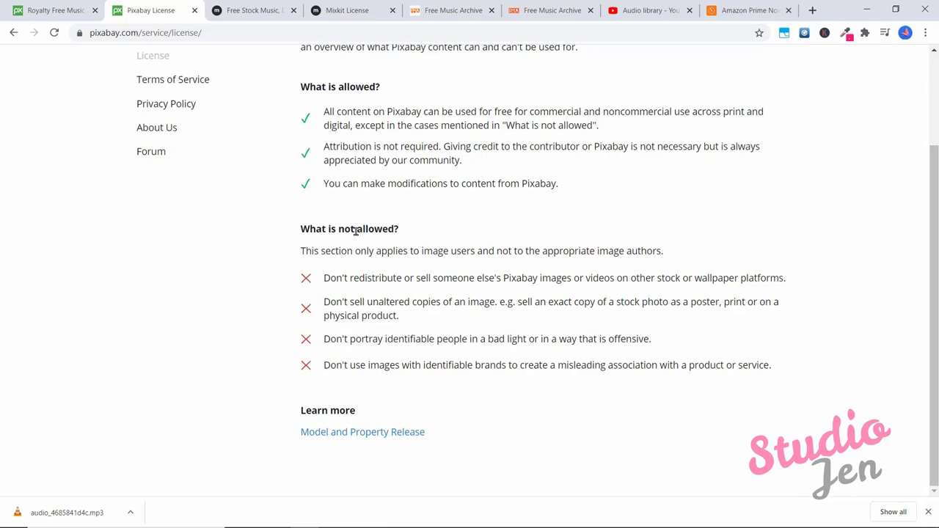
# Switch to the Mixkit home page offering free stock video, music and templates
pyautogui.click(253, 11)
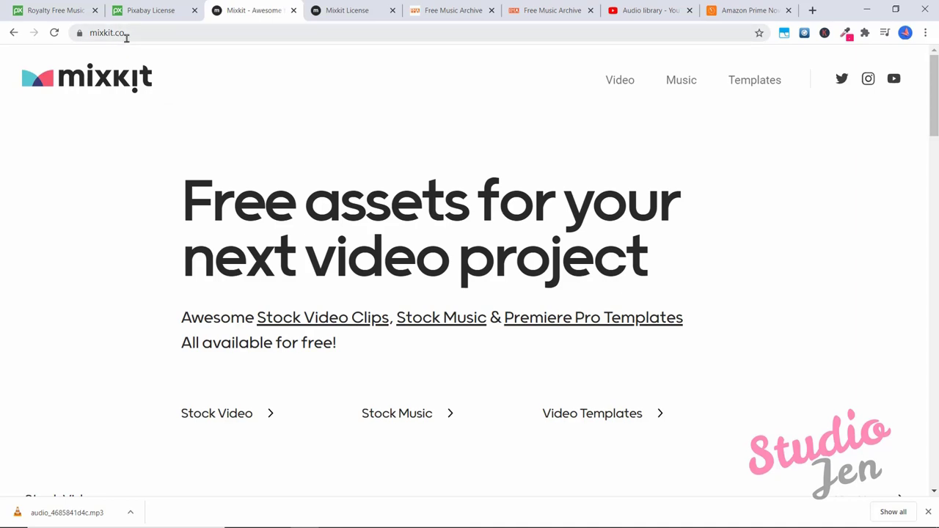
pyautogui.moveTo(131, 88)
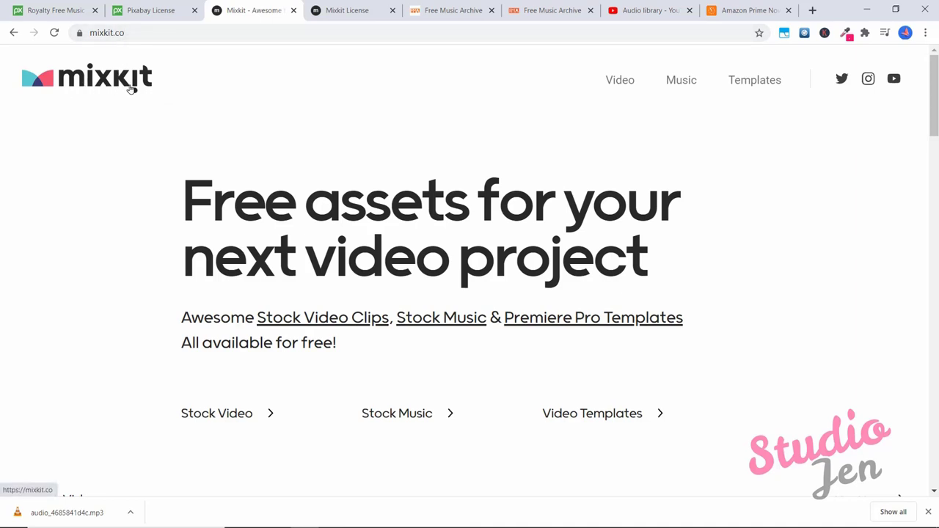
pyautogui.moveTo(217, 410)
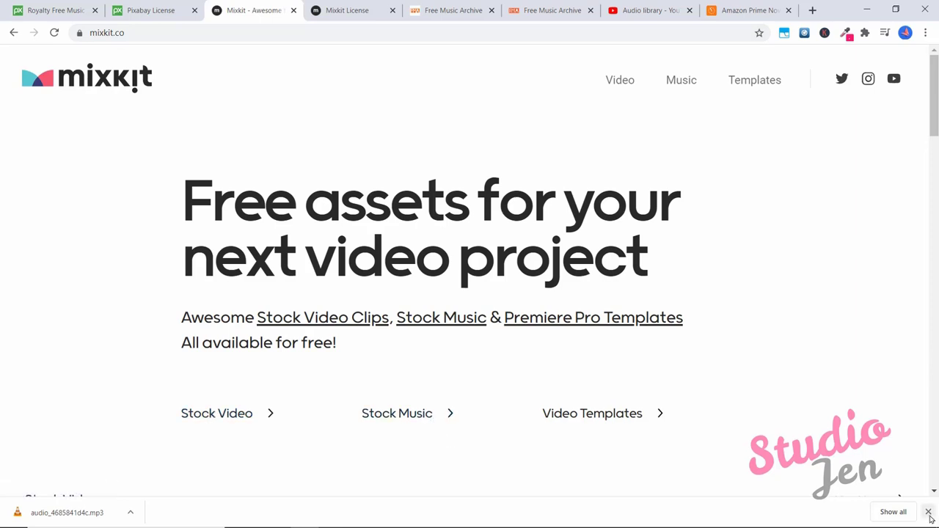
# Go to Mixkit's free stock music collection and scroll down the track list
pyautogui.click(681, 79)
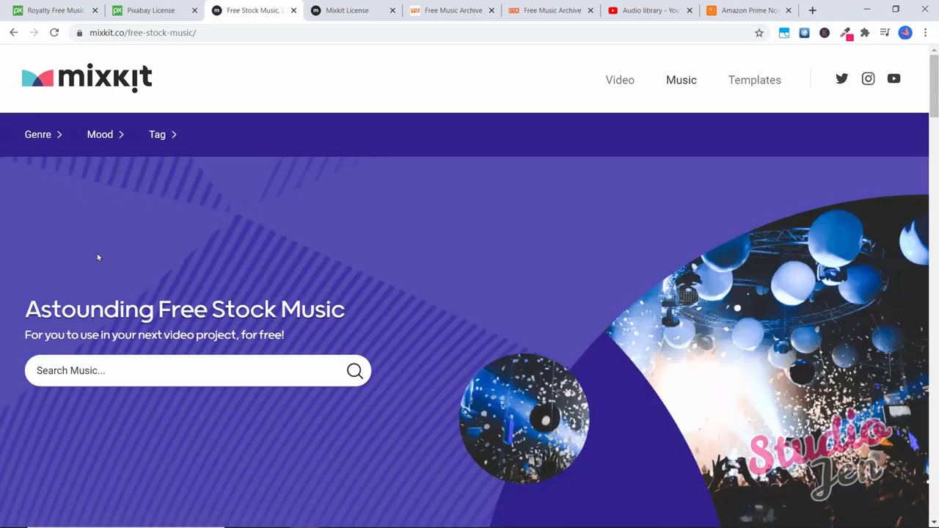
pyautogui.moveTo(320, 311)
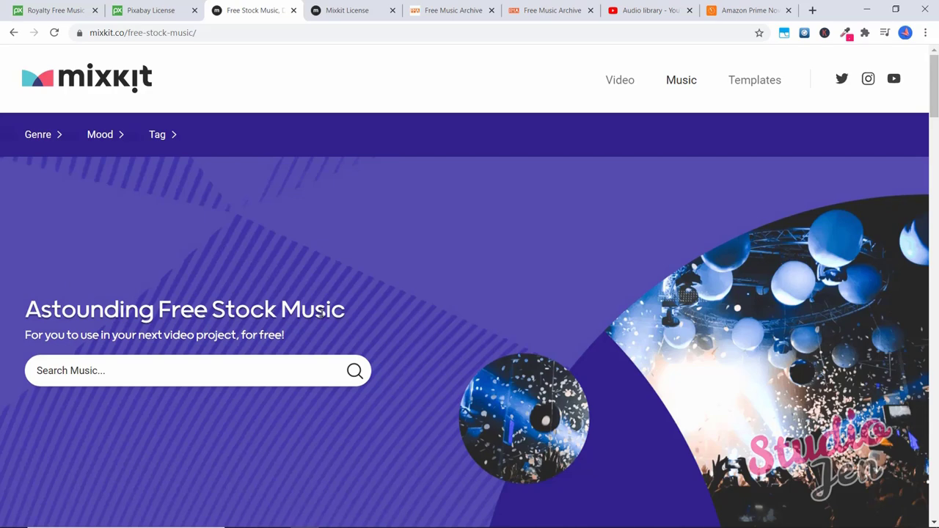
pyautogui.moveTo(187, 348)
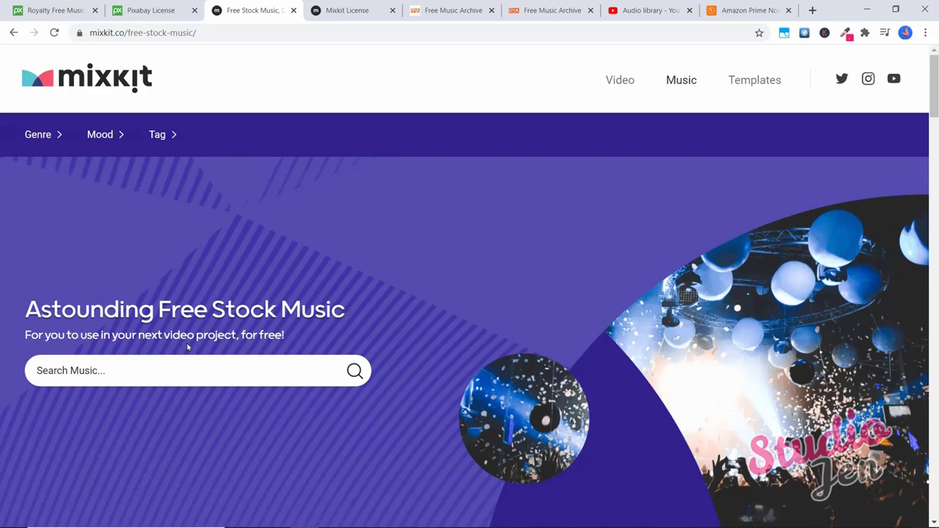
pyautogui.scroll(-3)
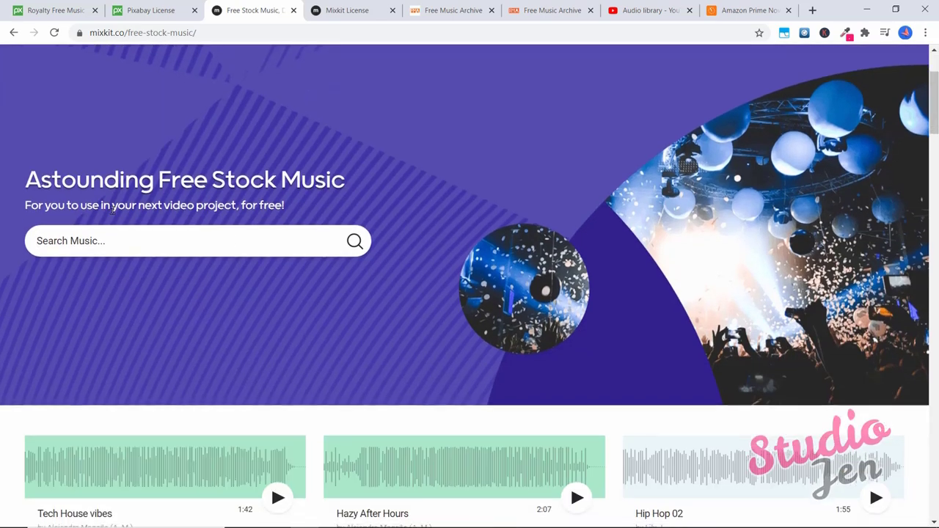
pyautogui.scroll(-3)
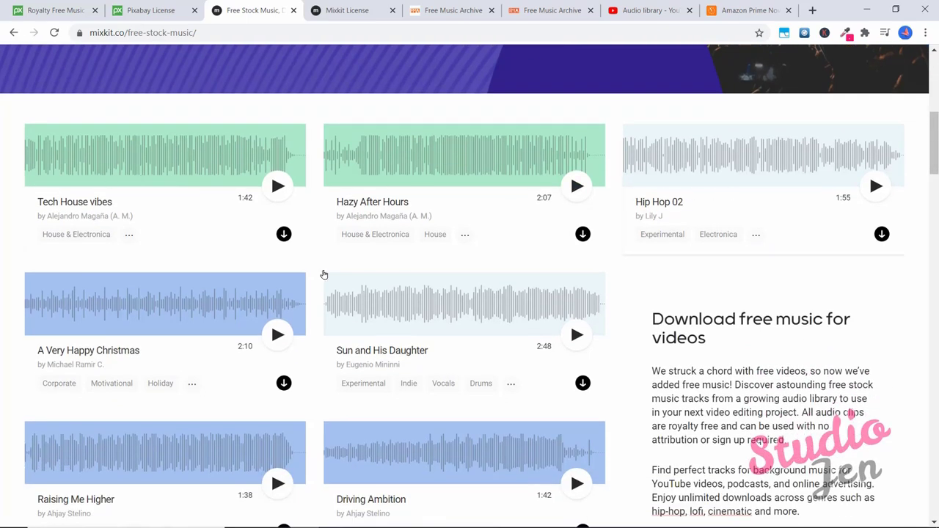
pyautogui.scroll(-3)
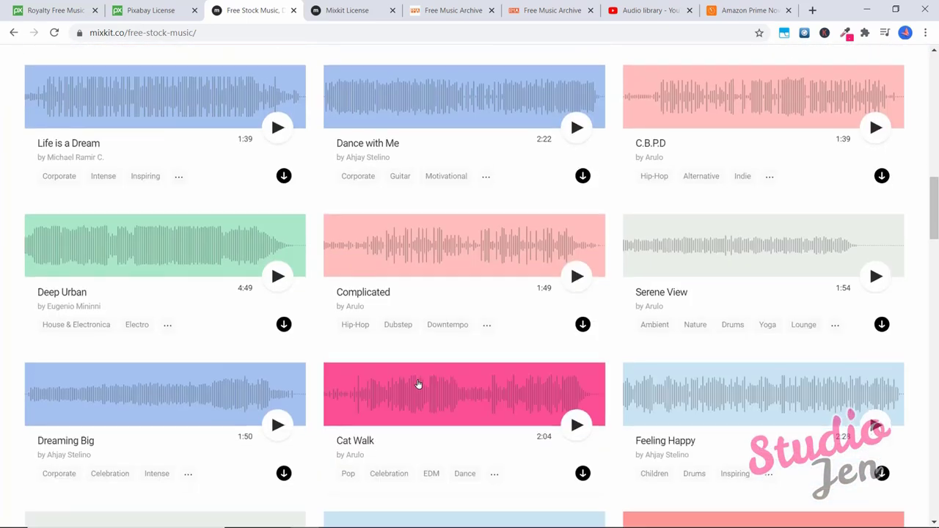
pyautogui.scroll(-3)
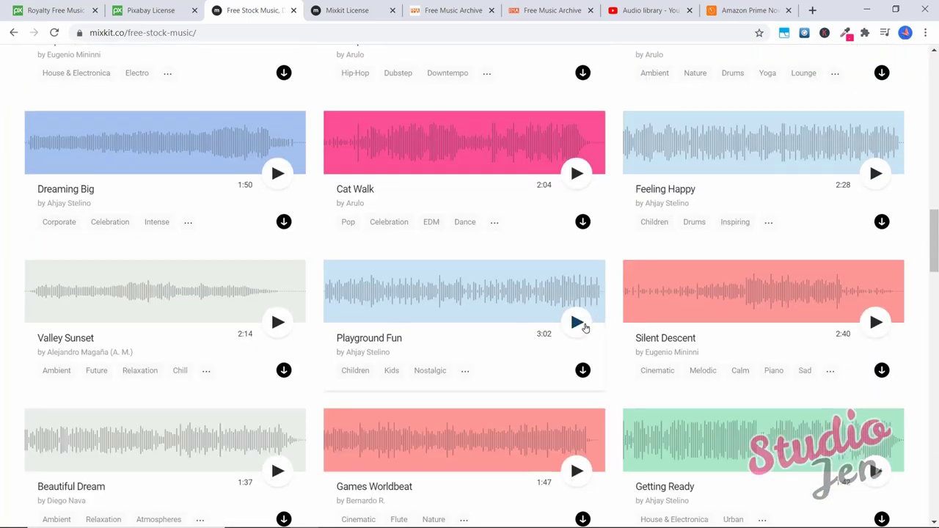
# Preview Playground Fun, download it as an MP3 and dismiss the download-started message
pyautogui.click(575, 323)
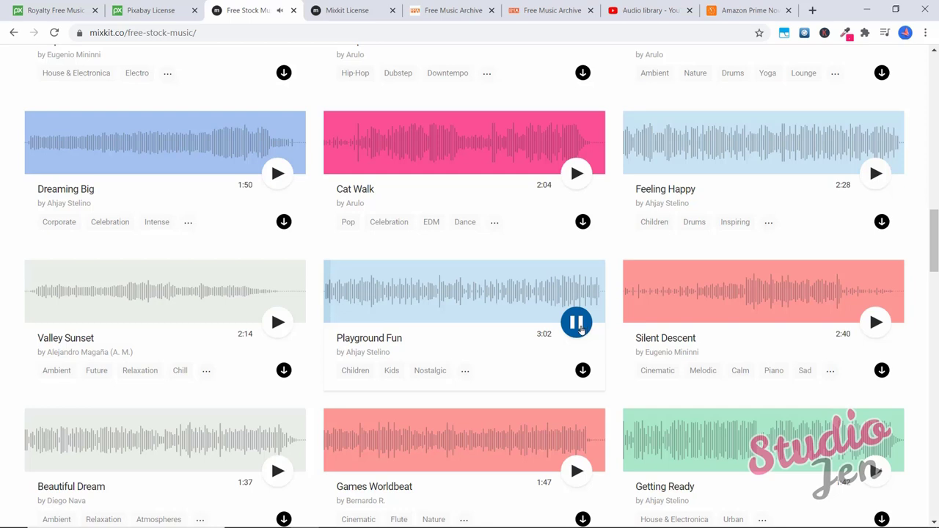
pyautogui.click(582, 370)
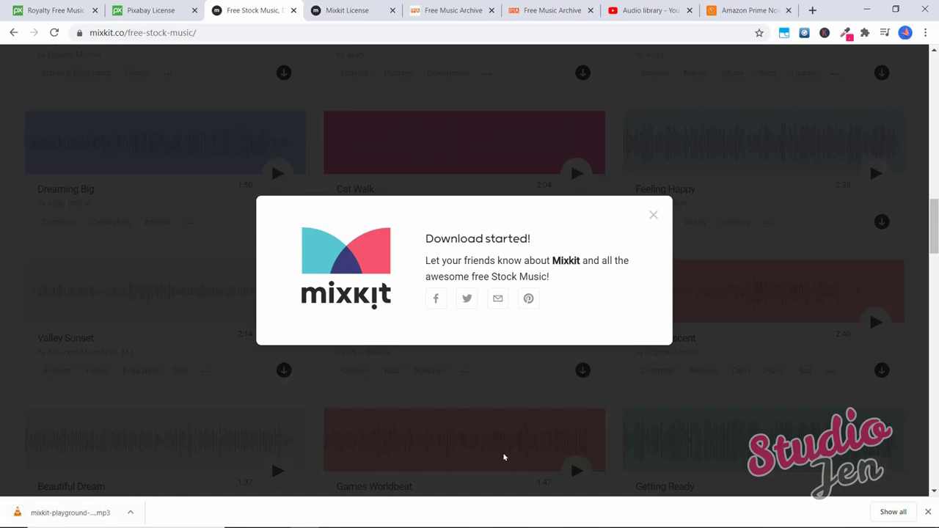
pyautogui.click(653, 214)
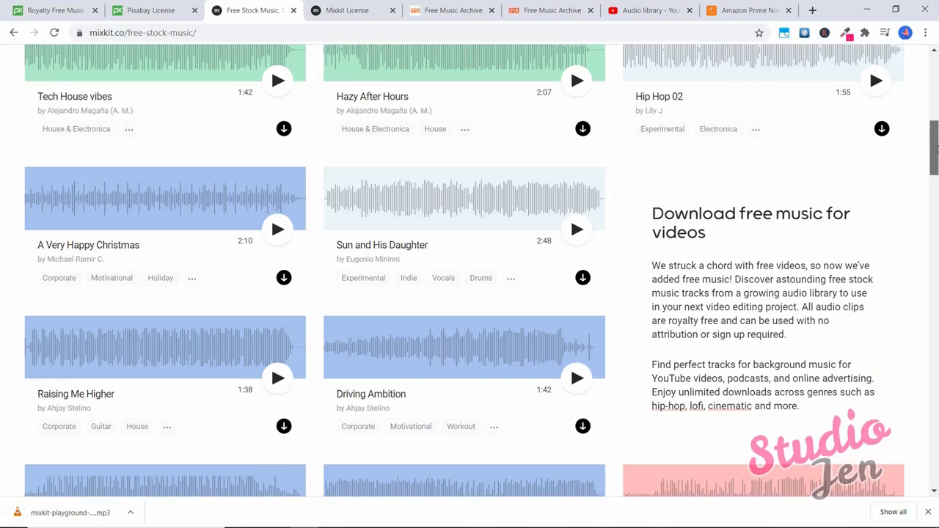
pyautogui.scroll(3)
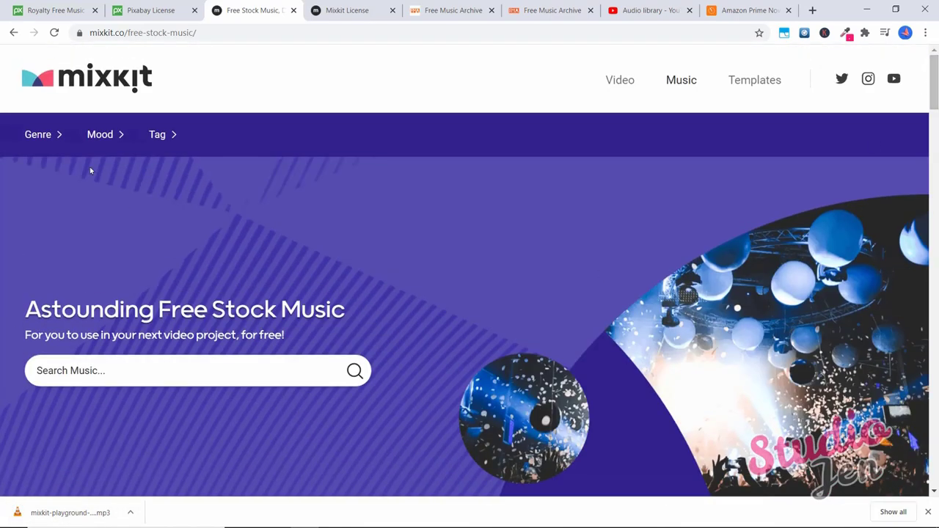
pyautogui.click(38, 135)
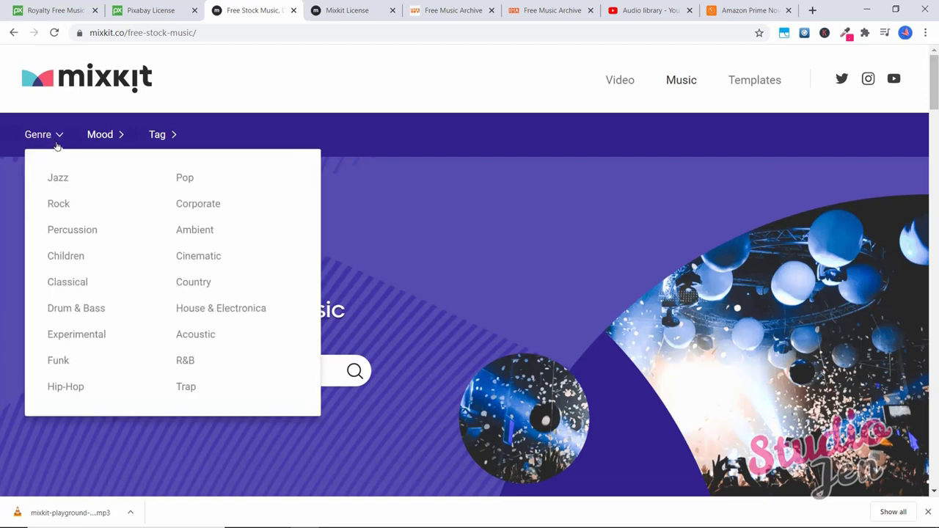
pyautogui.moveTo(198, 203)
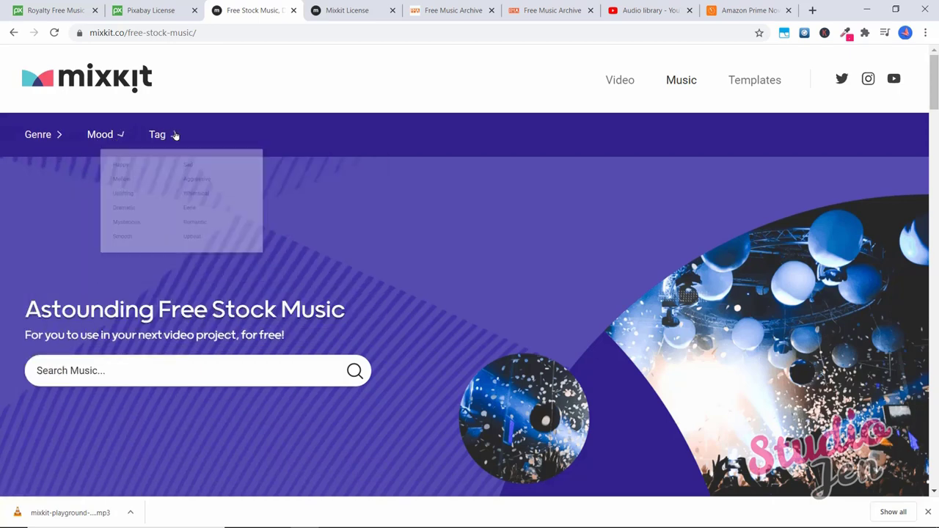
pyautogui.click(157, 135)
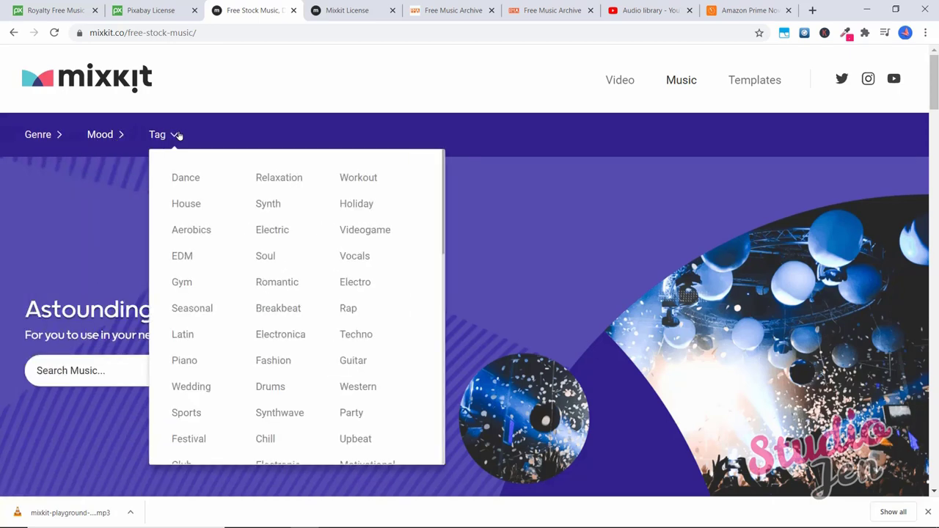
pyautogui.moveTo(353, 413)
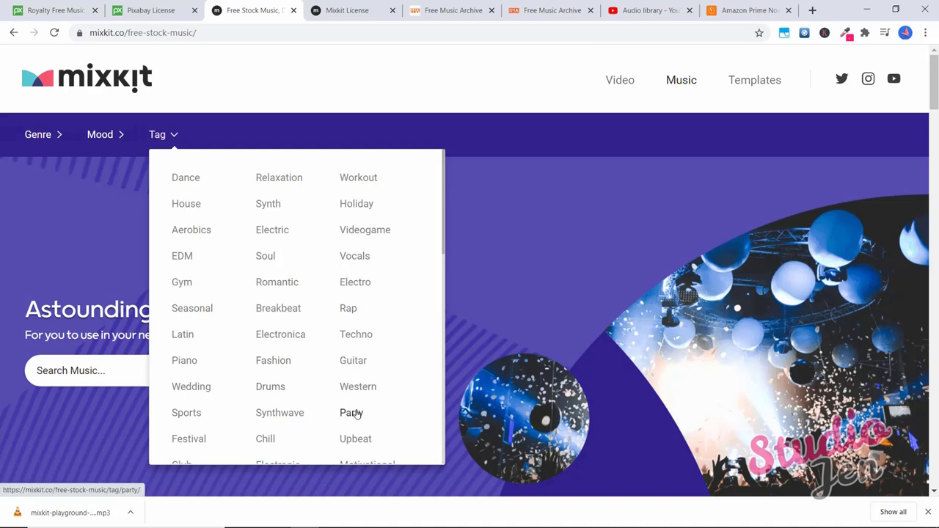
pyautogui.click(350, 412)
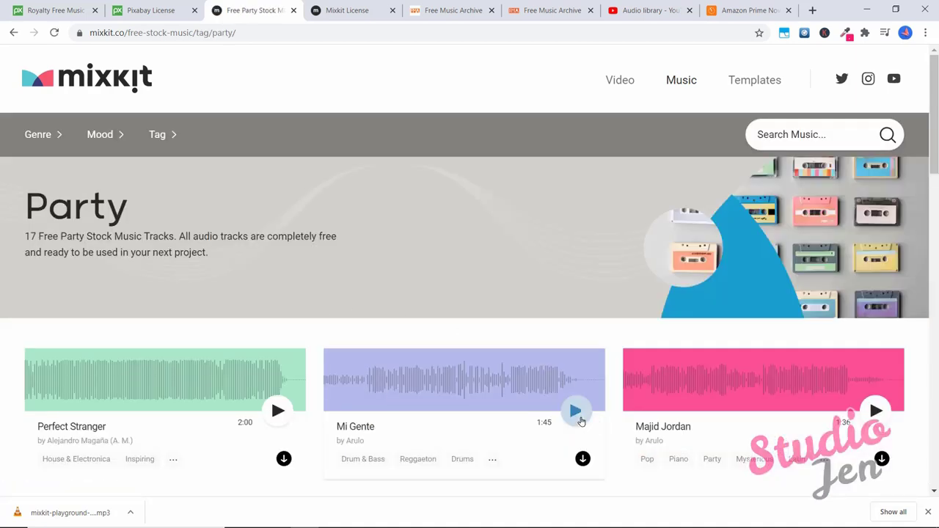
pyautogui.click(575, 411)
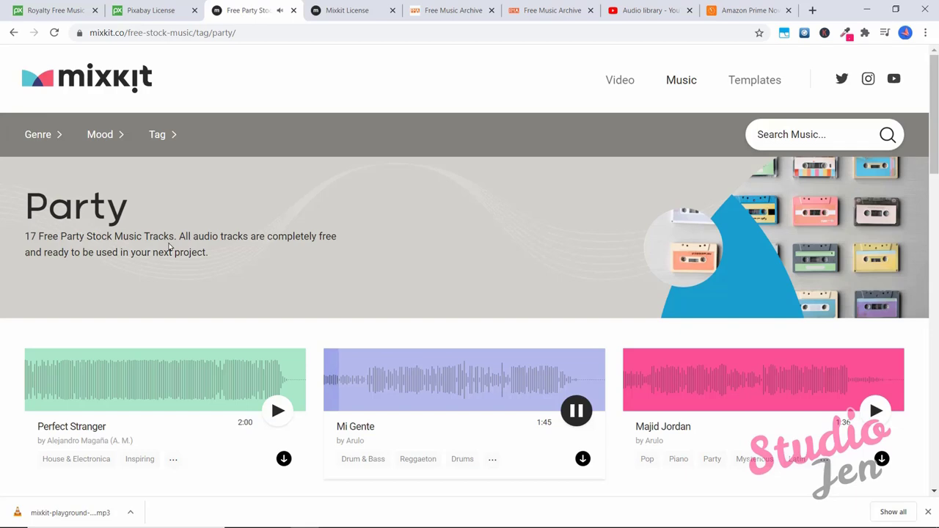
pyautogui.click(575, 411)
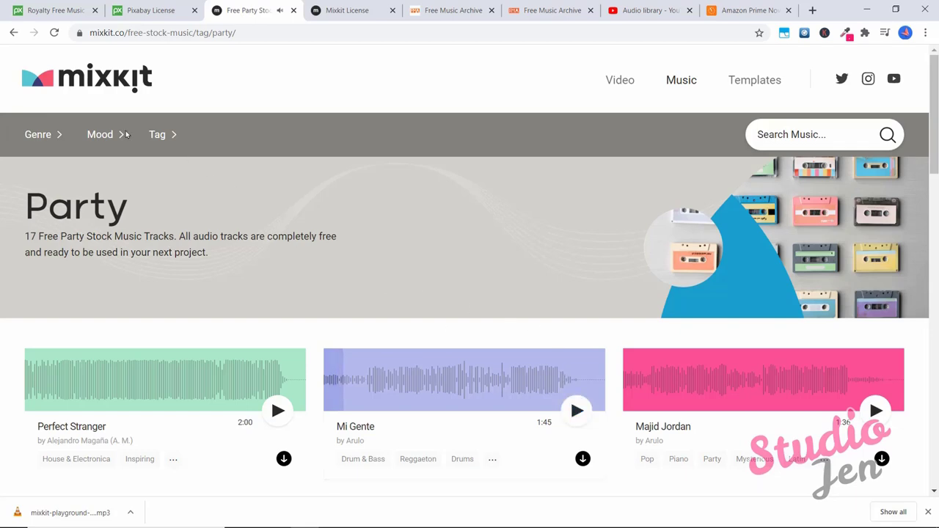
pyautogui.click(85, 80)
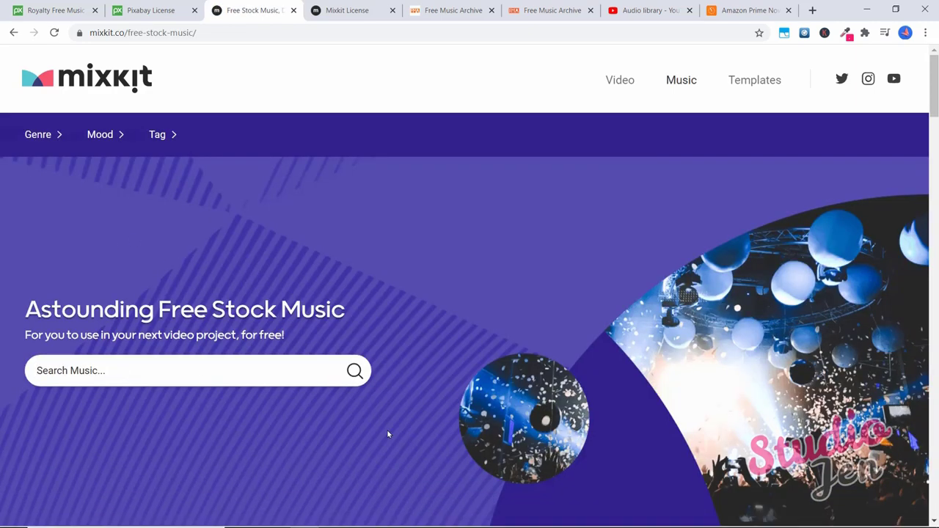
# Search for 'corporate' and open the Corporate collection of 42 tracks
pyautogui.write('corporate')
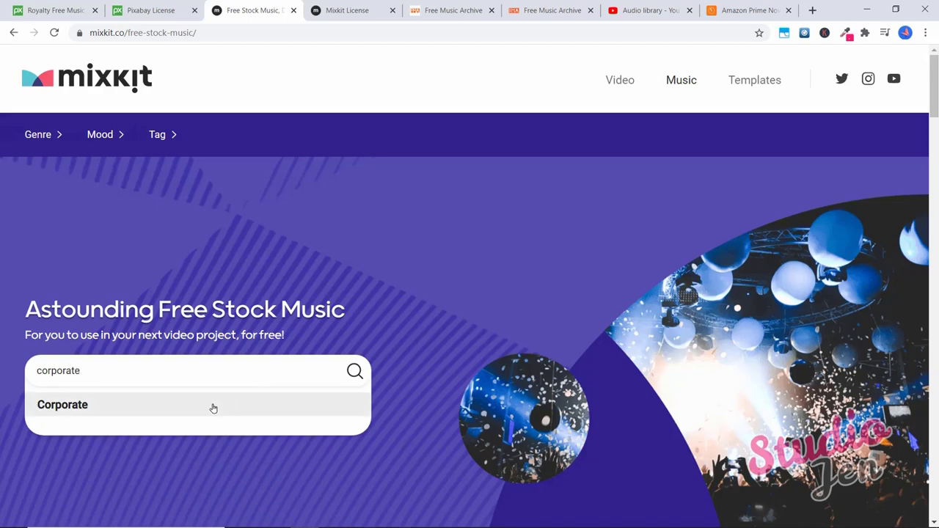
pyautogui.click(62, 405)
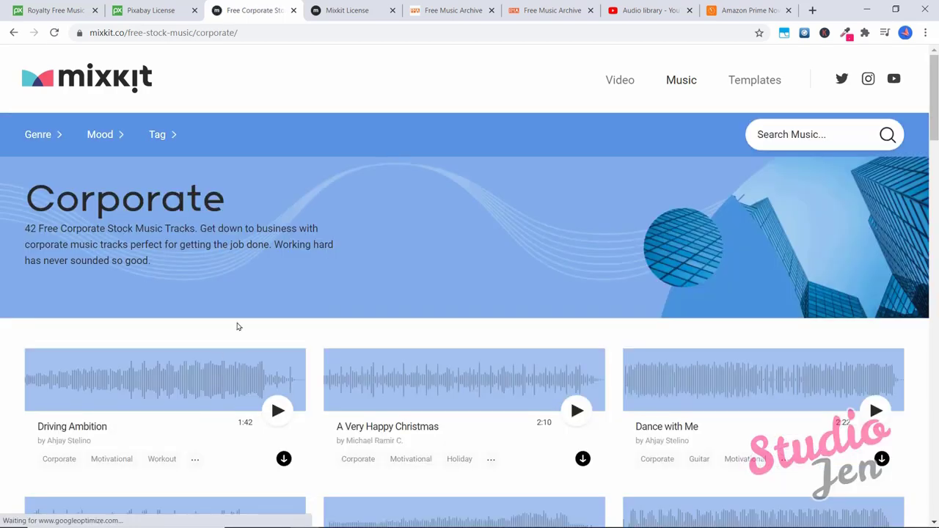
pyautogui.scroll(-3)
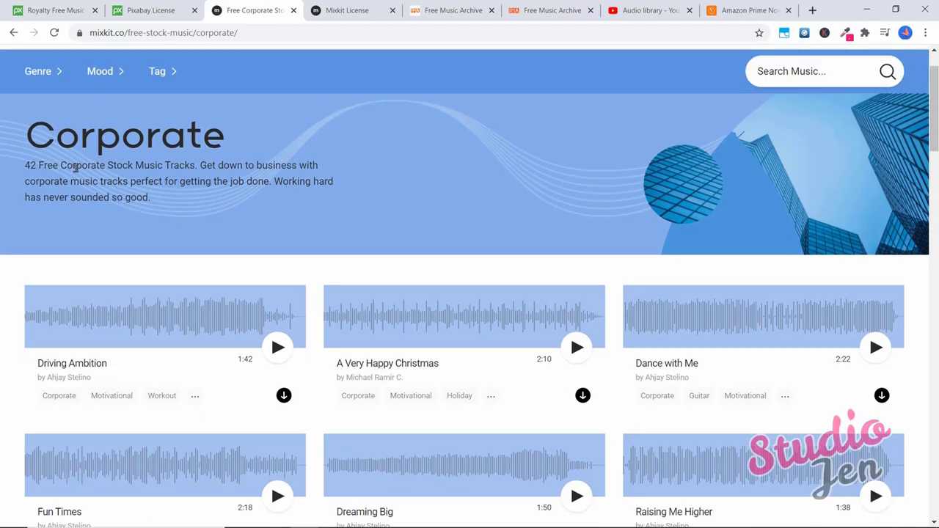
pyautogui.scroll(-3)
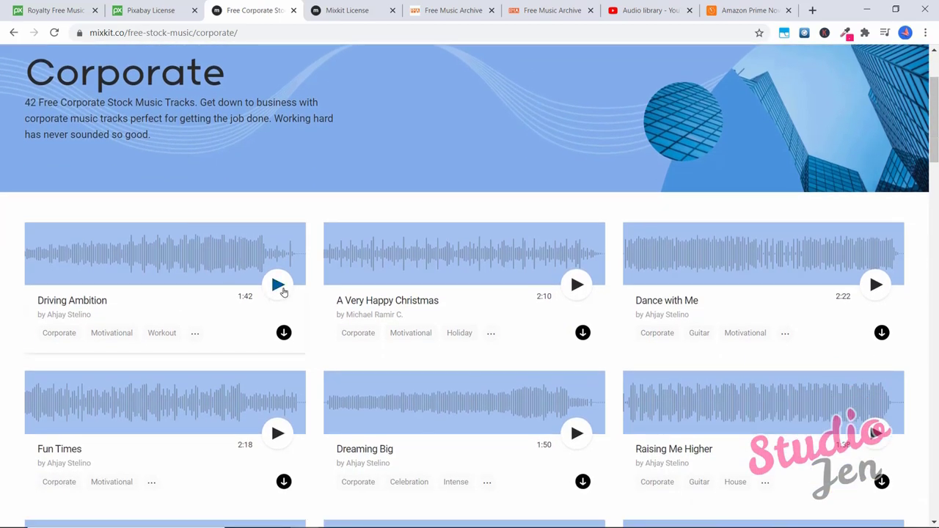
# Briefly preview Driving Ambition and scroll through the Corporate results
pyautogui.click(277, 284)
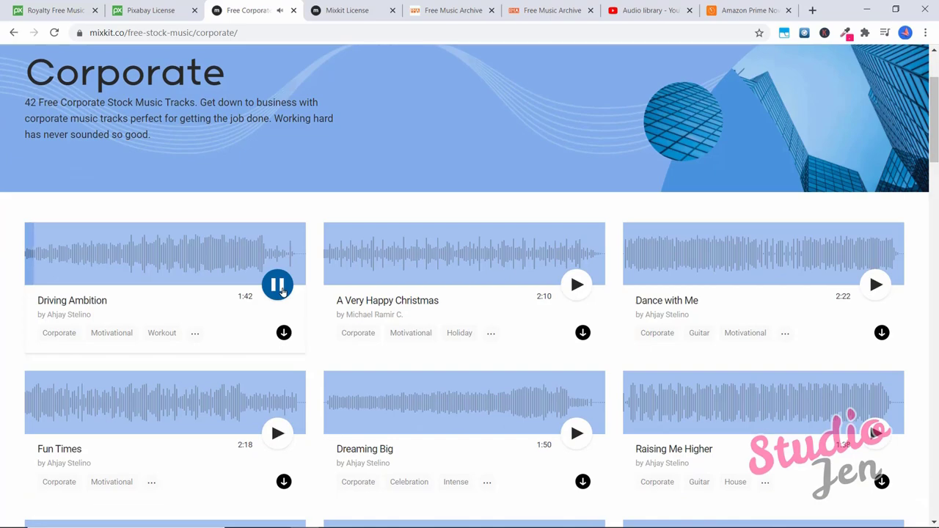
pyautogui.click(277, 285)
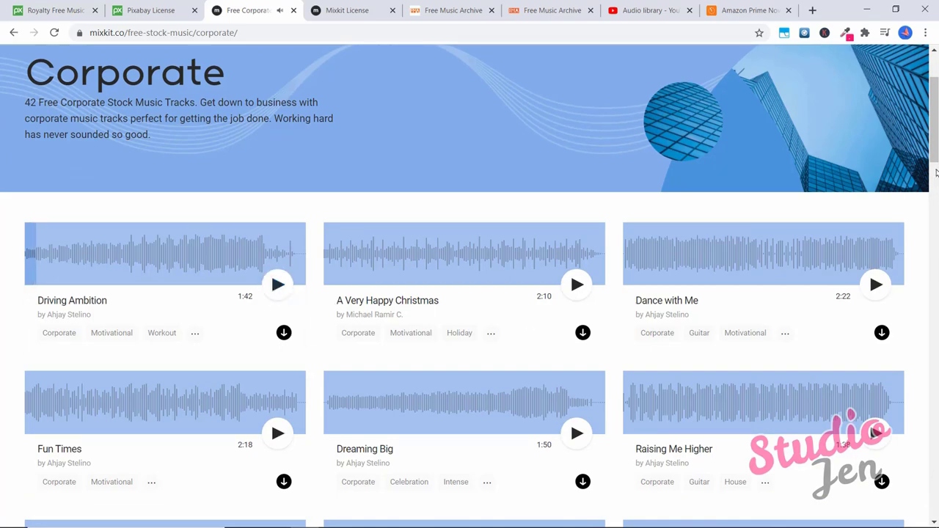
pyautogui.scroll(-3)
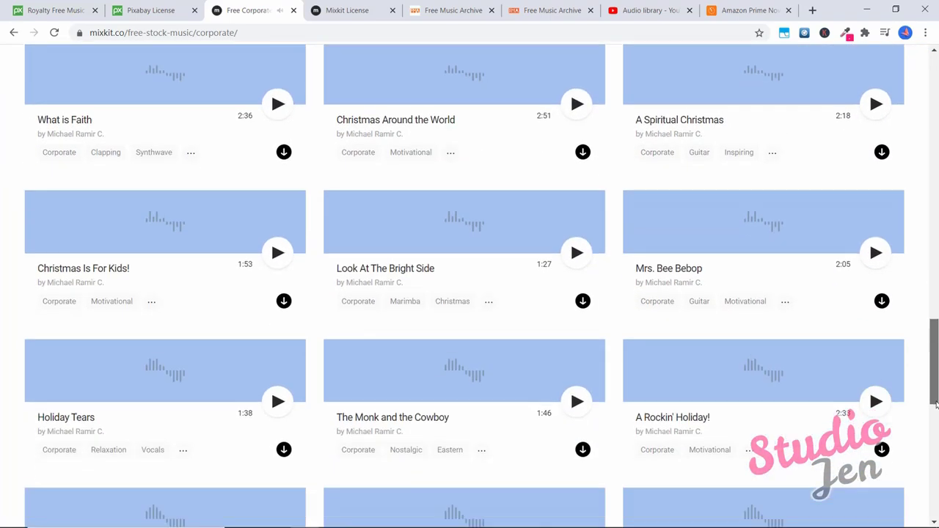
pyautogui.scroll(-3)
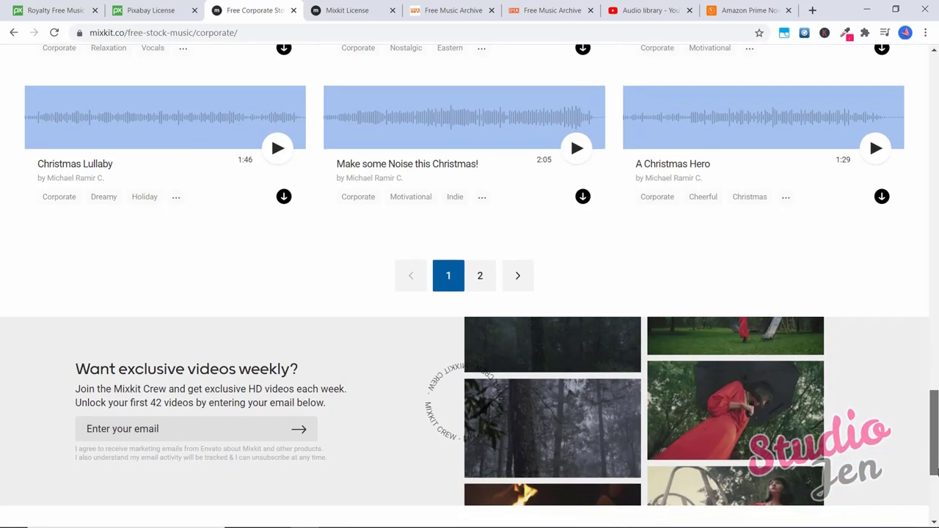
pyautogui.scroll(3)
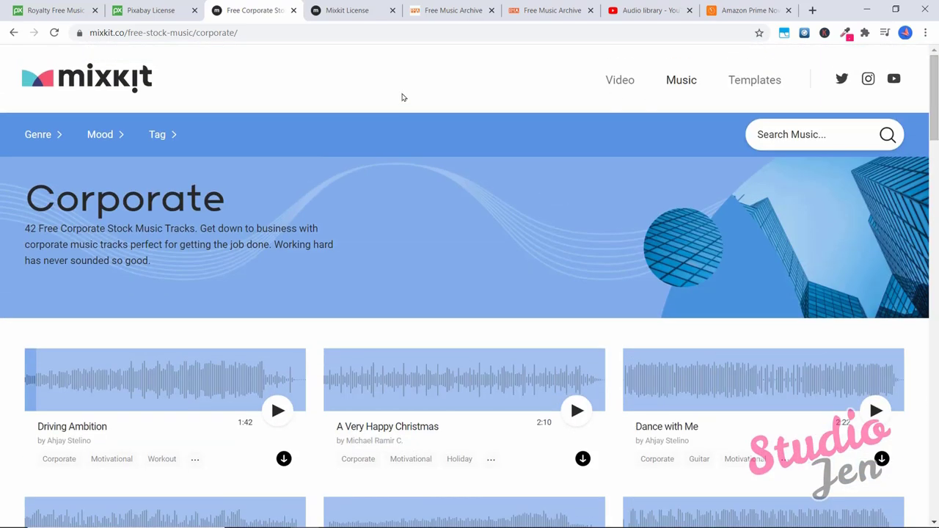
pyautogui.moveTo(206, 97)
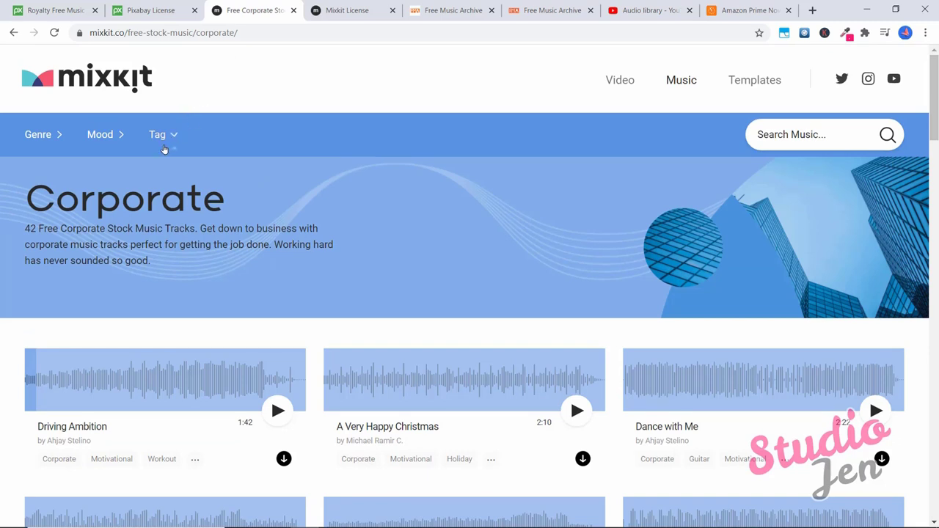
# Use the Tag dropdown to view the Gym tracks, then the Wedding collection of 49 tracks
pyautogui.click(162, 135)
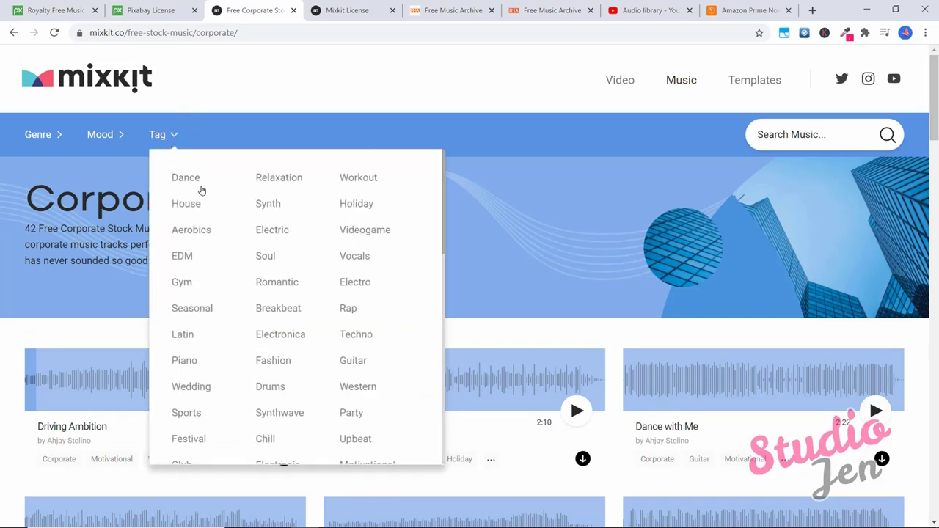
pyautogui.click(182, 282)
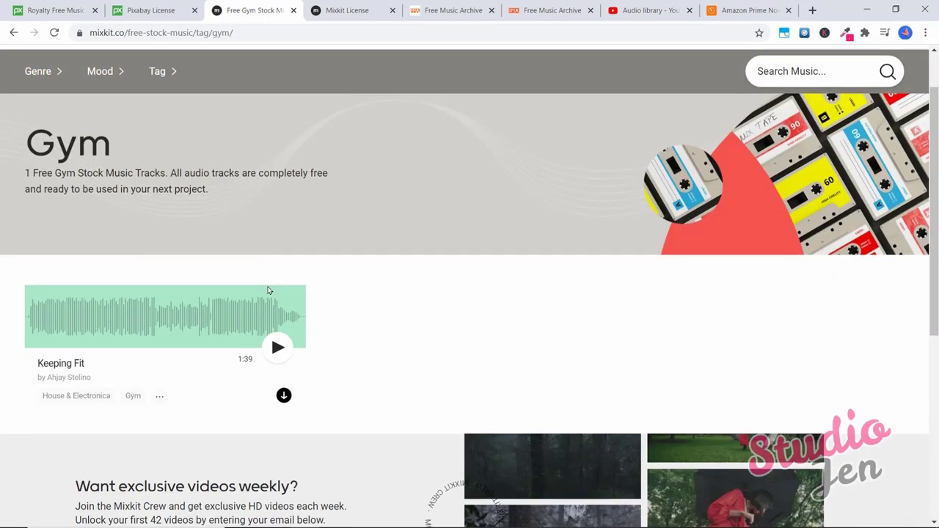
pyautogui.click(278, 347)
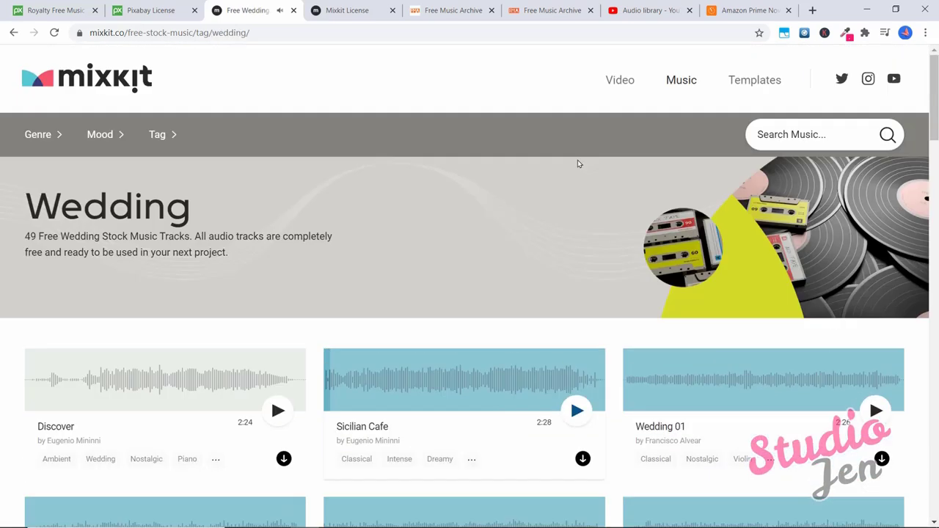
pyautogui.moveTo(423, 132)
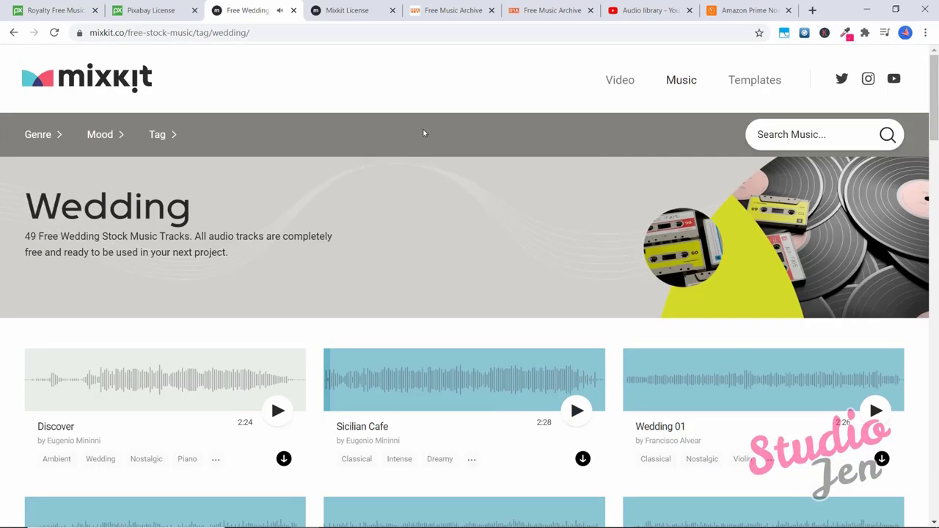
# Switch to the Mixkit License page and scroll to the per-item license cards
pyautogui.click(346, 10)
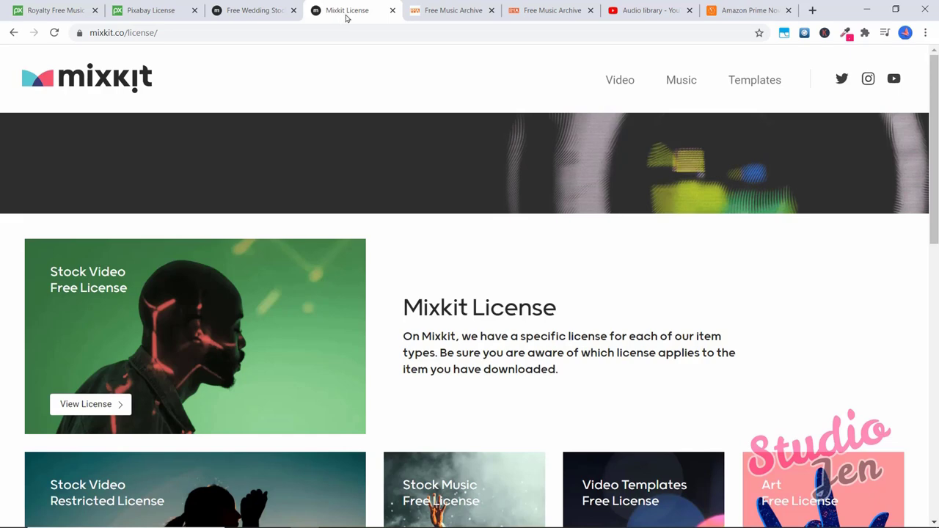
pyautogui.scroll(-3)
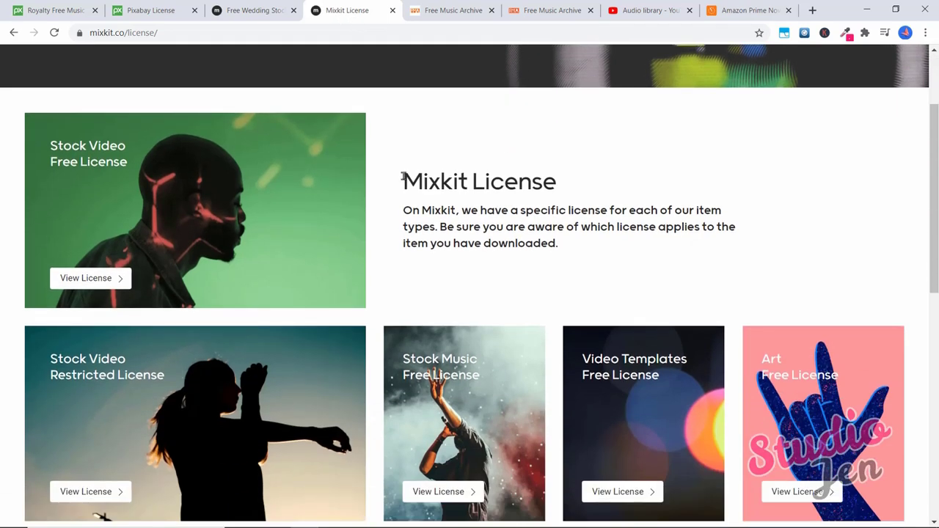
pyautogui.moveTo(394, 185)
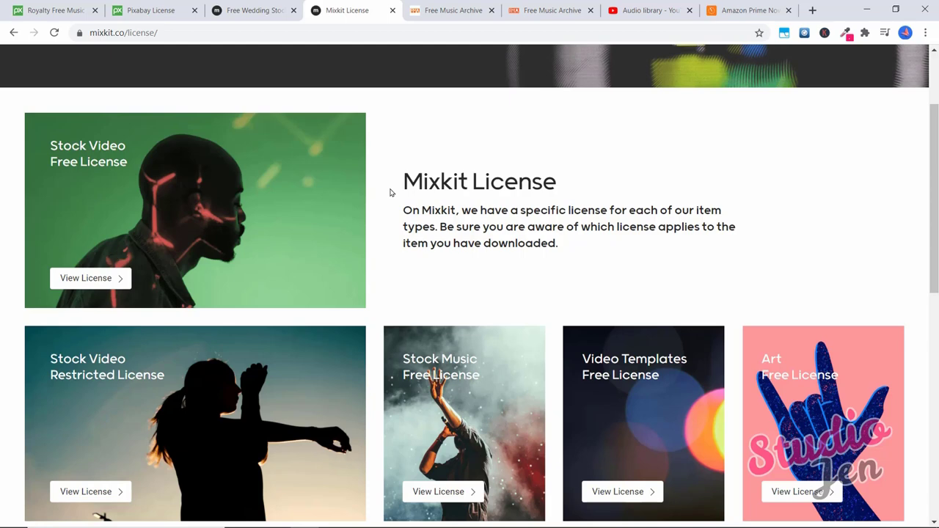
pyautogui.moveTo(425, 222)
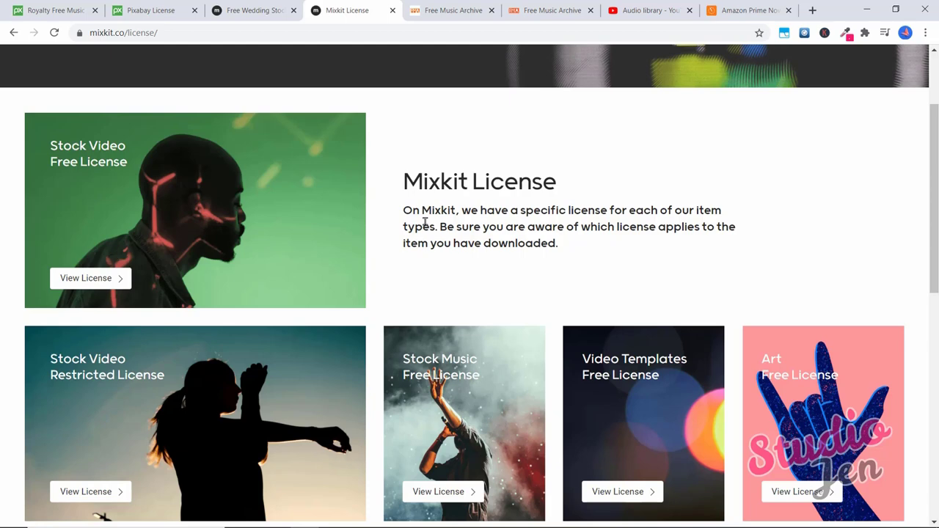
# Review the Stock Music Free License details (podcasts and YouTube allowed, not CDs or broadcasts) and close them
pyautogui.click(438, 492)
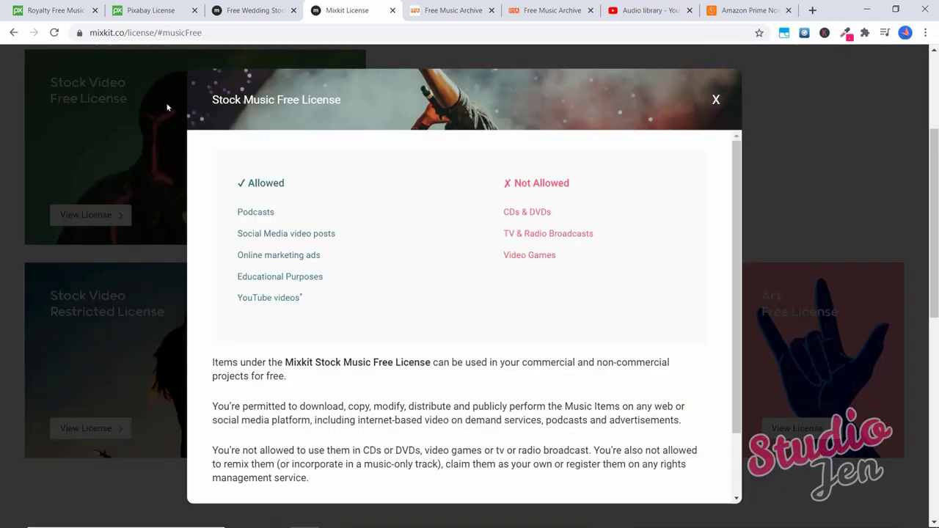
pyautogui.moveTo(131, 44)
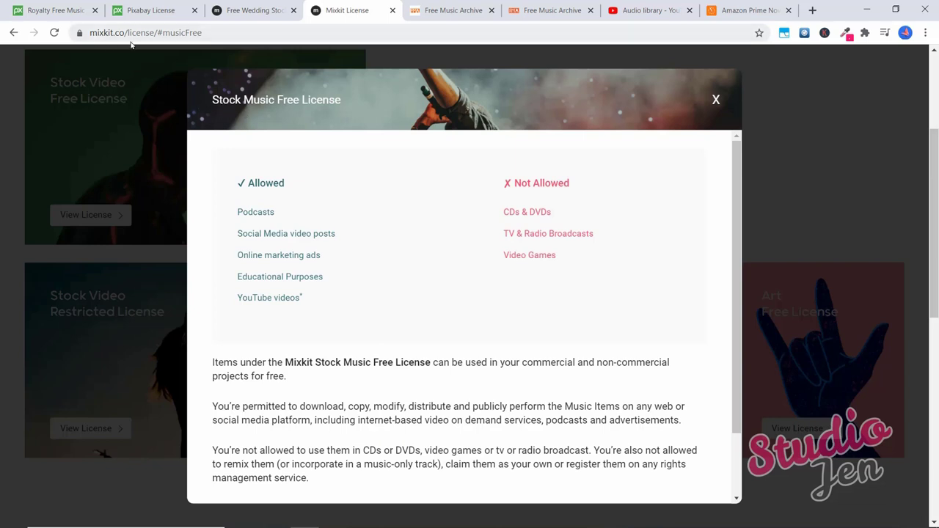
pyautogui.moveTo(332, 250)
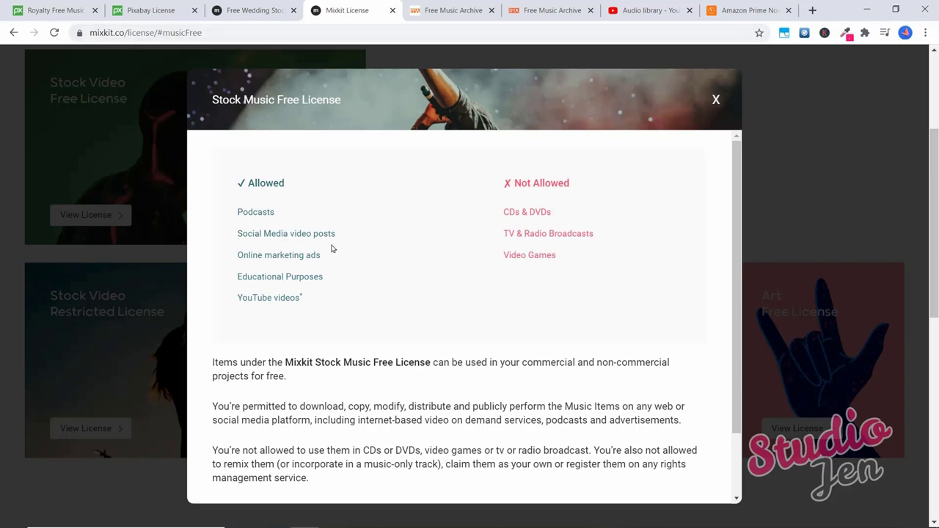
pyautogui.moveTo(317, 297)
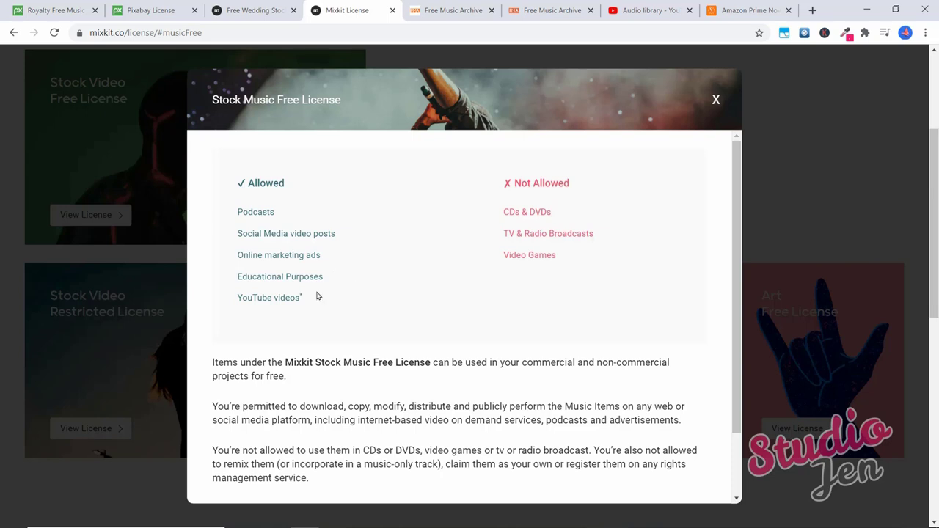
pyautogui.moveTo(311, 306)
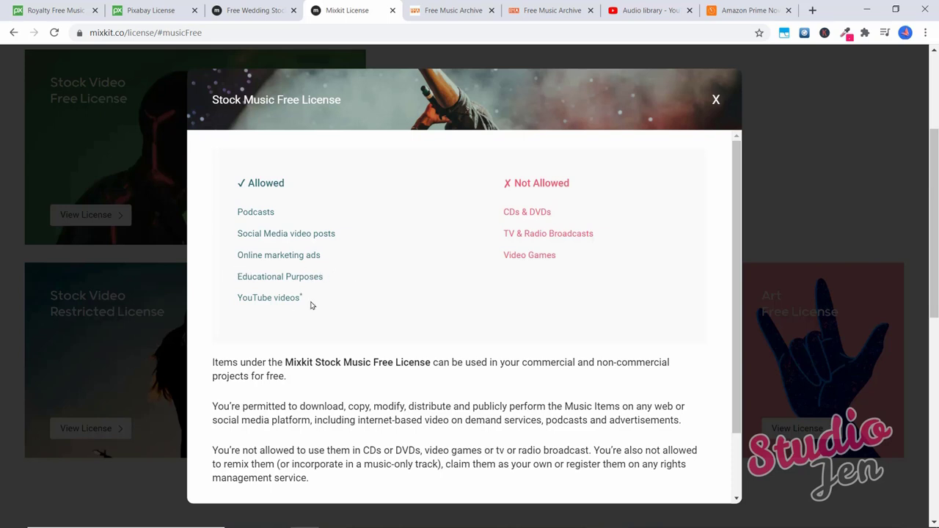
pyautogui.scroll(-3)
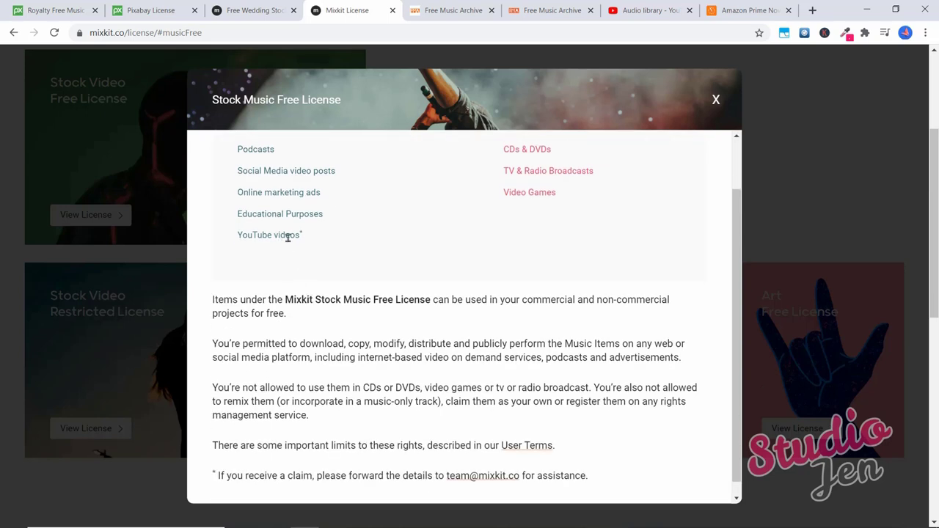
pyautogui.moveTo(301, 238)
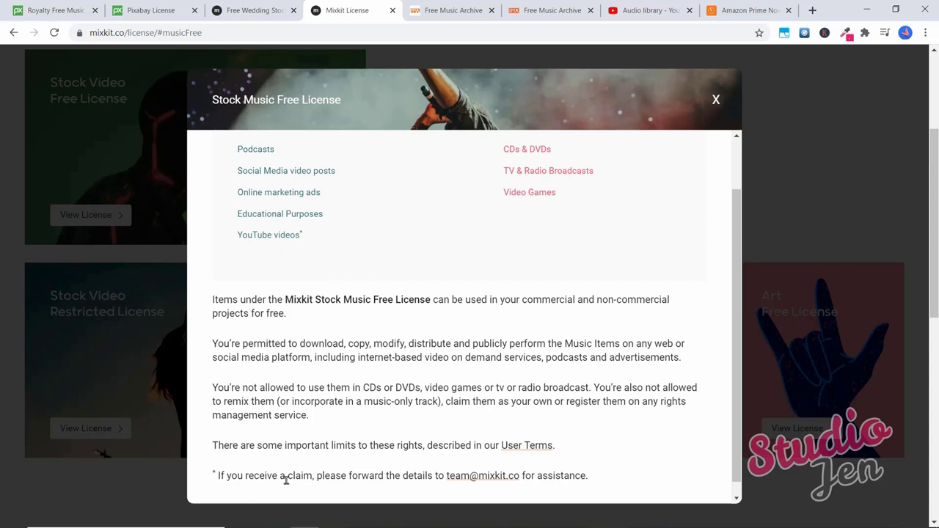
pyautogui.moveTo(482, 475)
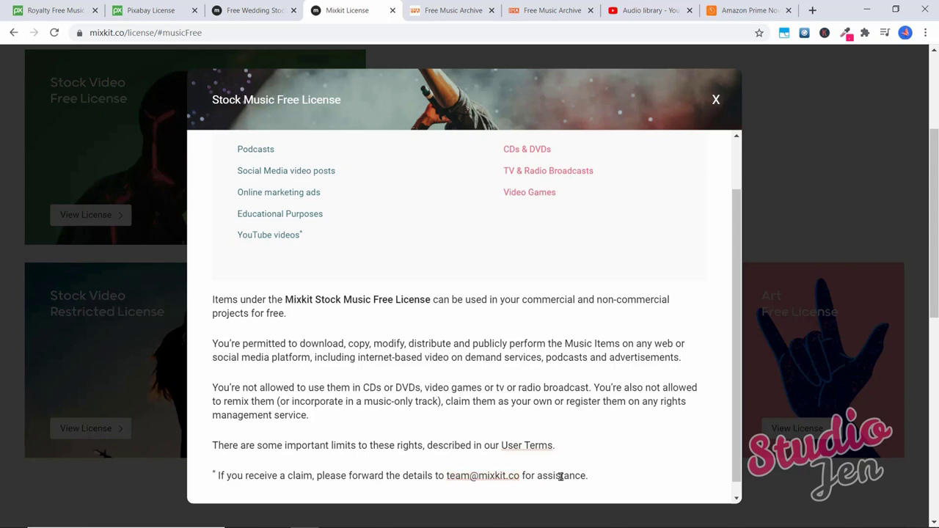
pyautogui.moveTo(352, 259)
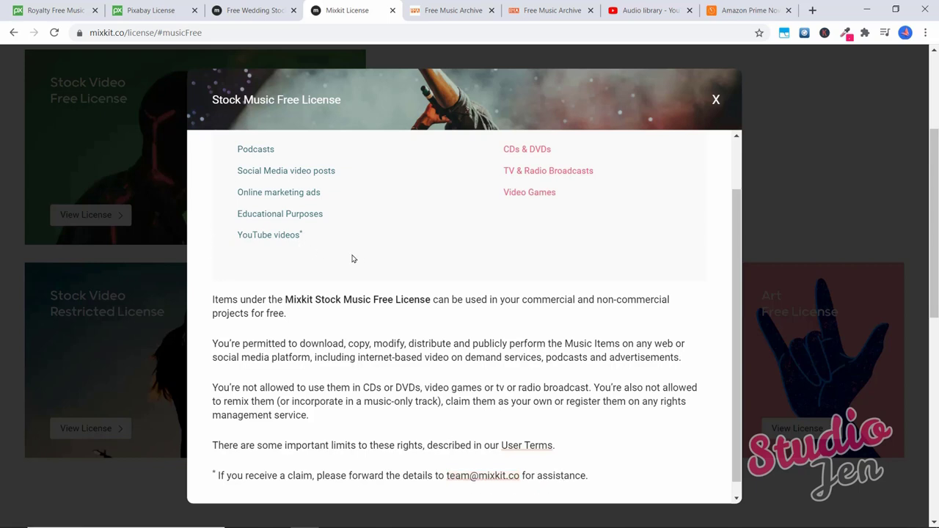
pyautogui.moveTo(348, 253)
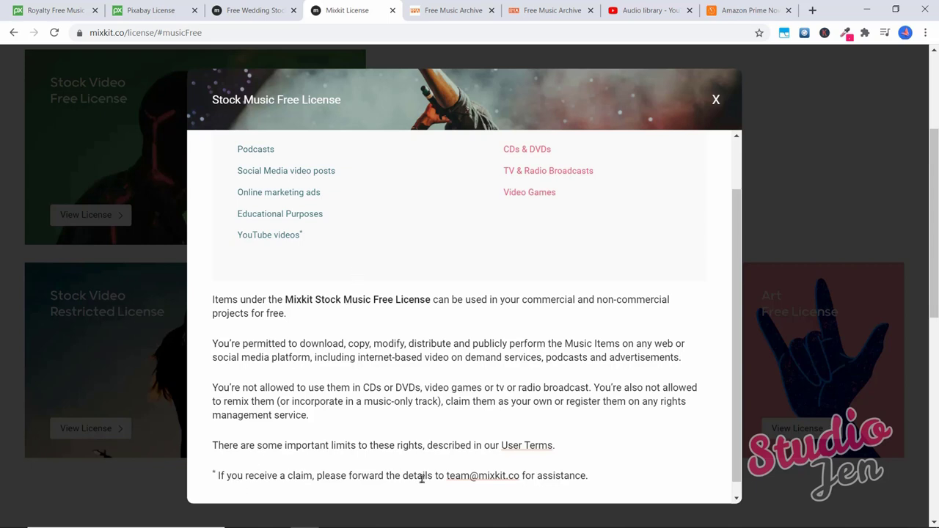
pyautogui.moveTo(481, 475)
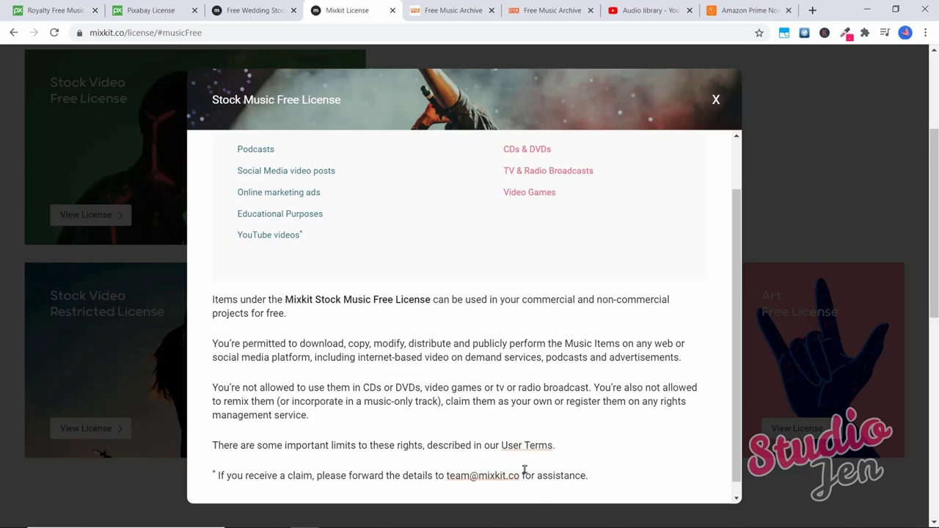
pyautogui.moveTo(452, 387)
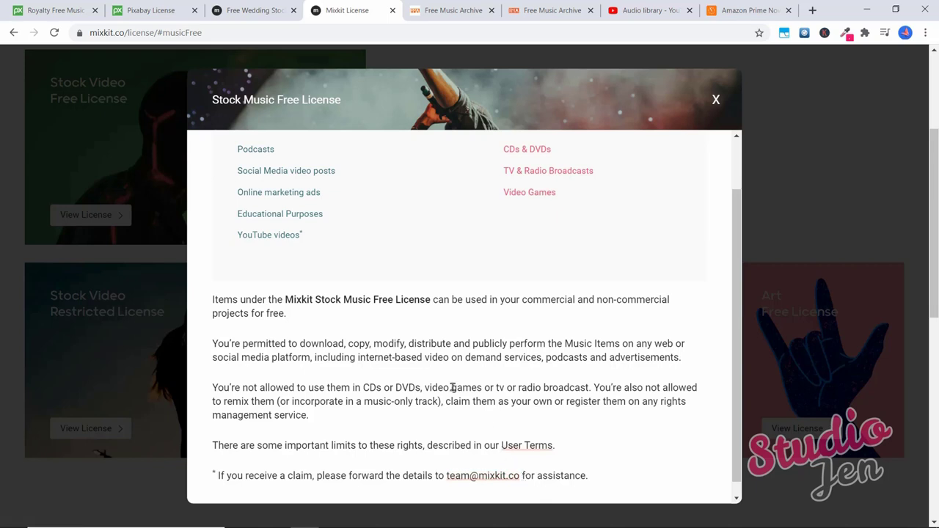
pyautogui.scroll(3)
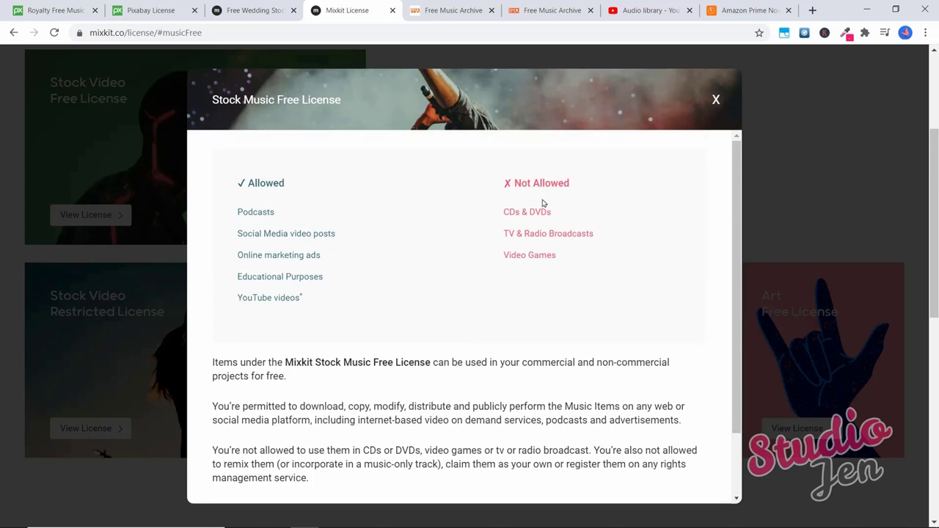
pyautogui.moveTo(512, 232)
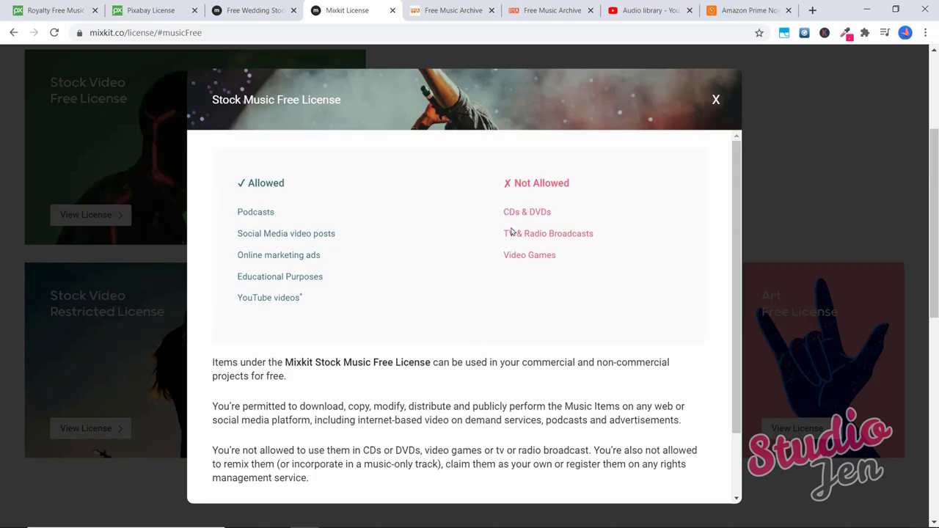
pyautogui.moveTo(552, 267)
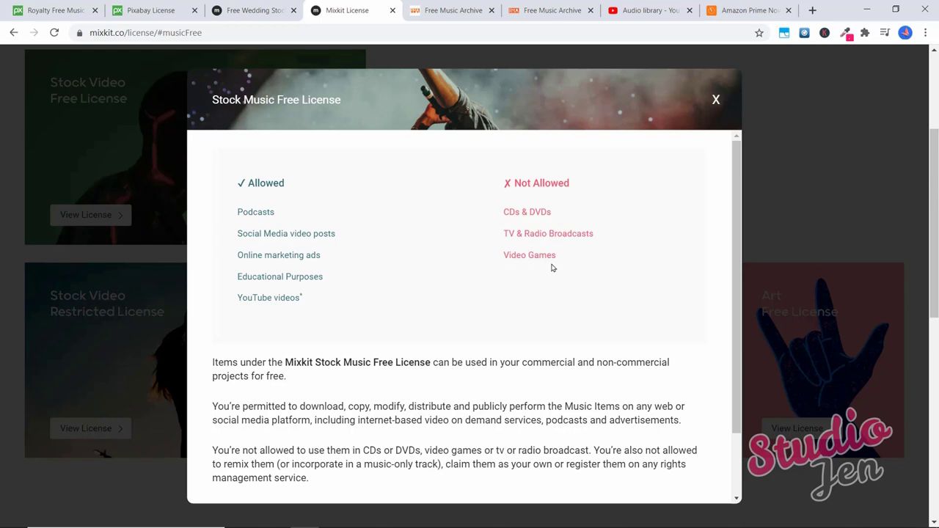
pyautogui.moveTo(288, 284)
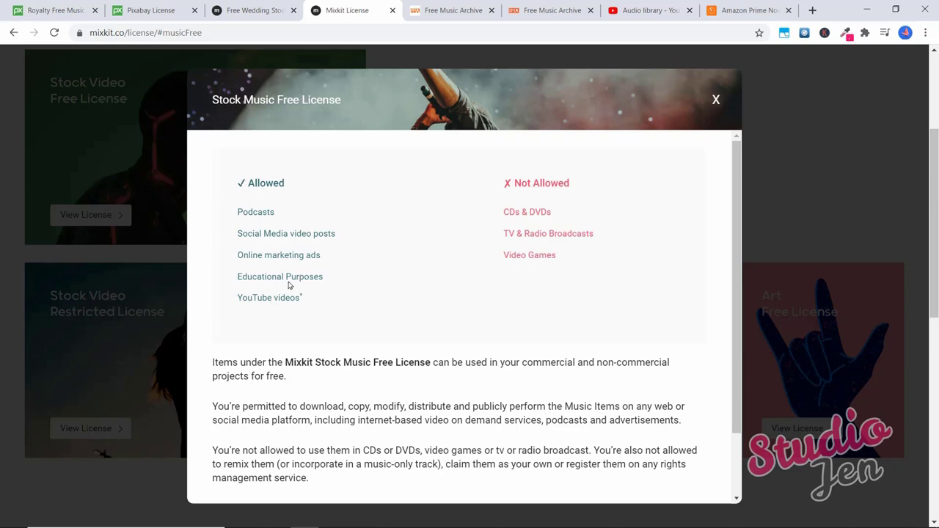
pyautogui.click(717, 100)
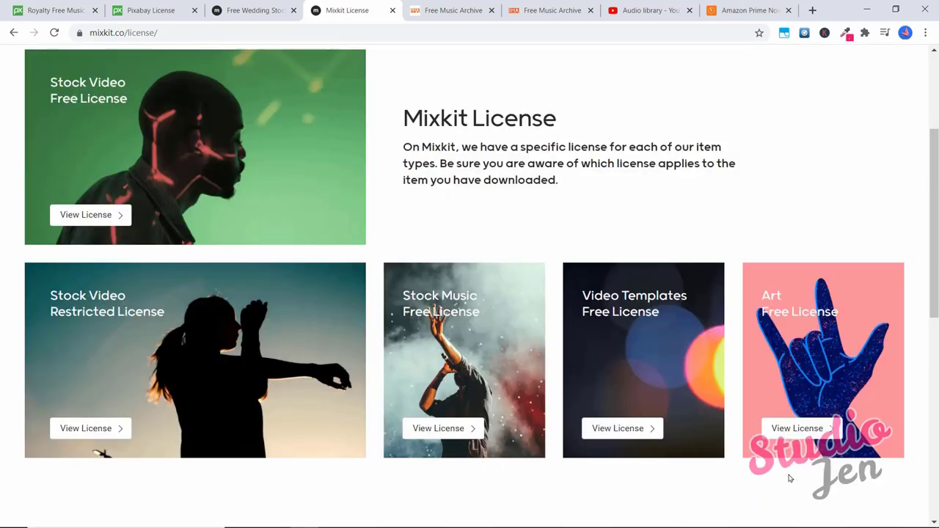
# Switch to the Free Music Archive tab and reach its community search showing 0 tracks found
pyautogui.click(452, 10)
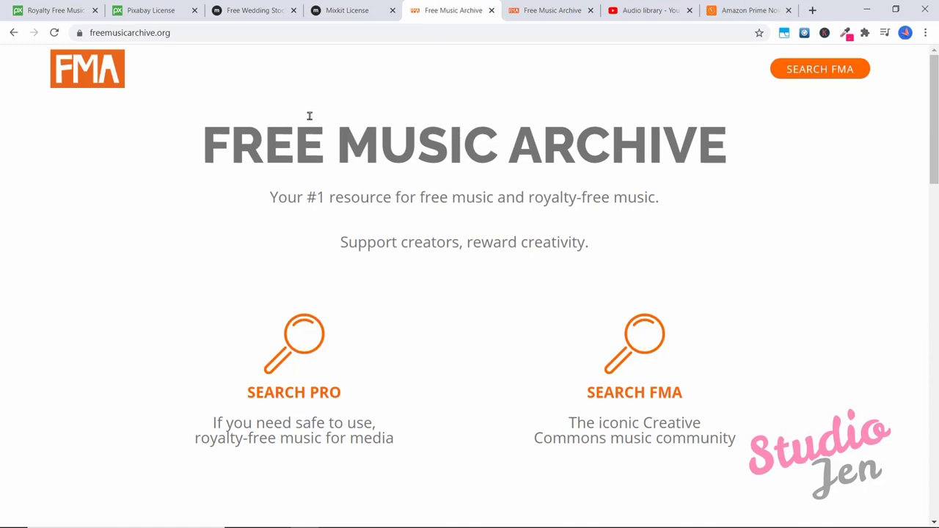
pyautogui.moveTo(672, 150)
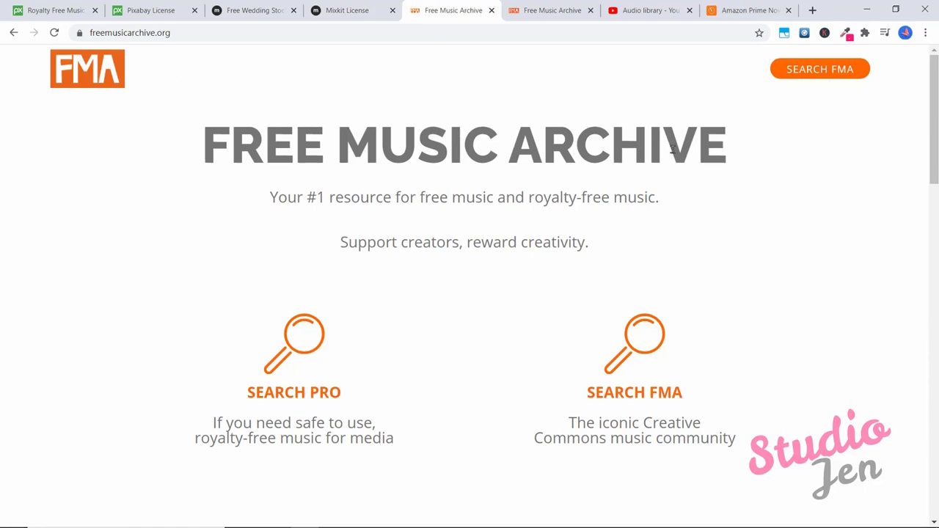
pyautogui.moveTo(511, 214)
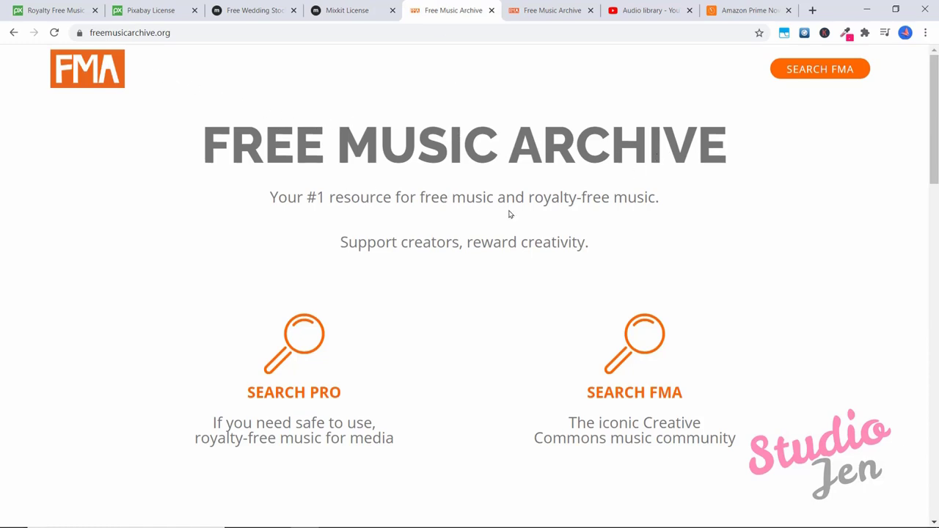
pyautogui.moveTo(456, 202)
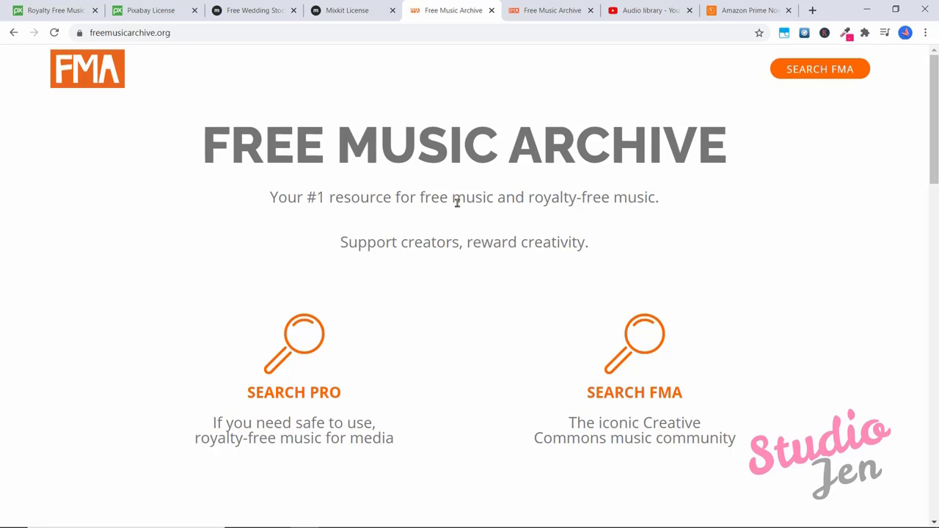
pyautogui.scroll(-3)
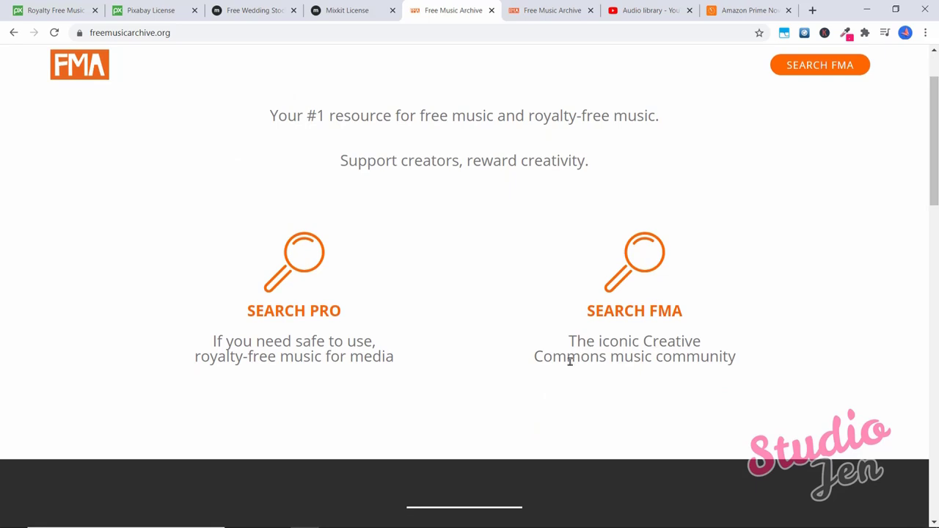
pyautogui.click(634, 262)
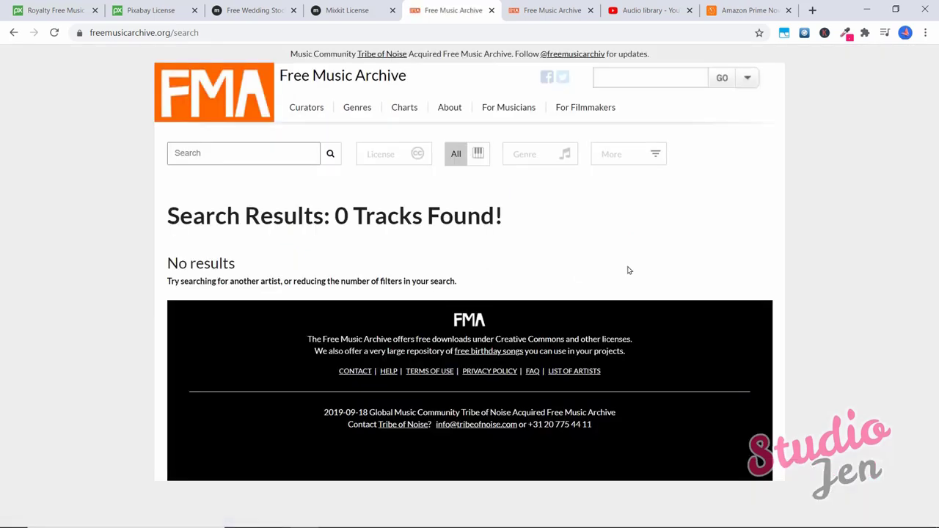
pyautogui.moveTo(385, 200)
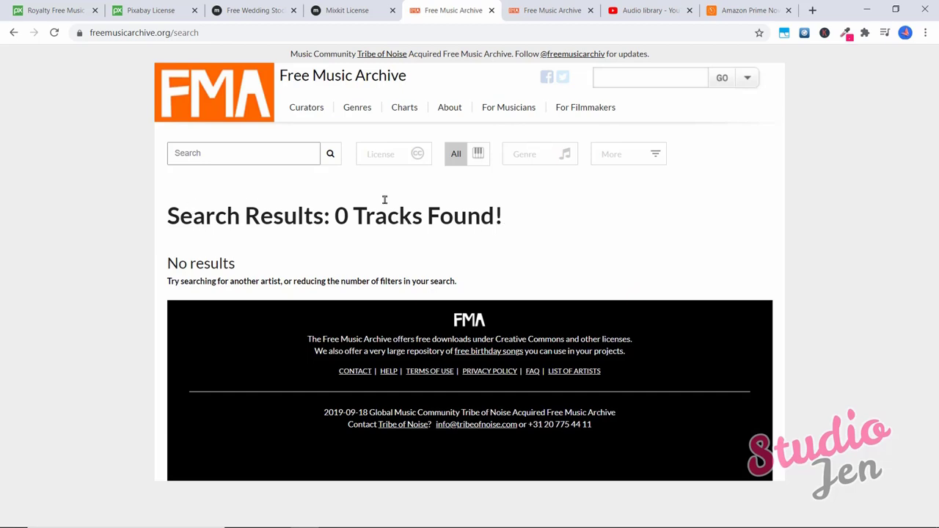
# Navigate via Genres to the Electronic genre page listing 38,402 tracks
pyautogui.click(405, 107)
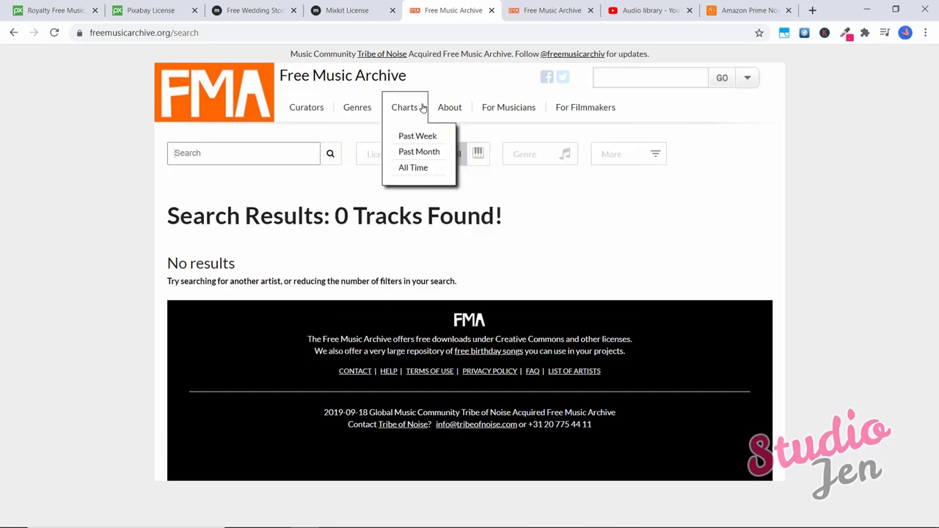
pyautogui.click(358, 107)
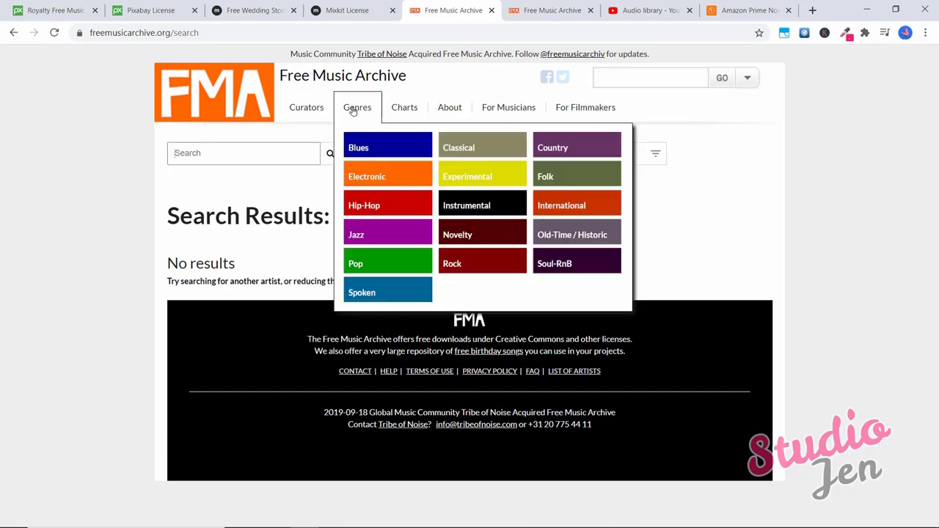
pyautogui.moveTo(576, 147)
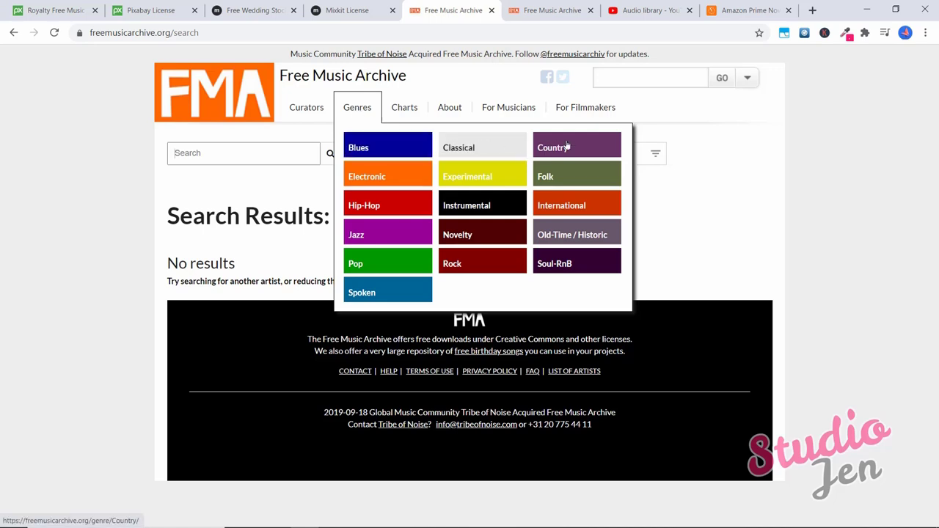
pyautogui.click(387, 176)
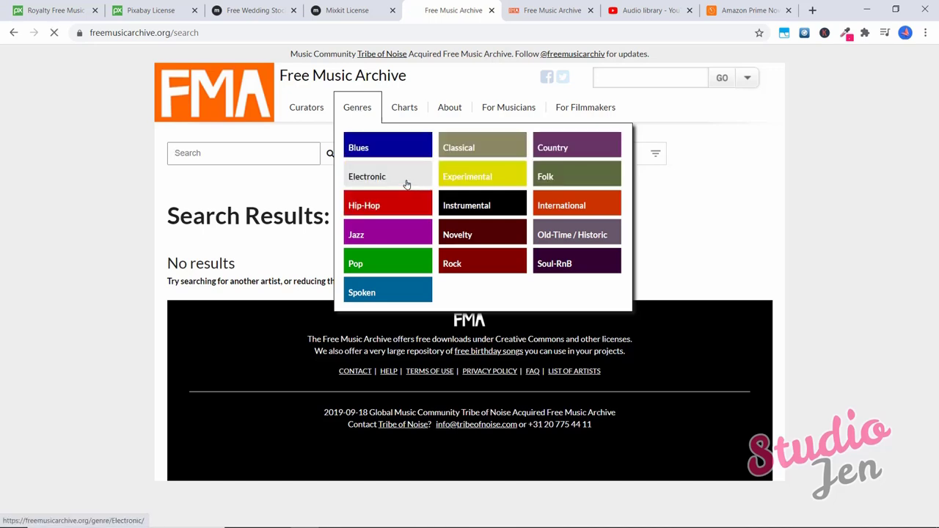
pyautogui.click(367, 176)
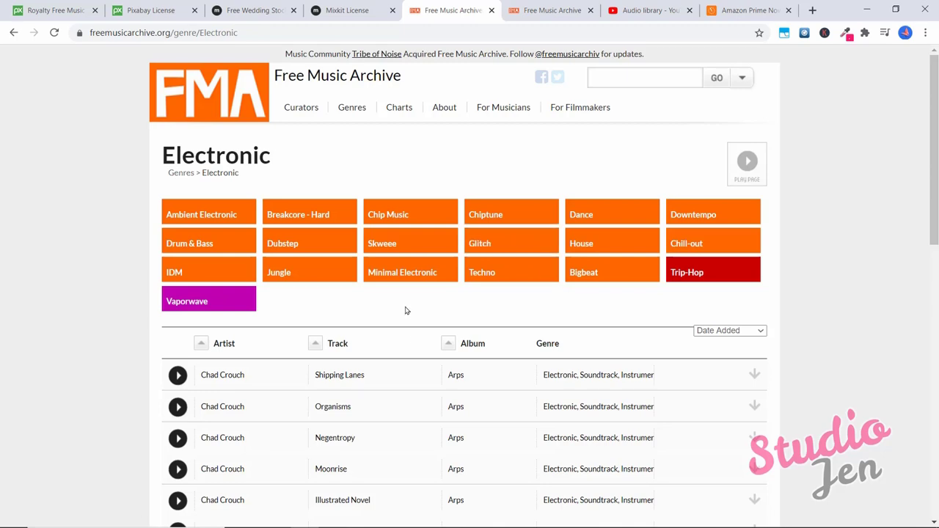
# Scroll through the Electronic subgenre buttons and track table, then back up
pyautogui.scroll(-3)
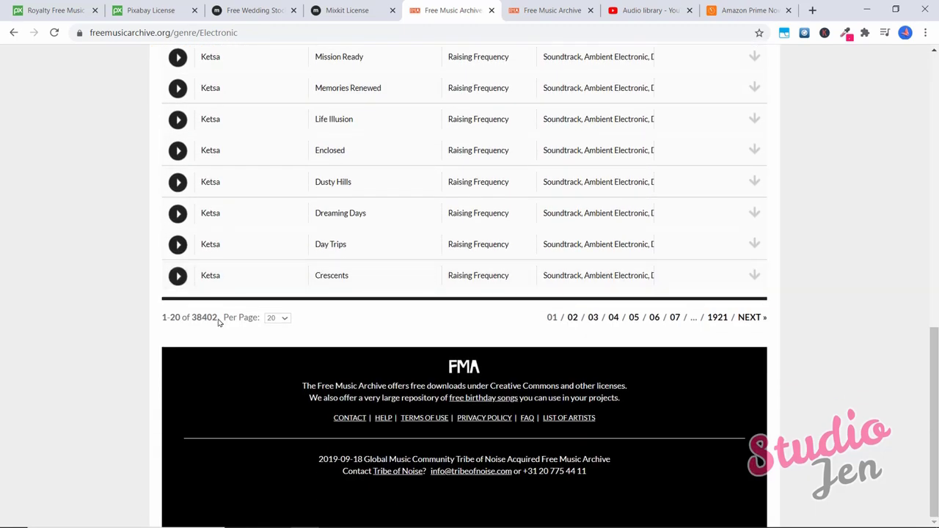
pyautogui.scroll(-3)
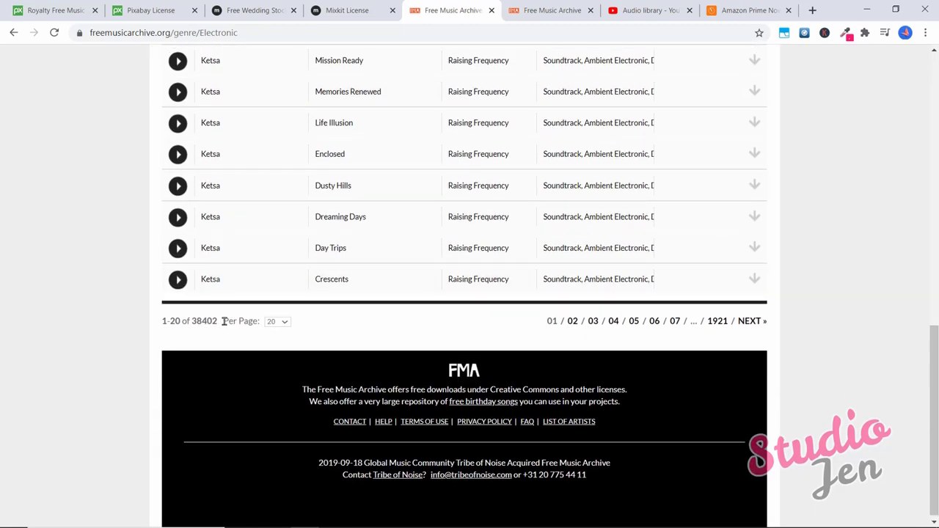
pyautogui.scroll(3)
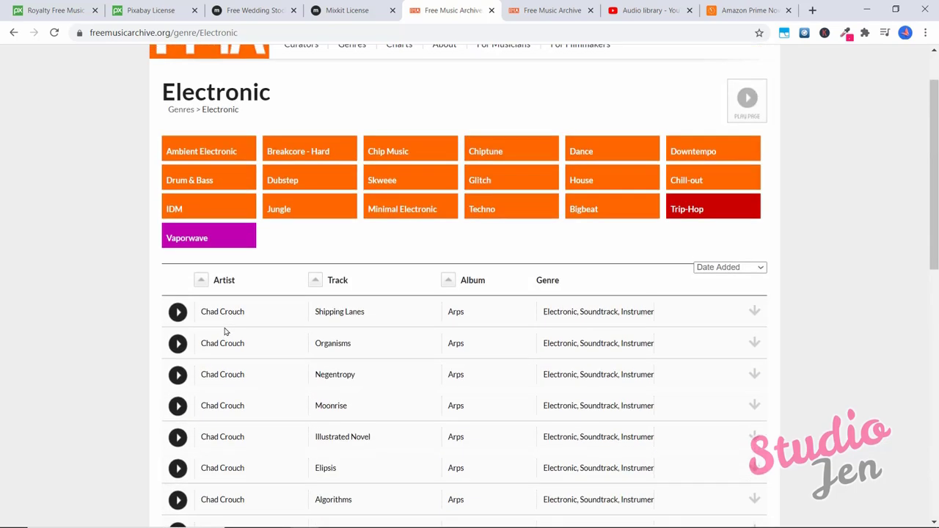
pyautogui.moveTo(718, 214)
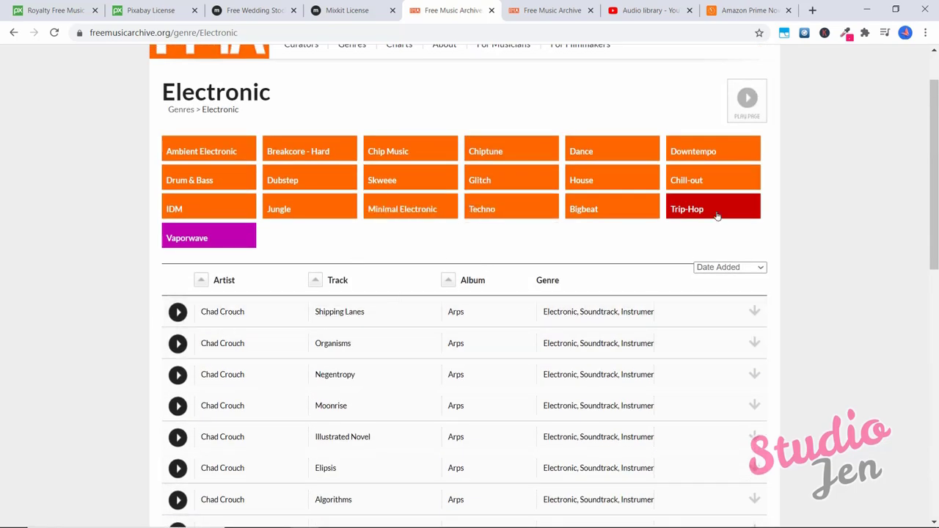
# Browse the Chill-out subgenre and preview 'We Blessed The Sun' by Elephant Funeral
pyautogui.click(687, 179)
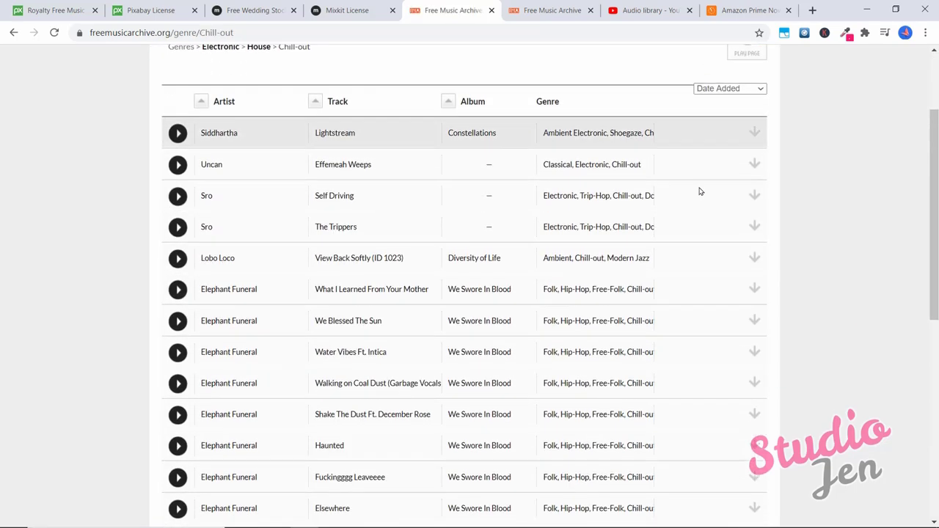
pyautogui.click(177, 320)
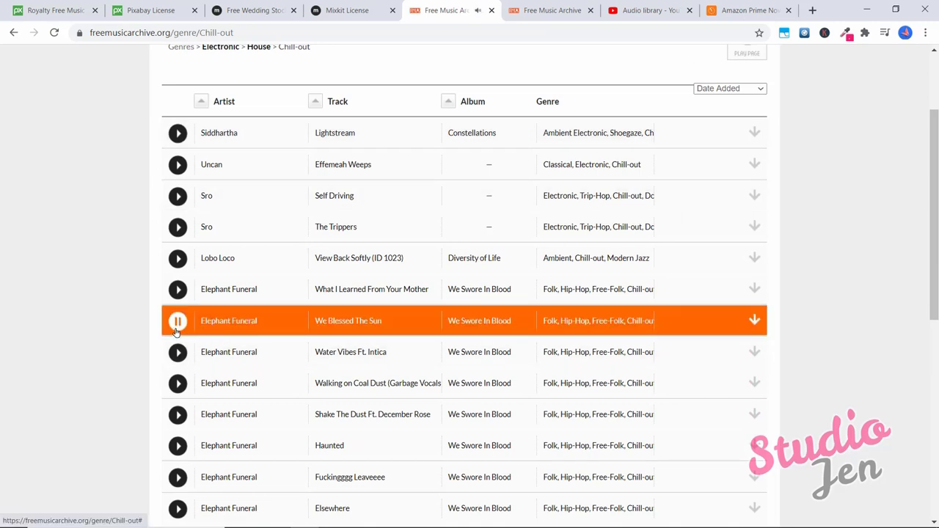
pyautogui.click(178, 320)
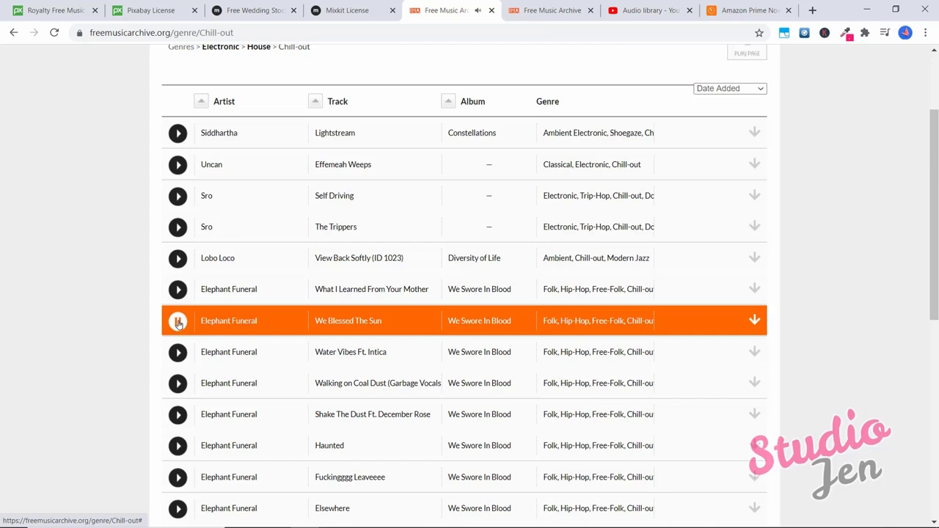
pyautogui.moveTo(221, 326)
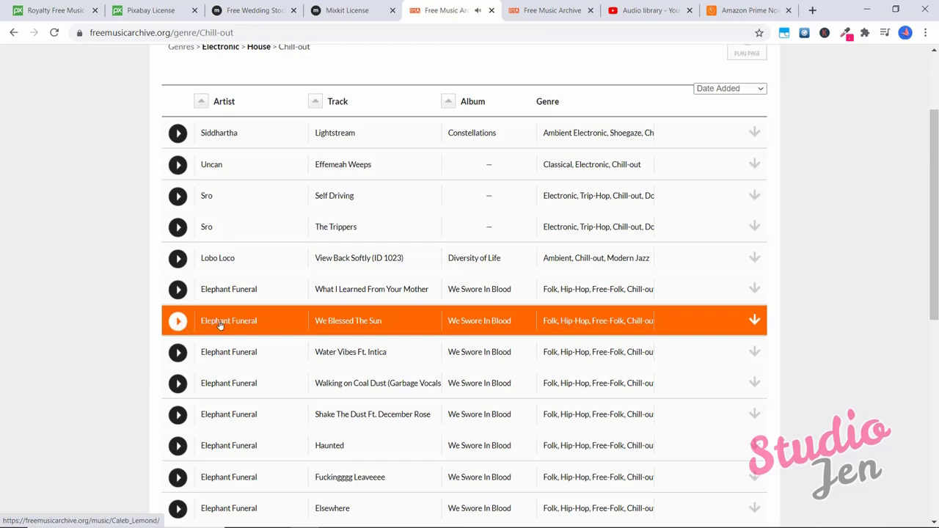
pyautogui.moveTo(755, 320)
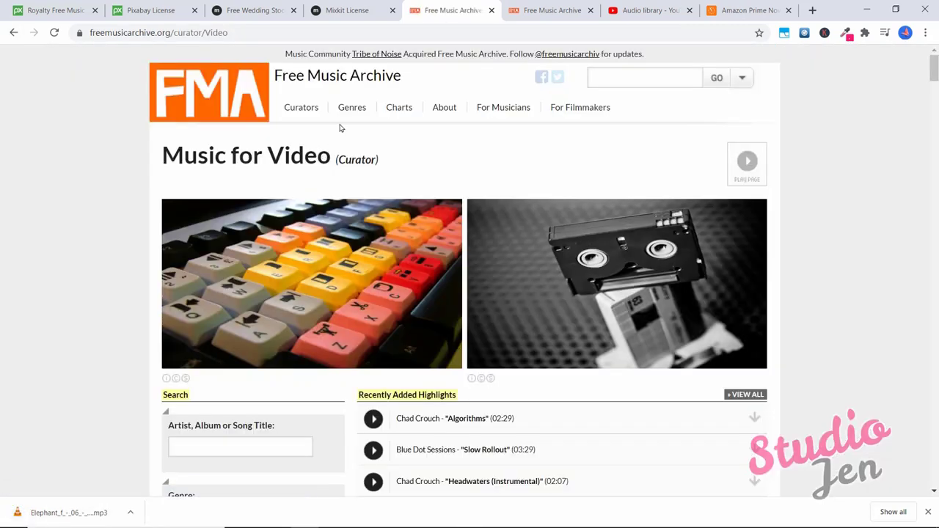
# Visit the WFMU and ccCommunity curator pages from the Curators menu
pyautogui.click(301, 107)
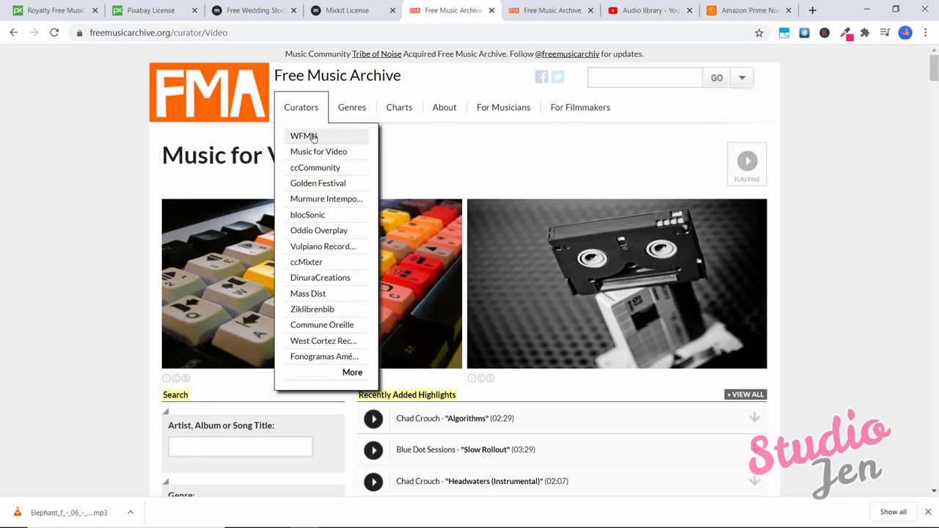
pyautogui.click(302, 135)
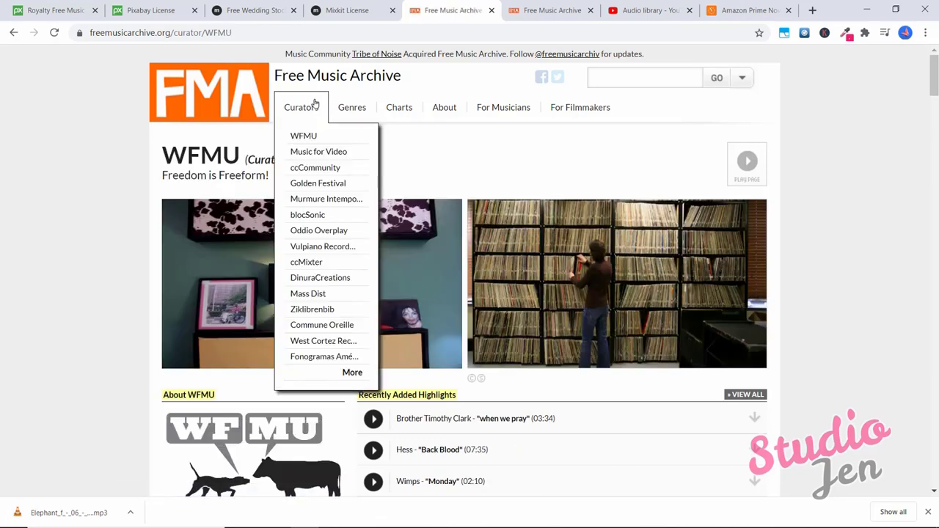
pyautogui.moveTo(316, 167)
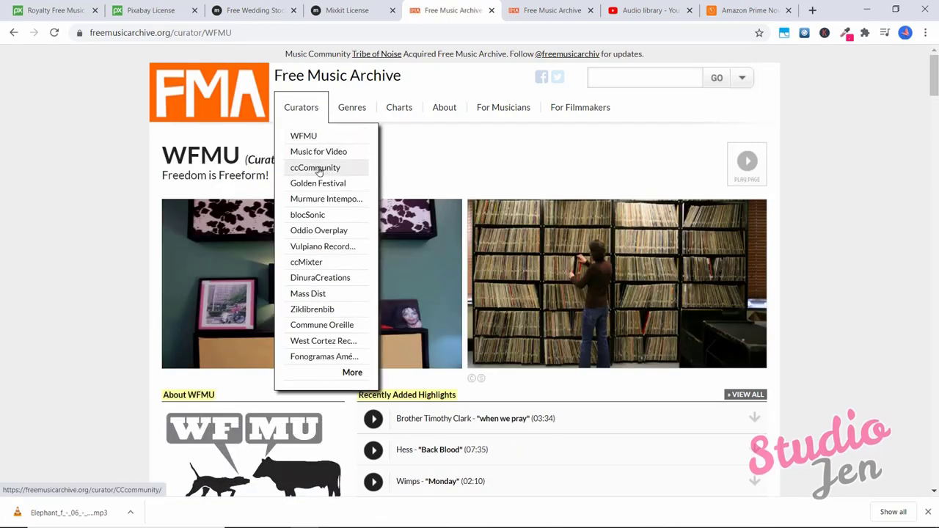
pyautogui.click(318, 151)
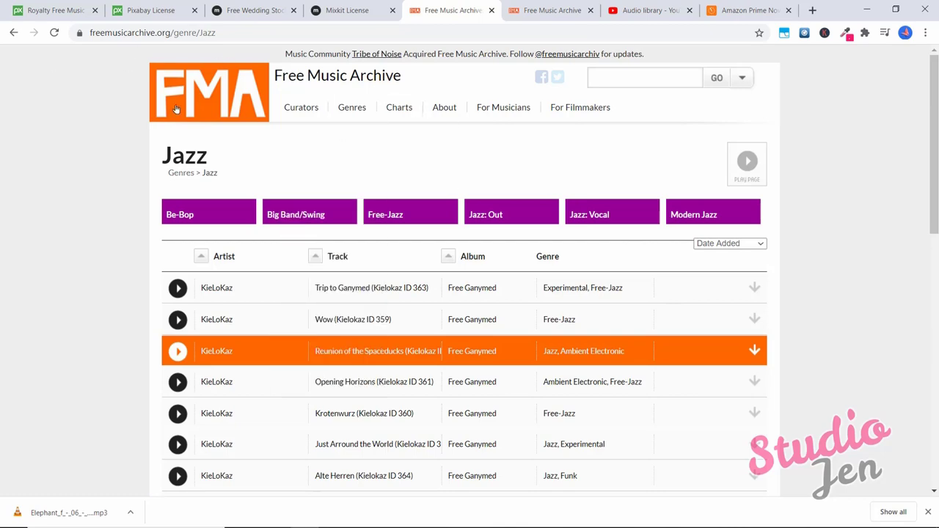
pyautogui.moveTo(476, 131)
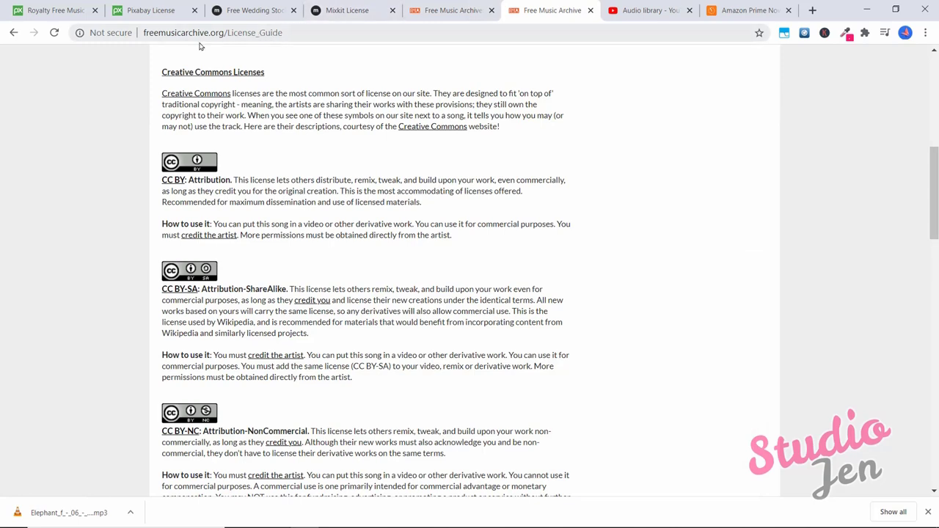
pyautogui.moveTo(171, 38)
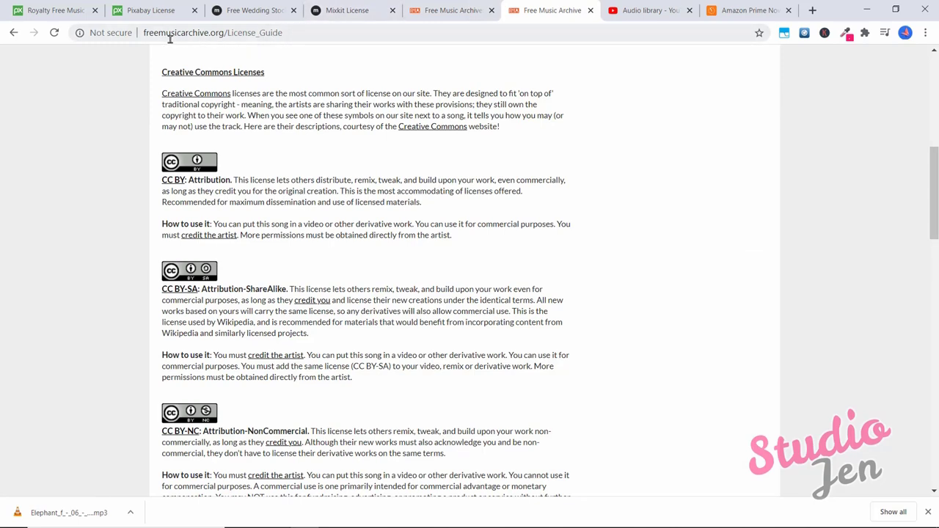
pyautogui.moveTo(182, 75)
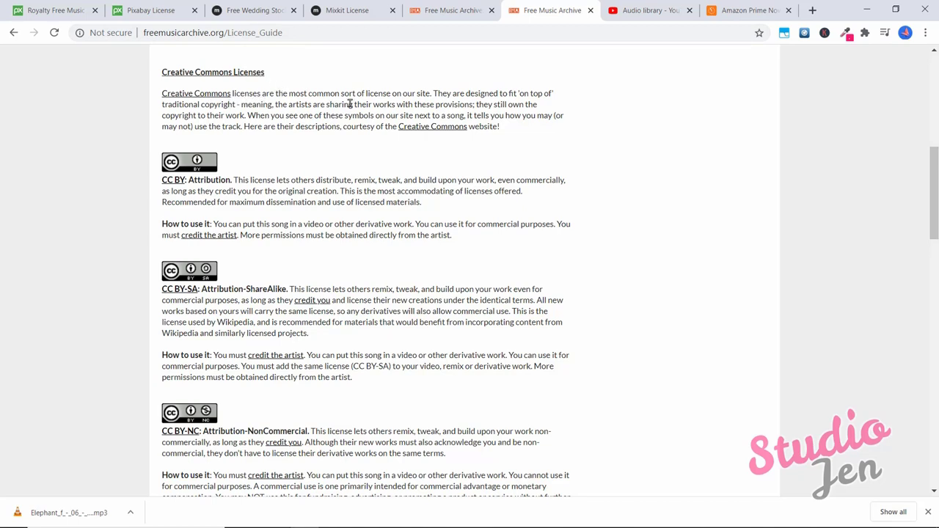
pyautogui.moveTo(519, 110)
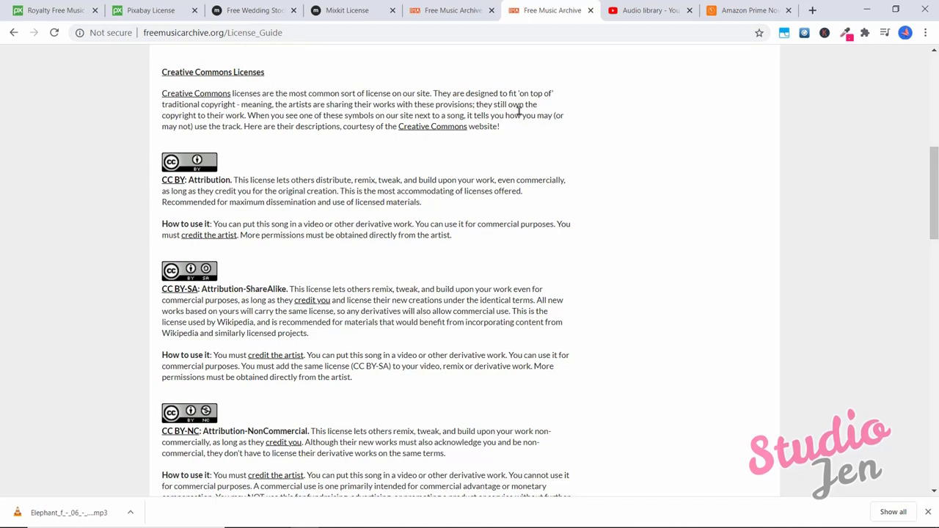
pyautogui.moveTo(239, 106)
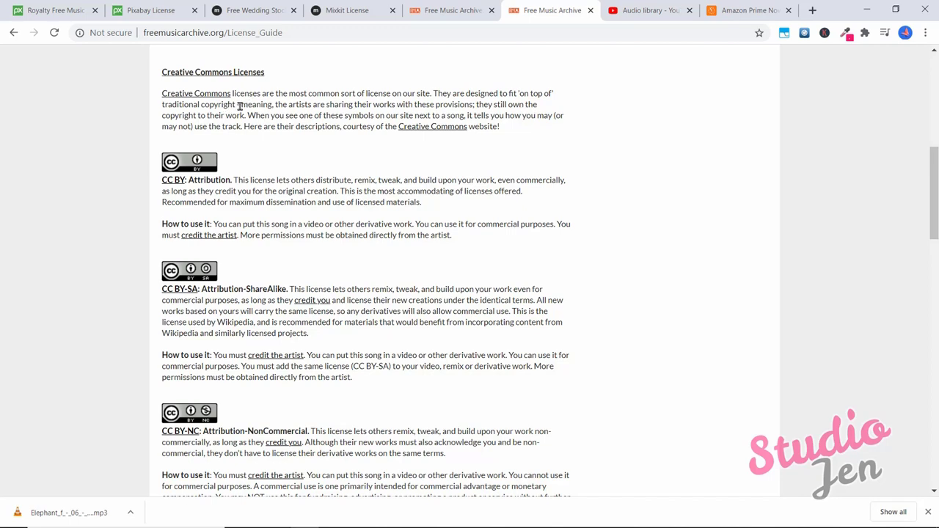
pyautogui.moveTo(417, 103)
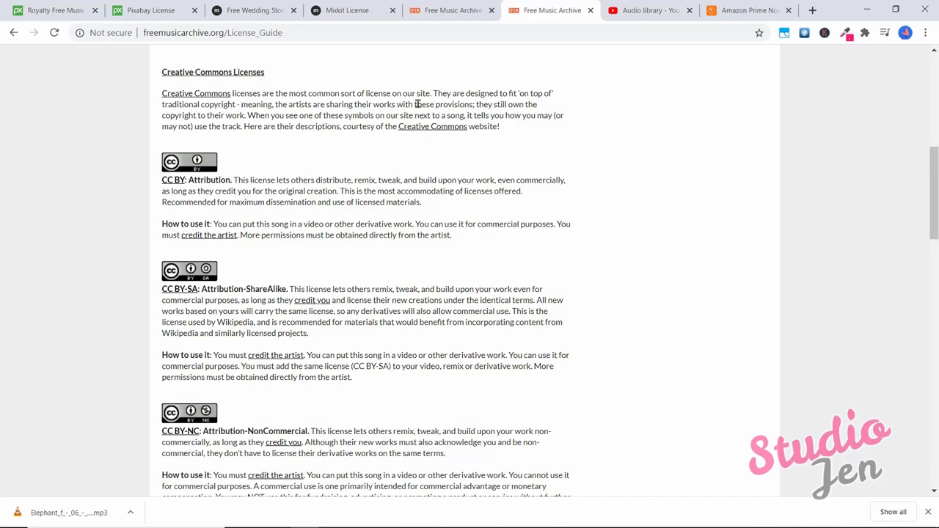
pyautogui.moveTo(250, 123)
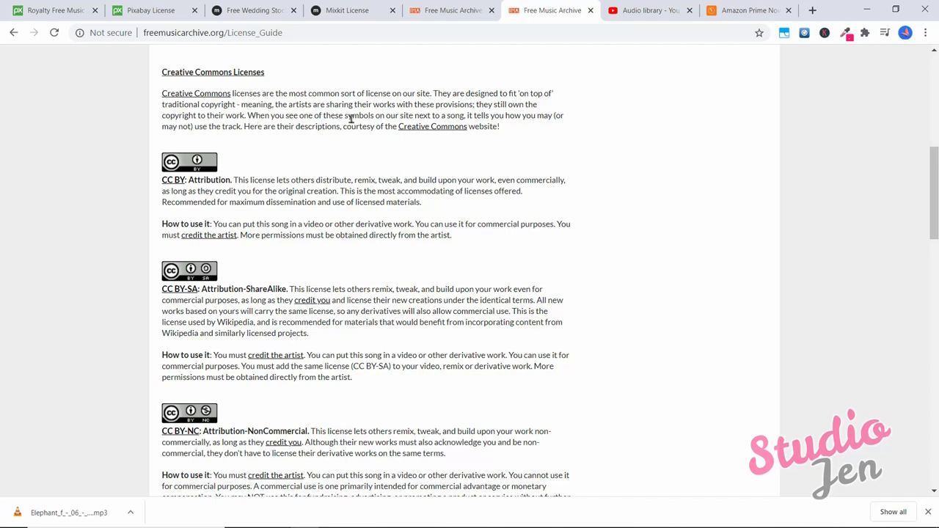
pyautogui.moveTo(373, 141)
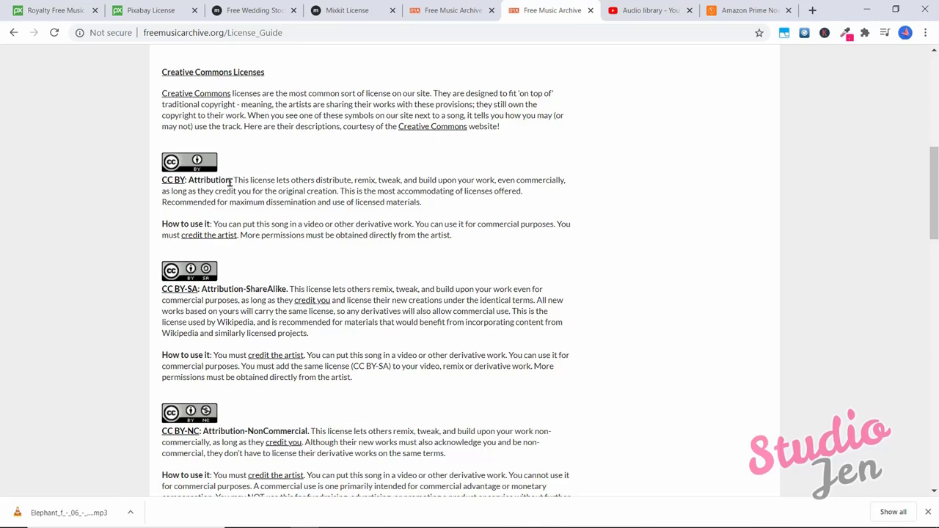
pyautogui.moveTo(208, 235)
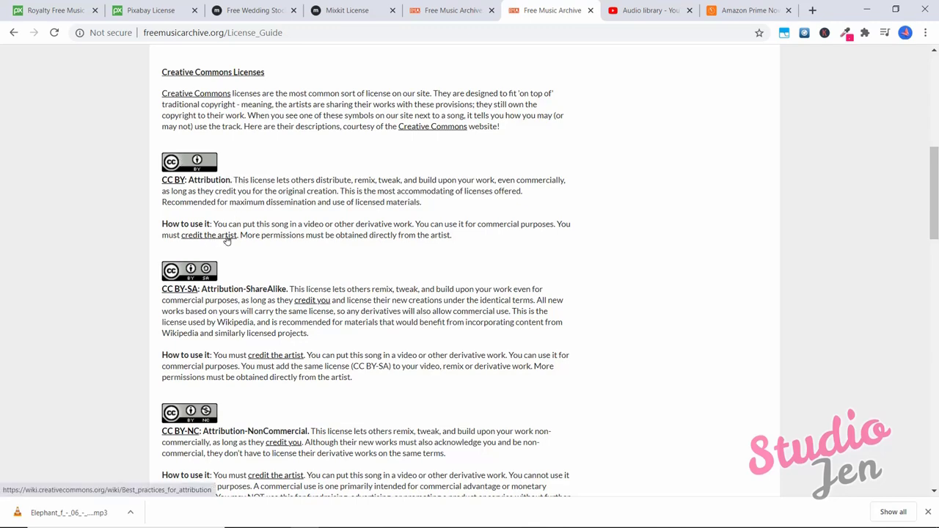
# Scroll the License Guide up to the Creative Commons Licenses section
pyautogui.scroll(3)
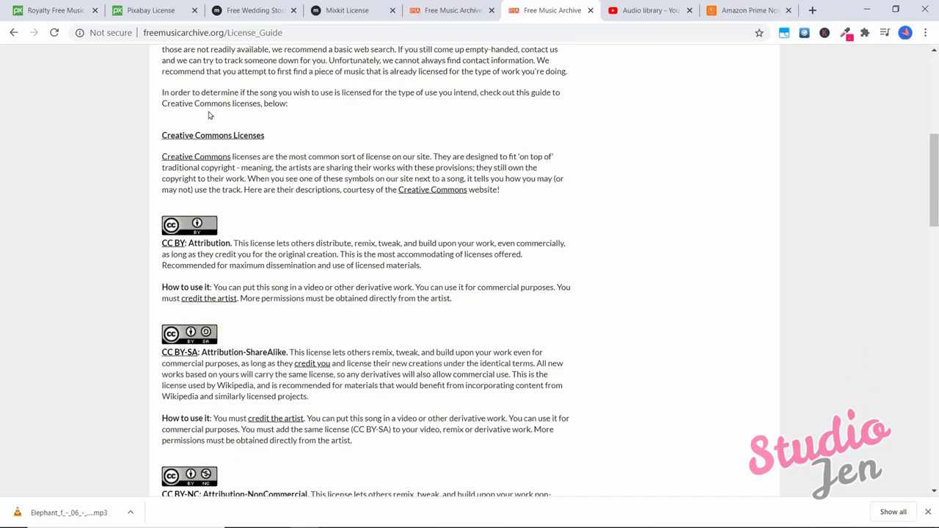
pyautogui.moveTo(190, 139)
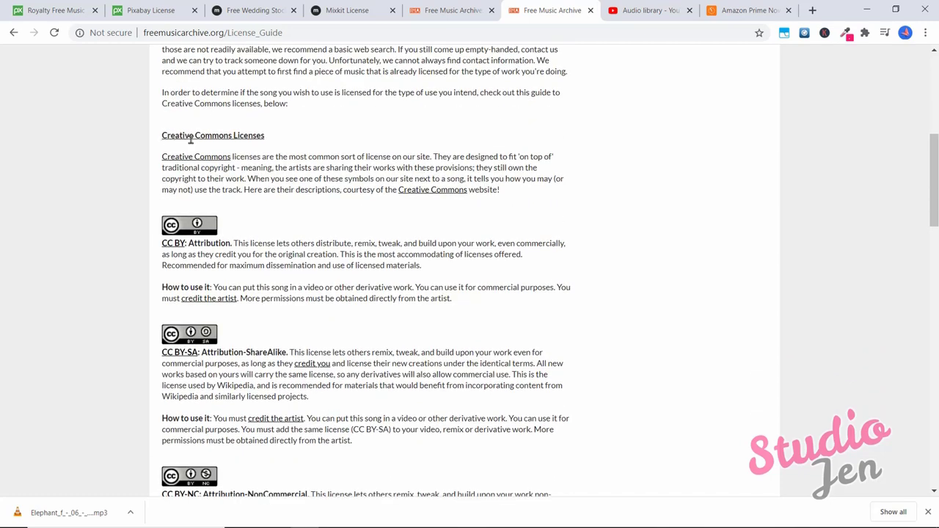
pyautogui.moveTo(380, 65)
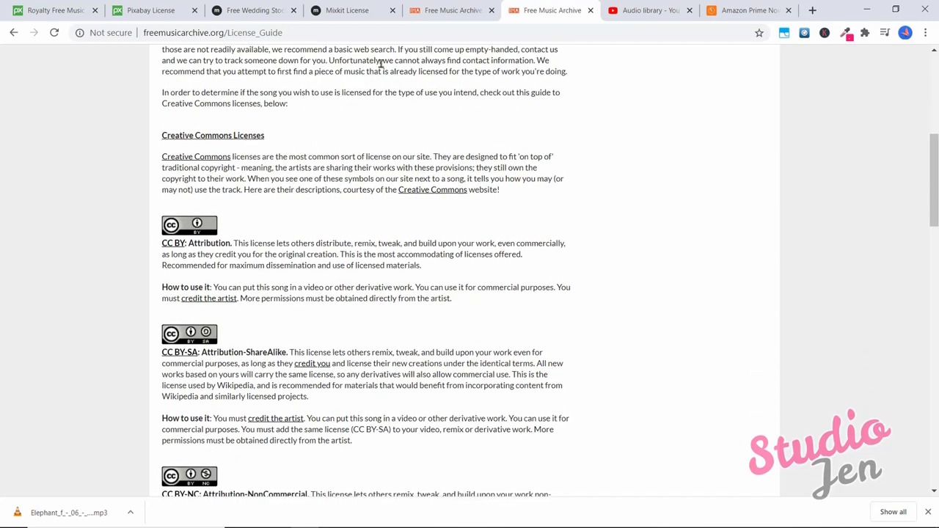
pyautogui.moveTo(602, 270)
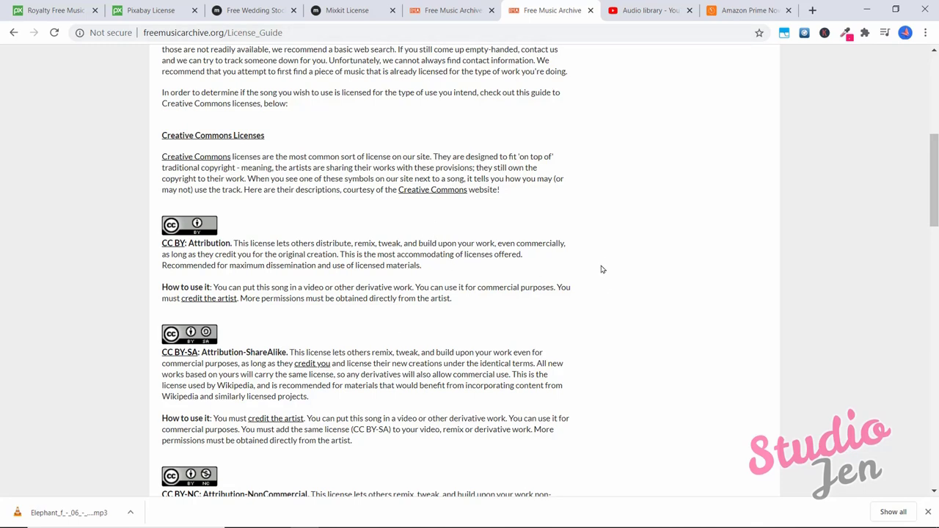
# Return to the Jazz listing and browse KieLoKaz's artist page with 6 albums and 47 tracks
pyautogui.click(452, 10)
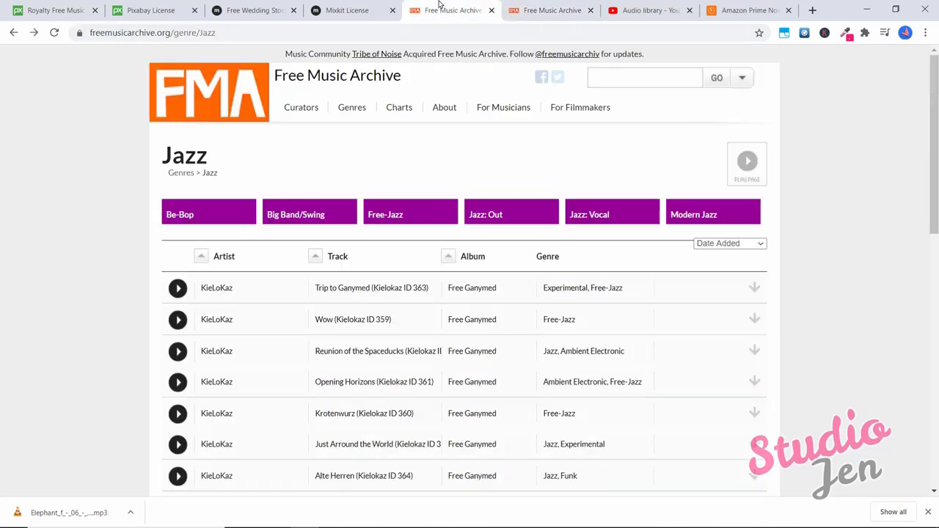
pyautogui.moveTo(267, 330)
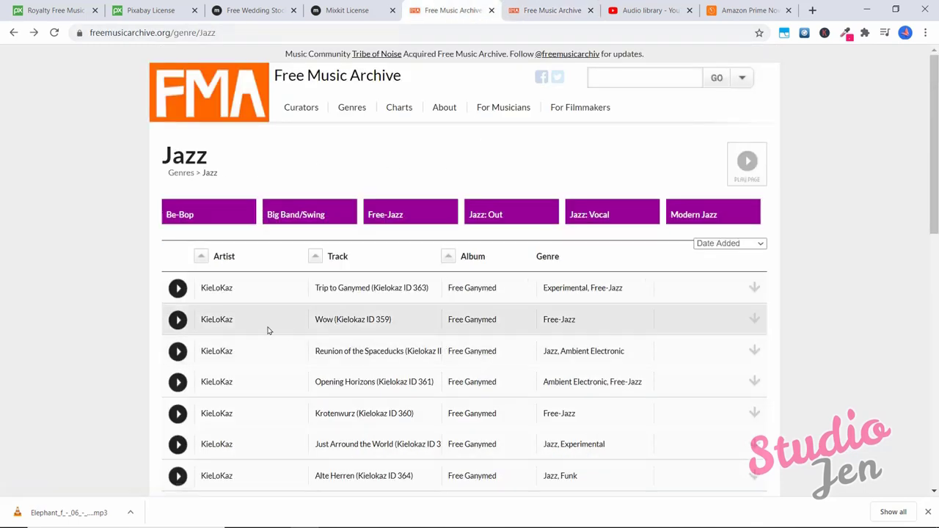
pyautogui.moveTo(338, 255)
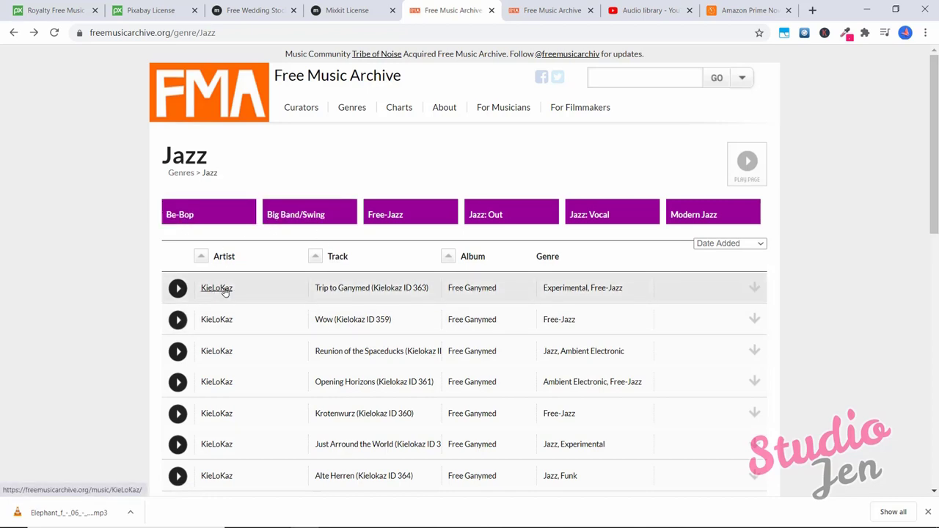
pyautogui.click(217, 288)
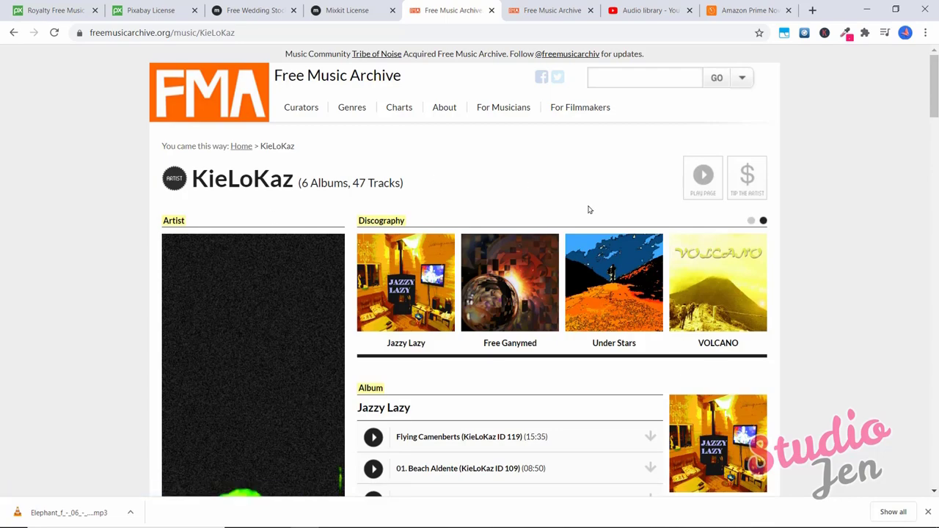
pyautogui.moveTo(396, 194)
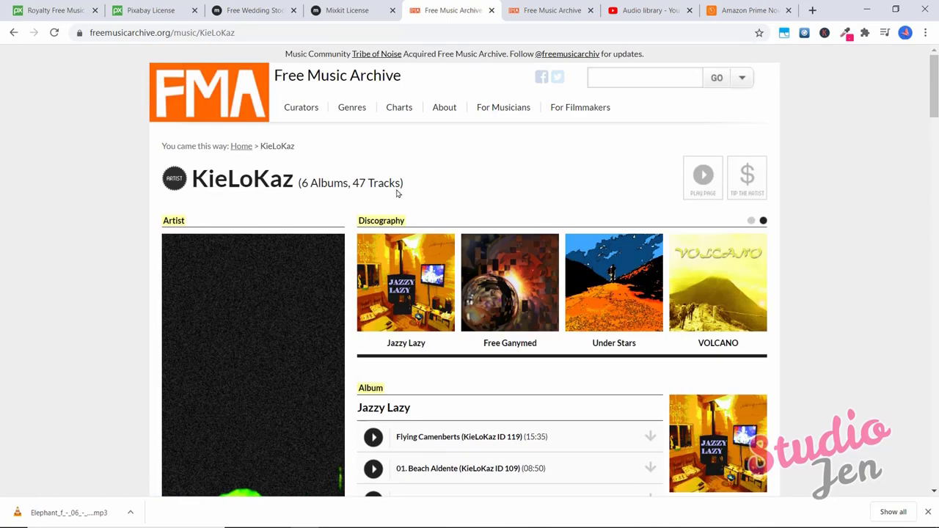
pyautogui.scroll(-3)
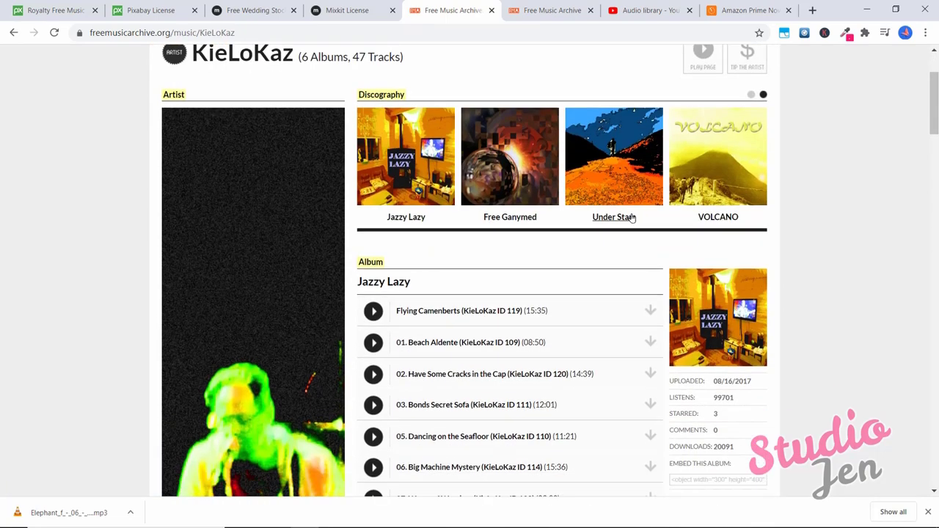
pyautogui.scroll(-3)
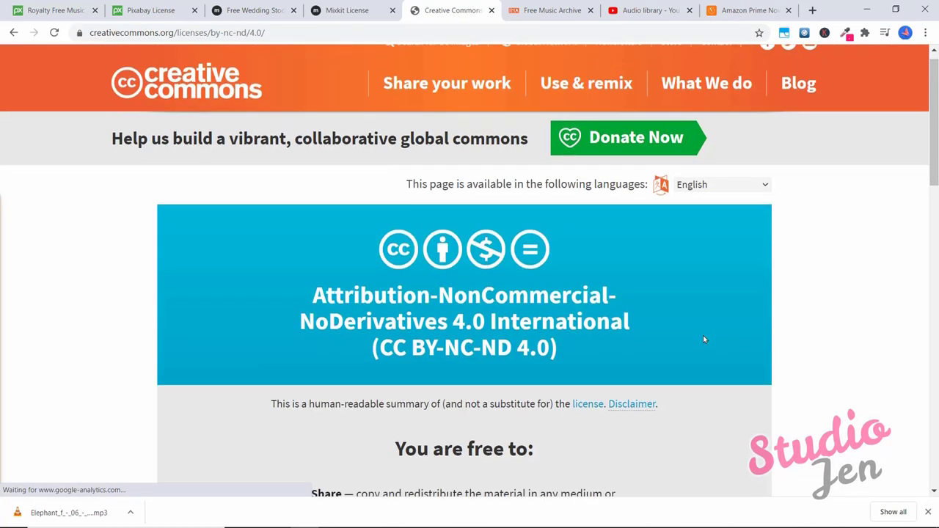
# Read the CC BY-NC-ND 4.0 deed terms and switch back to the Free Music Archive license guide
pyautogui.scroll(-3)
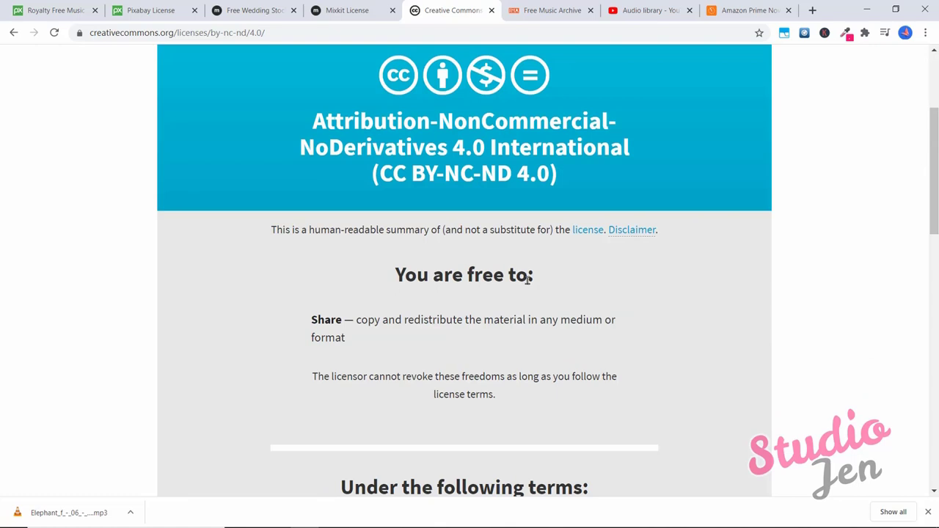
pyautogui.moveTo(435, 323)
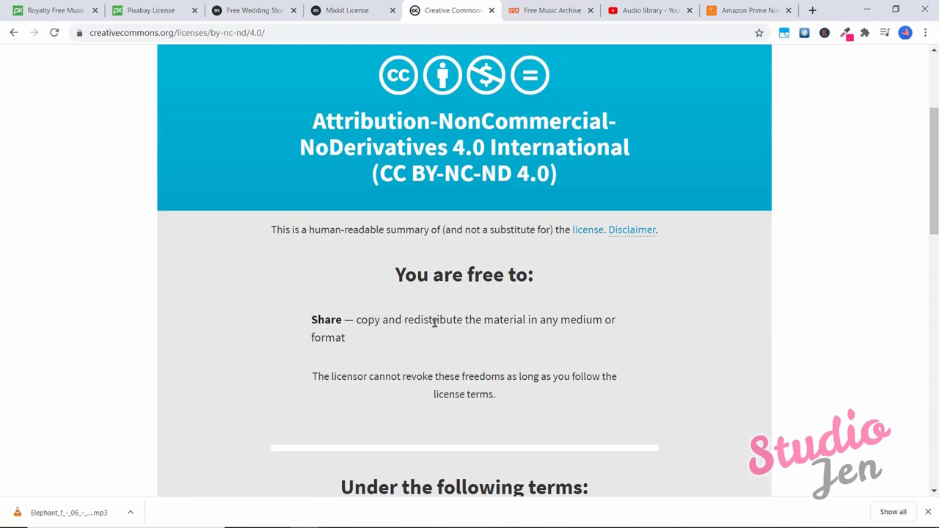
pyautogui.moveTo(354, 346)
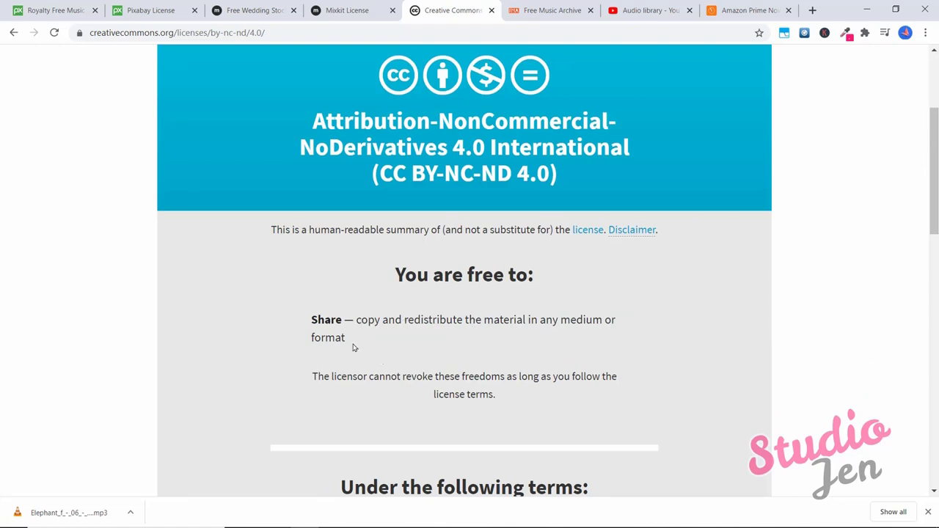
pyautogui.scroll(-3)
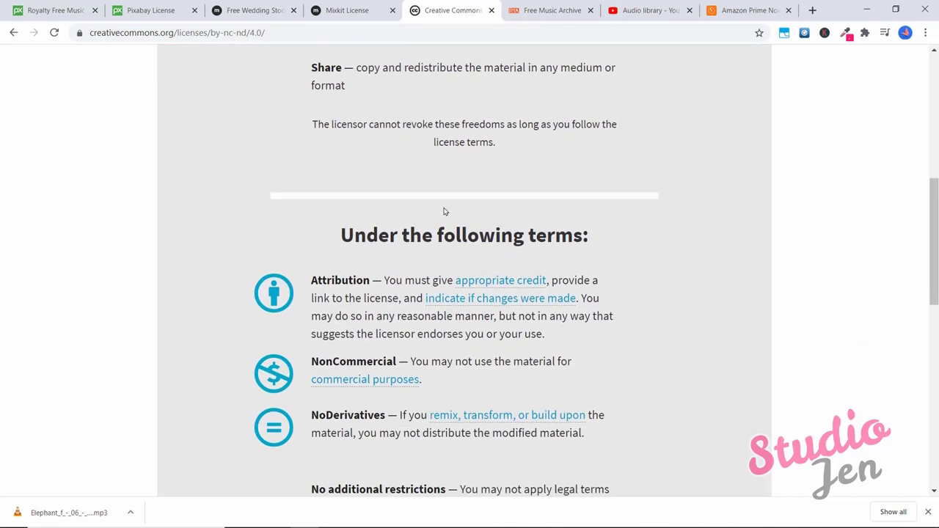
pyautogui.moveTo(329, 274)
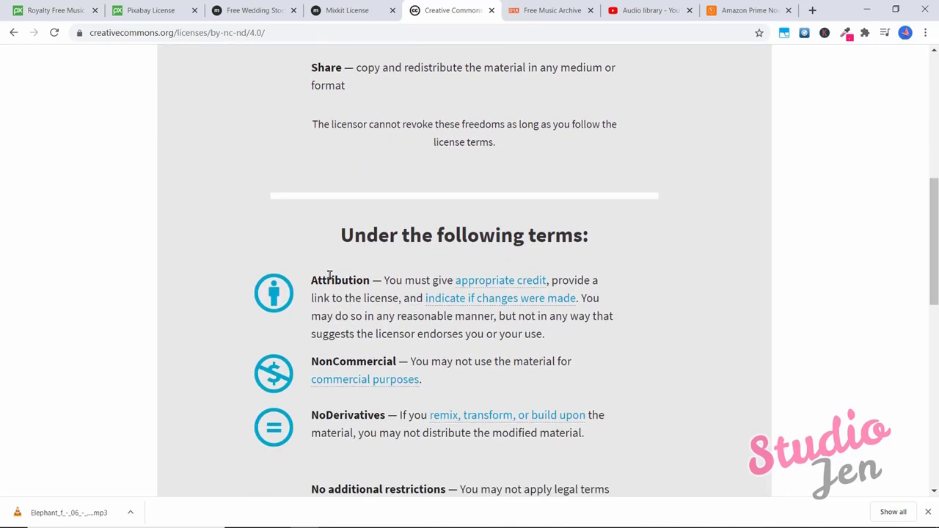
pyautogui.moveTo(500, 280)
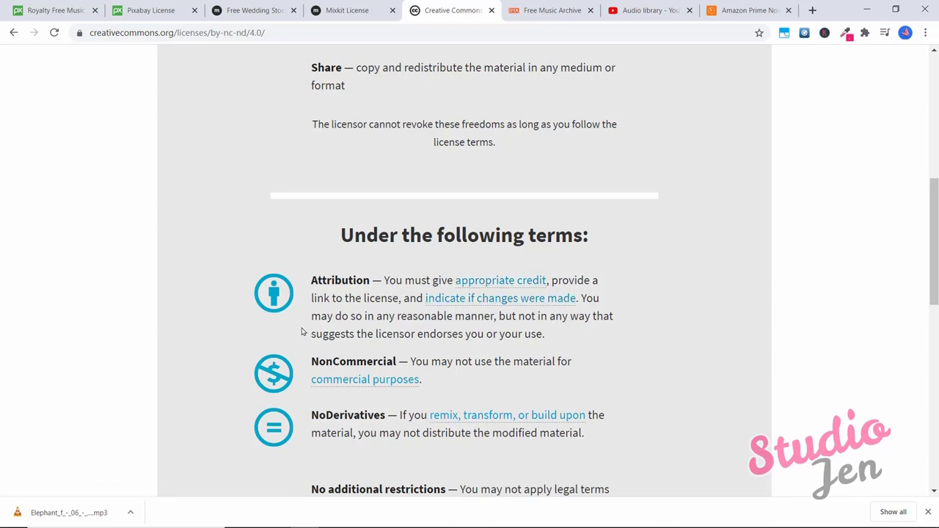
pyautogui.moveTo(382, 357)
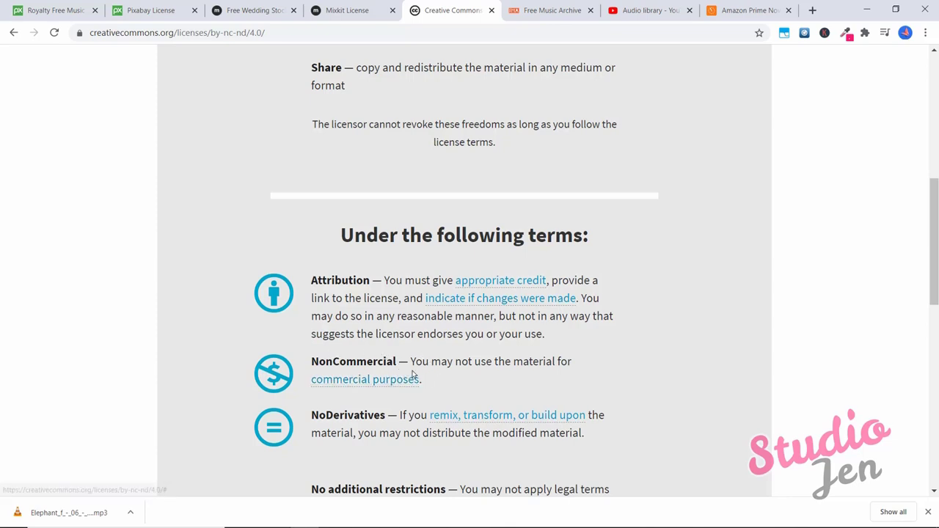
pyautogui.moveTo(249, 154)
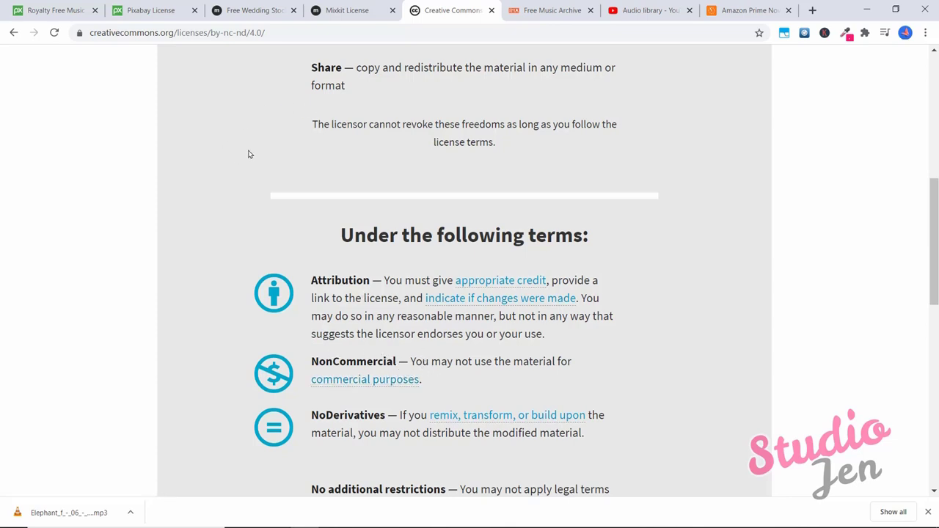
pyautogui.moveTo(435, 282)
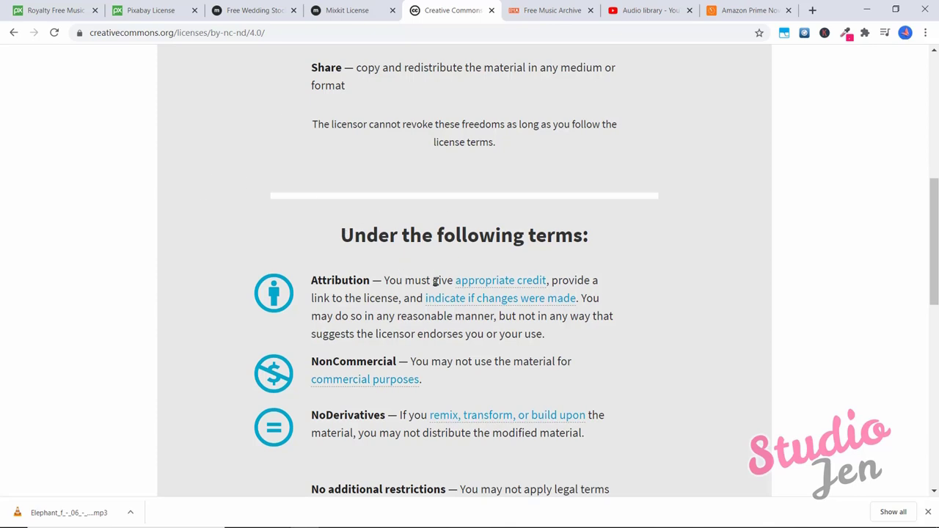
pyautogui.moveTo(501, 280)
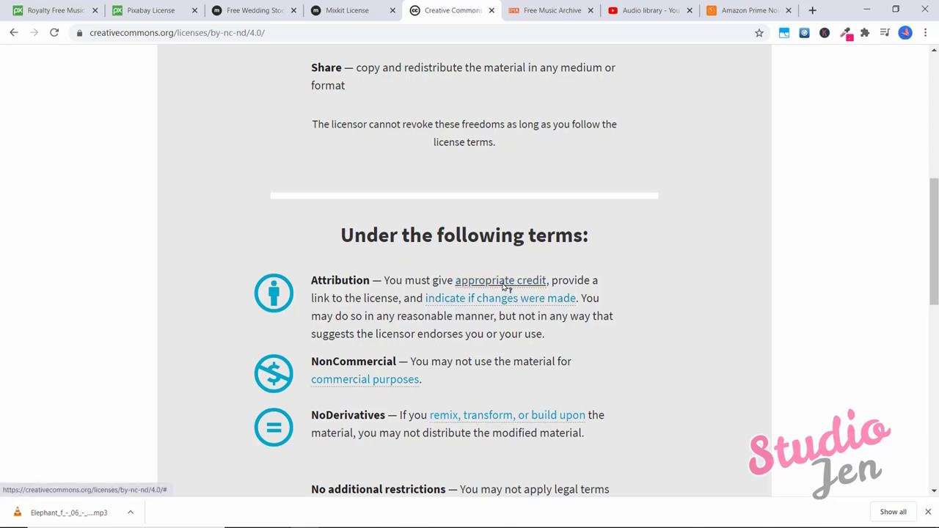
pyautogui.moveTo(535, 258)
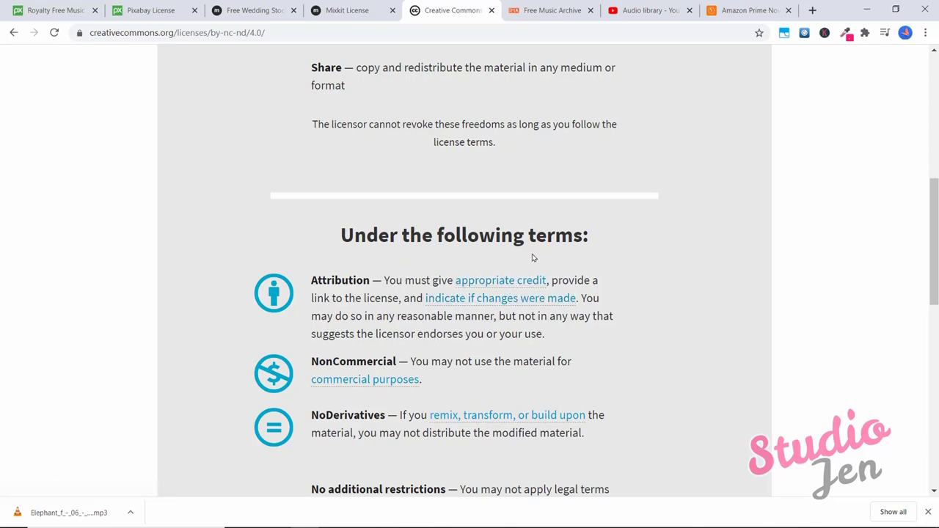
pyautogui.moveTo(517, 263)
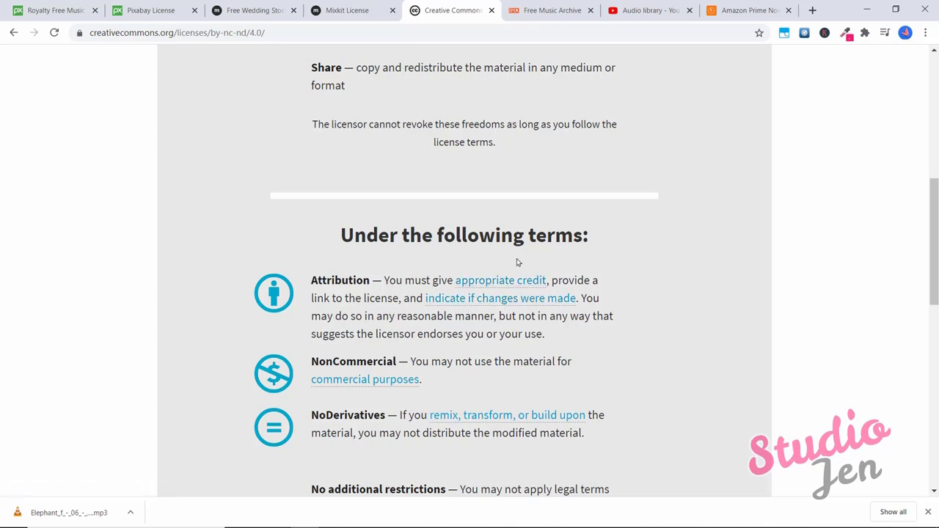
pyautogui.scroll(3)
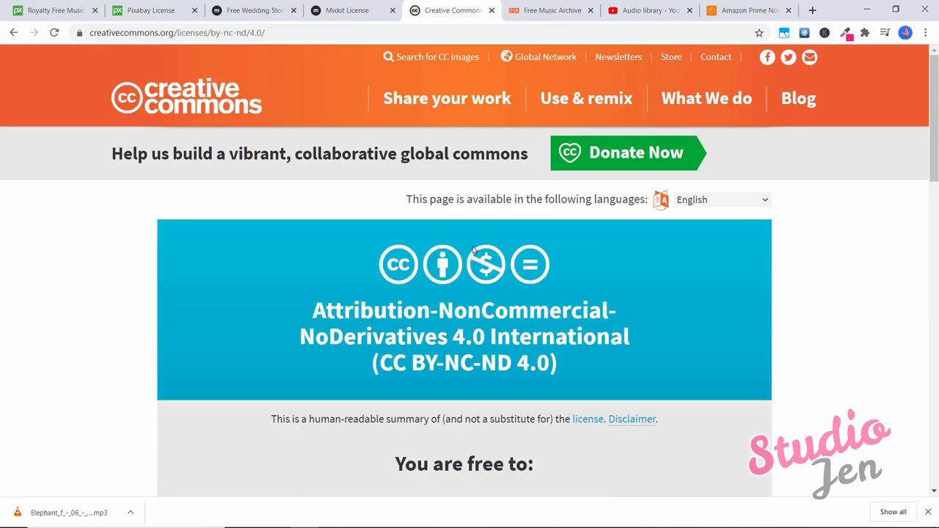
pyautogui.click(551, 8)
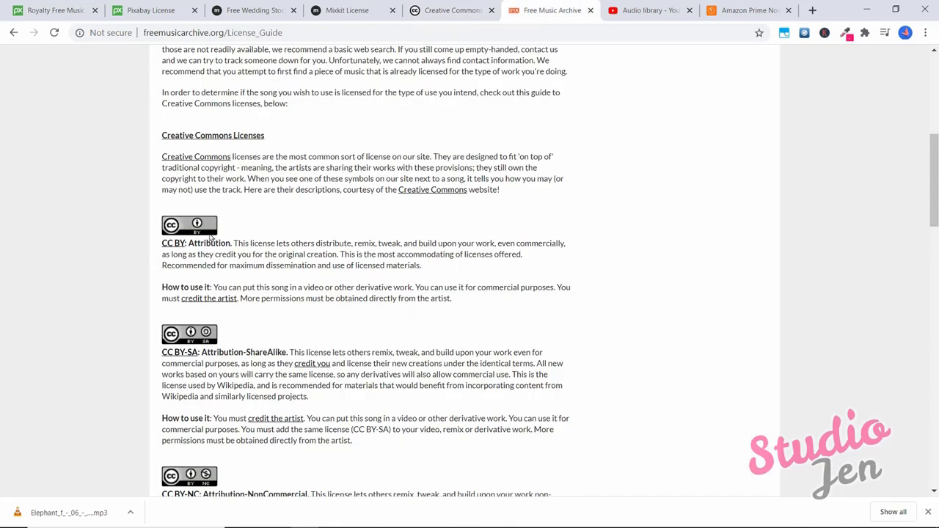
# Scroll through the Creative Commons license types in the License Guide
pyautogui.scroll(-3)
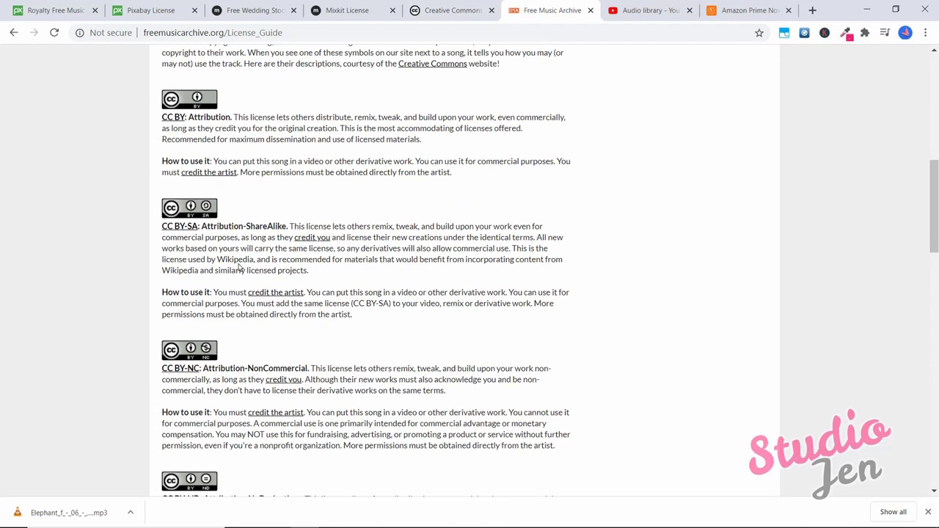
pyautogui.scroll(-3)
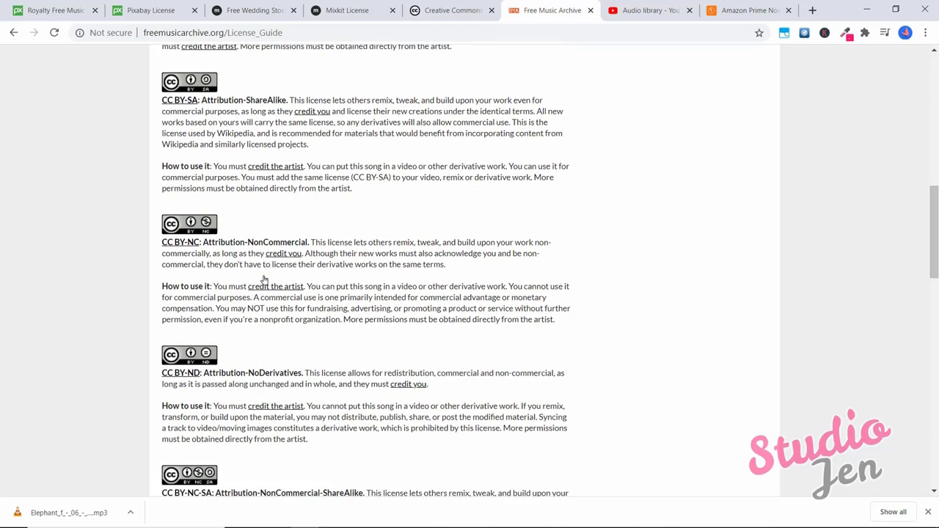
pyautogui.scroll(-3)
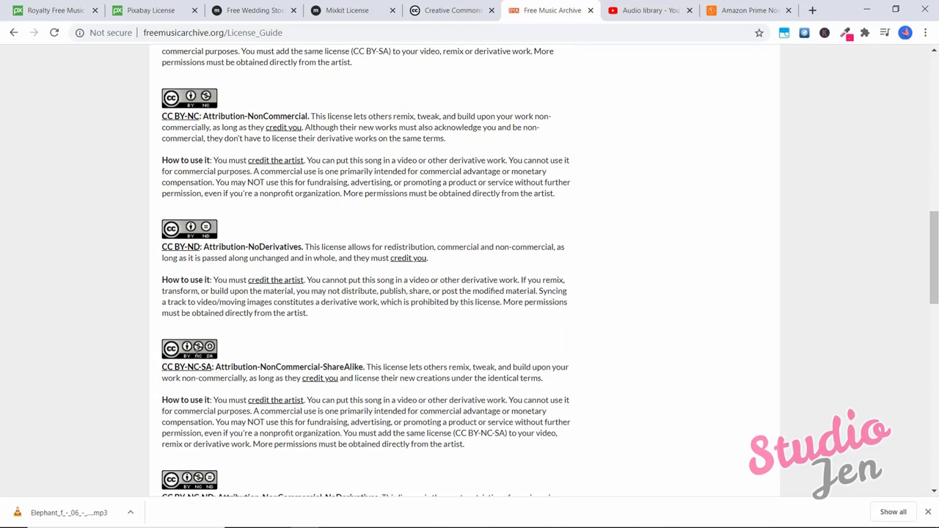
pyautogui.scroll(3)
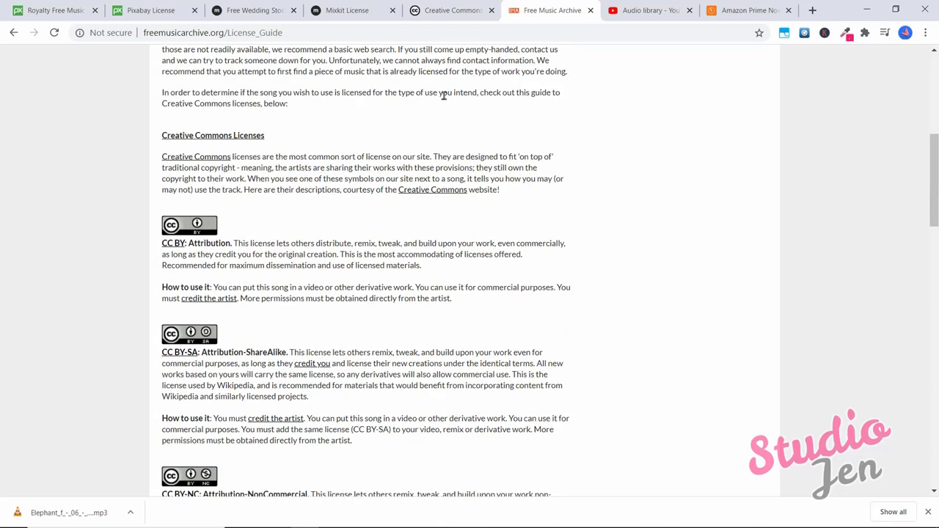
pyautogui.moveTo(575, 149)
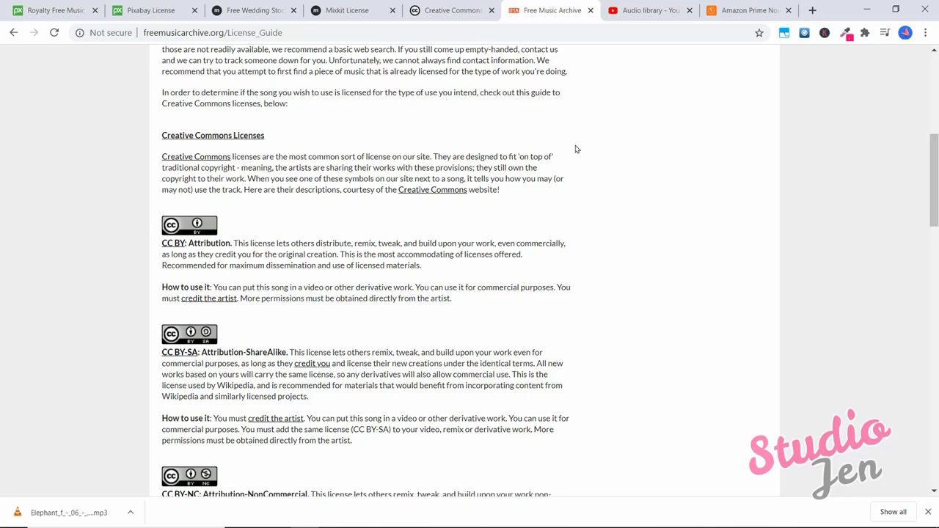
pyautogui.moveTo(546, 204)
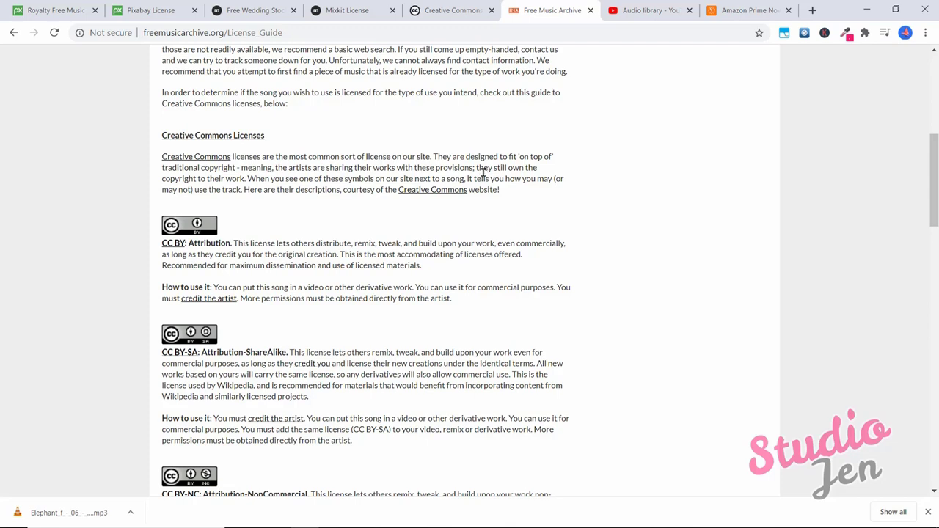
pyautogui.moveTo(411, 106)
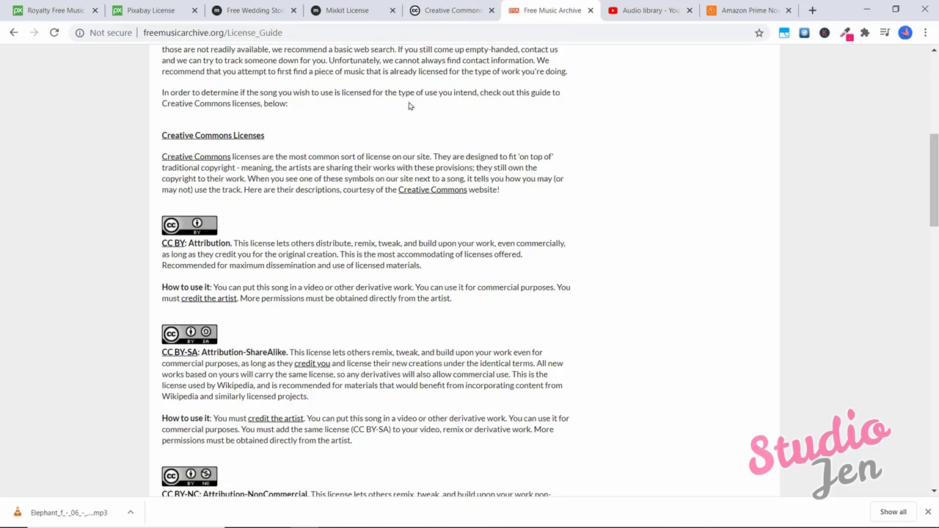
# Revisit the Pixabay and Mixkit tabs, then move on to the YouTube channel page
pyautogui.click(150, 10)
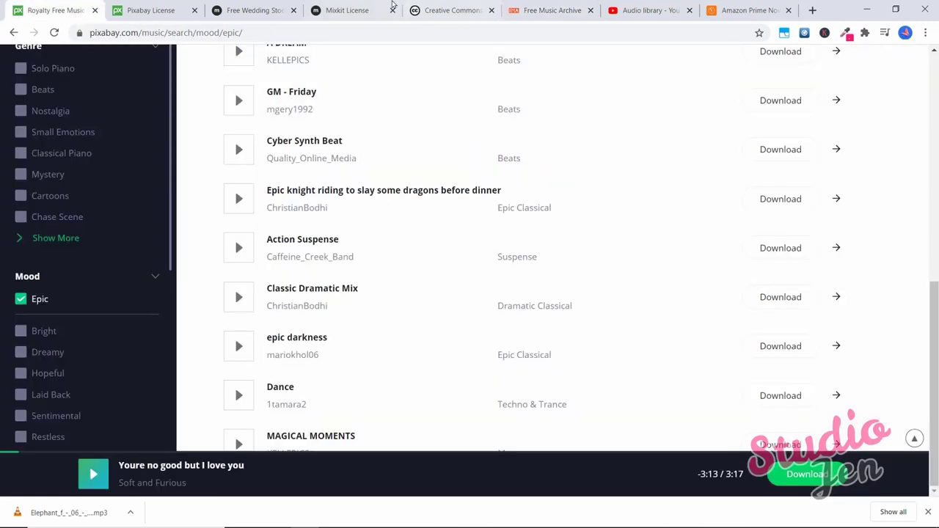
pyautogui.click(346, 10)
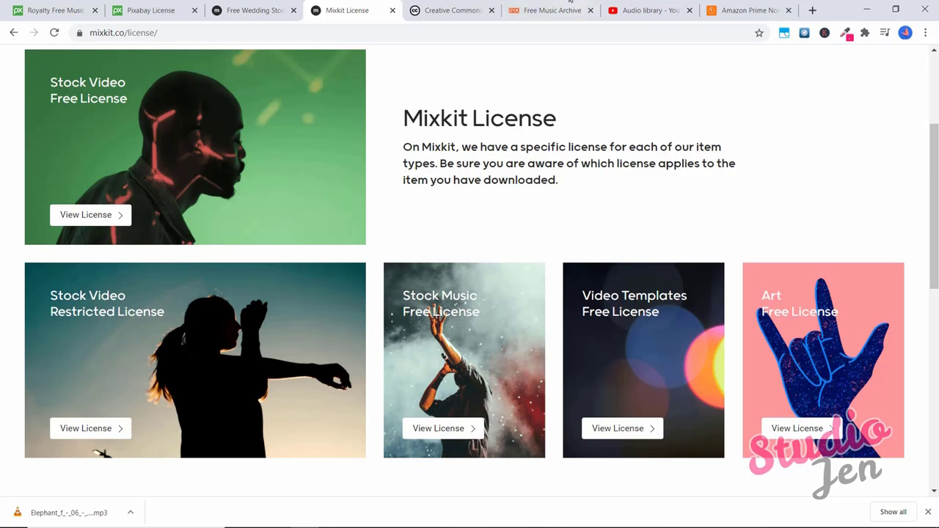
pyautogui.click(550, 10)
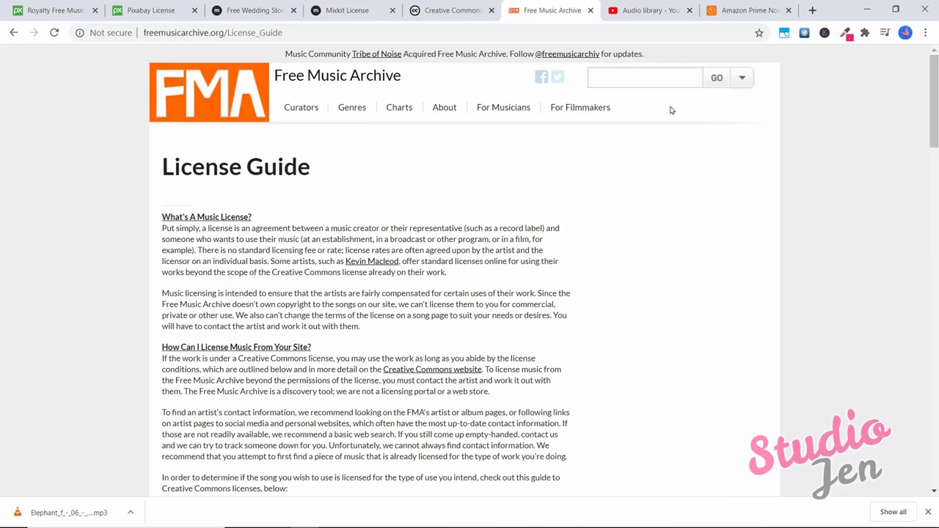
pyautogui.click(352, 107)
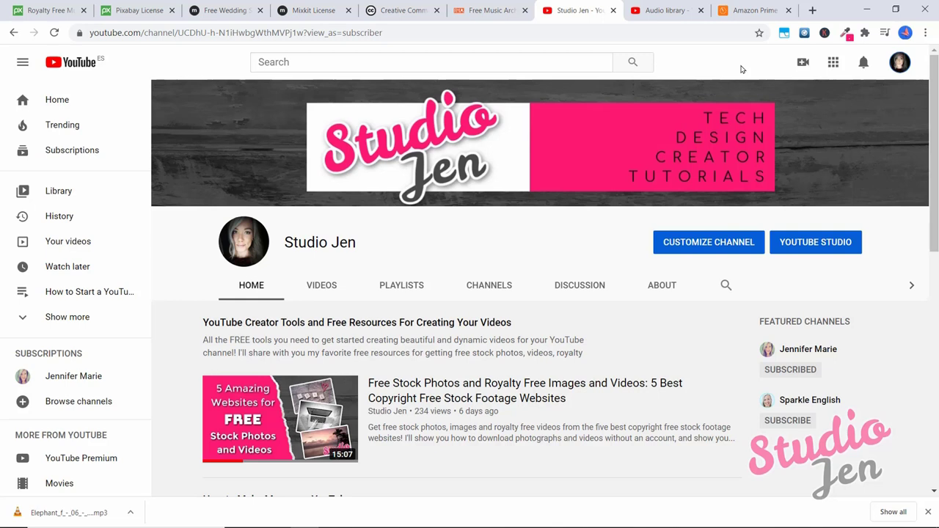
pyautogui.moveTo(899, 61)
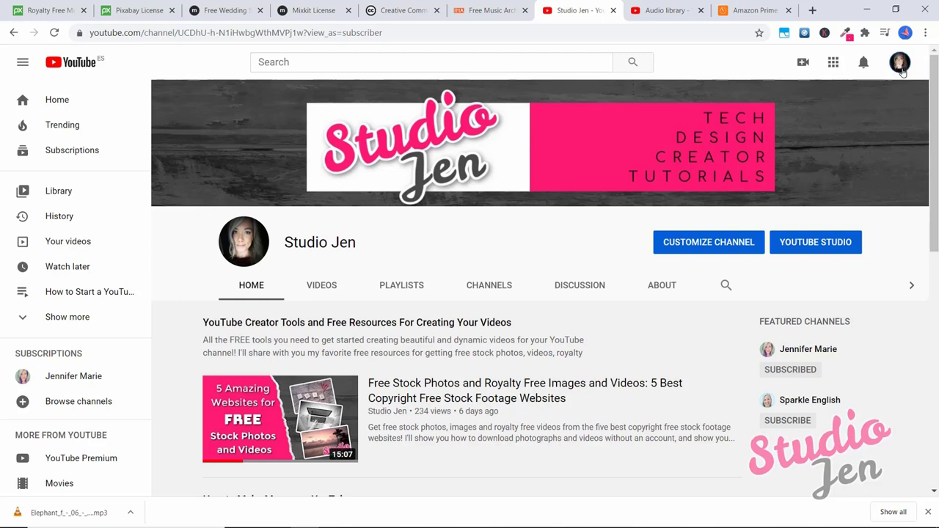
# Enter YouTube Studio from the account menu and open the channel's Audio Library
pyautogui.click(900, 61)
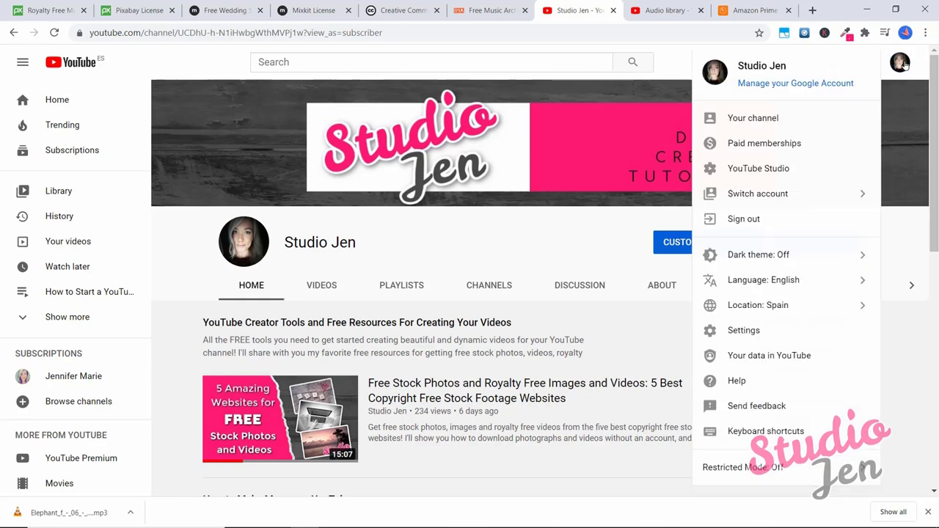
pyautogui.moveTo(758, 168)
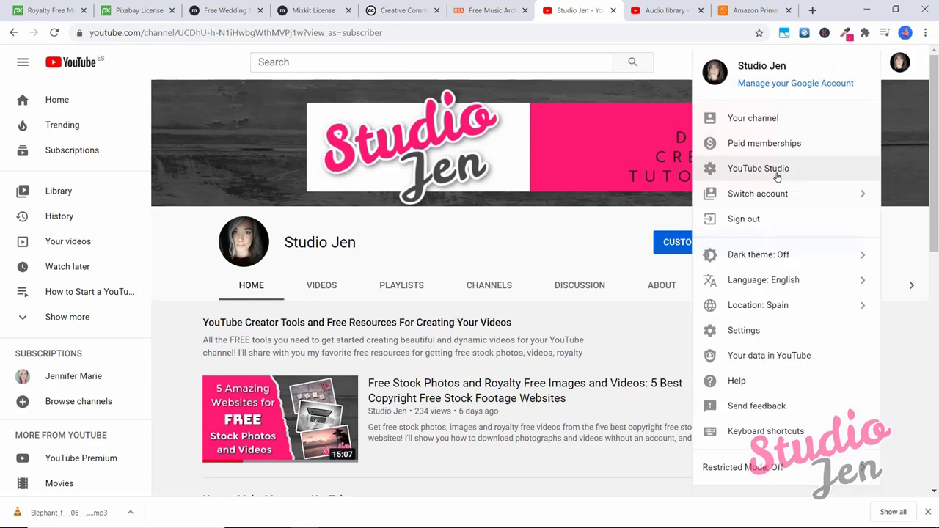
pyautogui.click(758, 167)
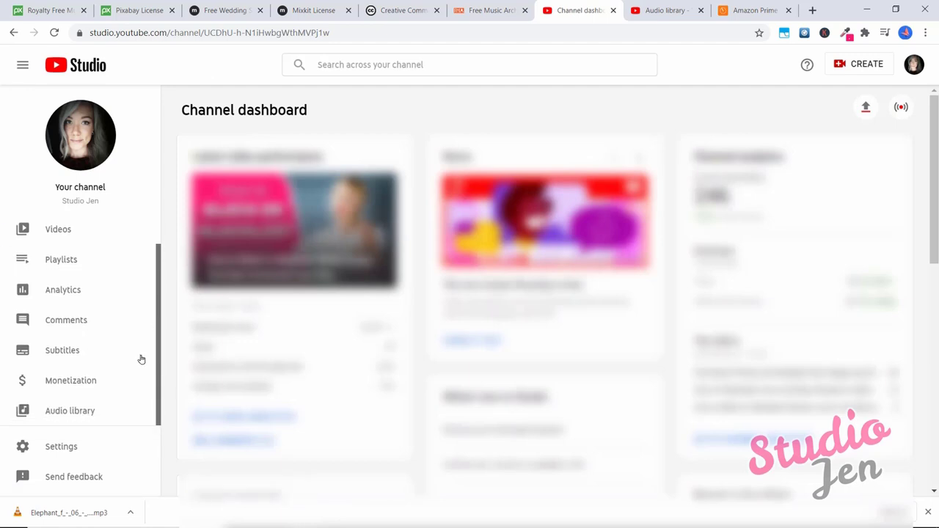
pyautogui.click(70, 411)
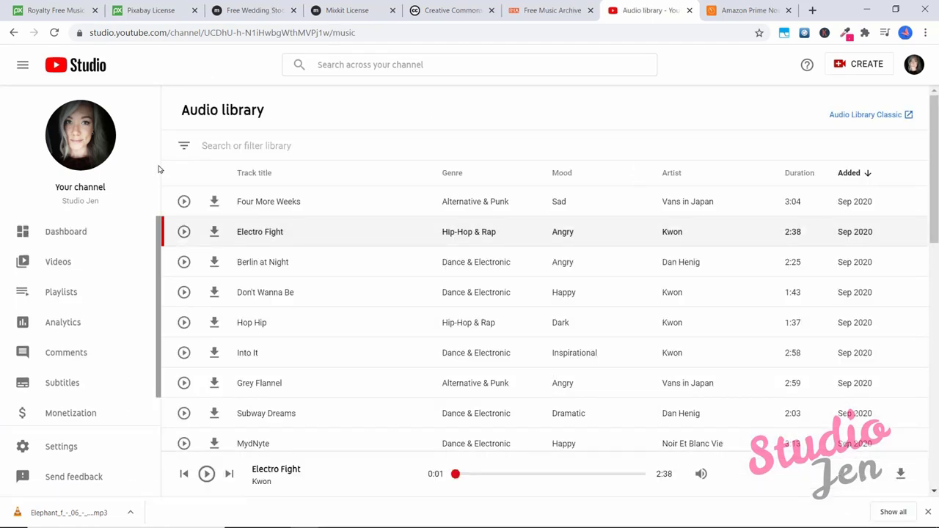
# Filter the Audio Library to 'Attribution not required' tracks and browse the results
pyautogui.scroll(3)
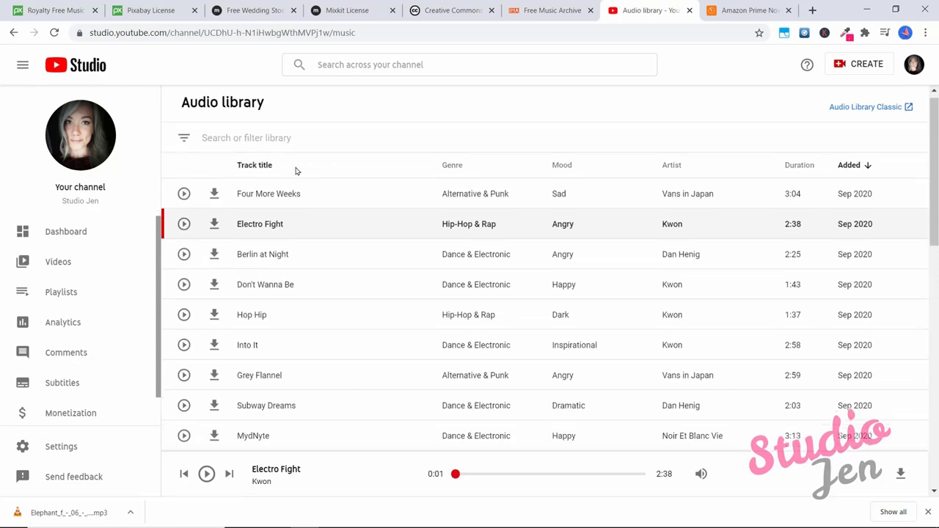
pyautogui.scroll(-3)
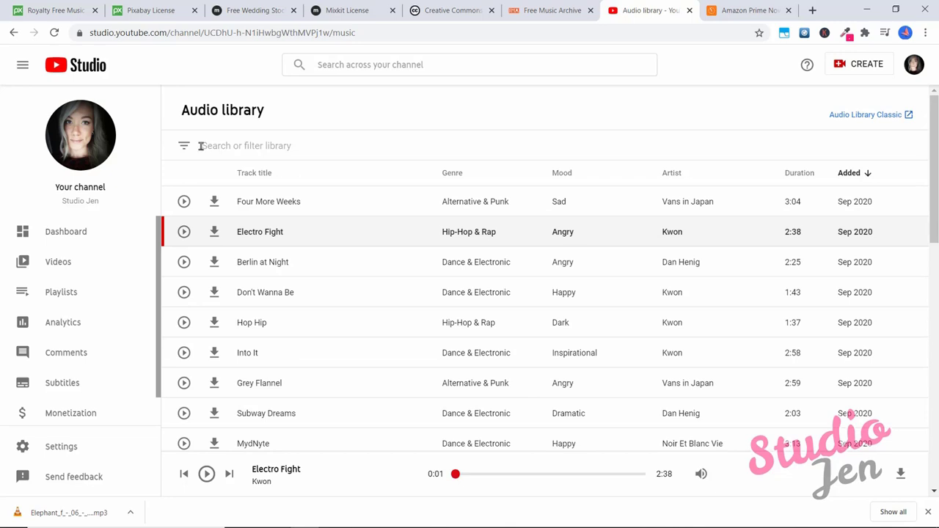
pyautogui.click(247, 145)
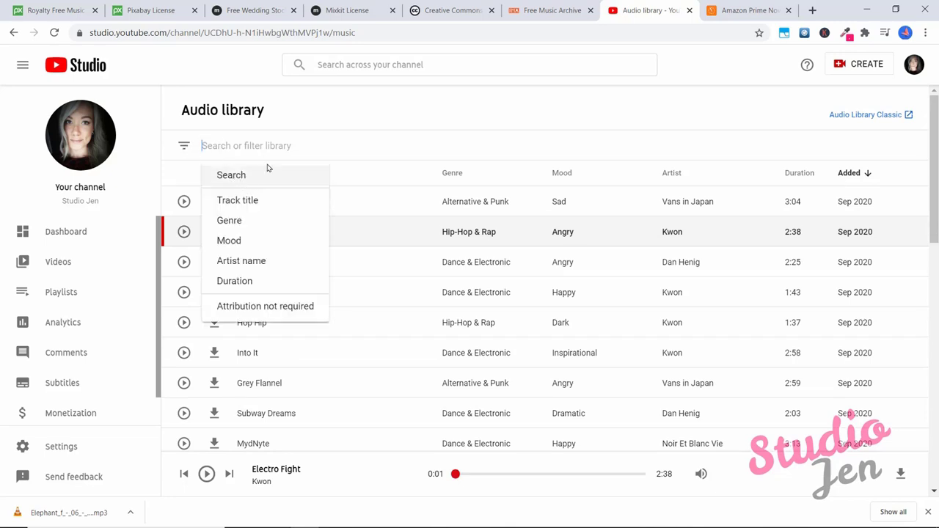
pyautogui.moveTo(264, 307)
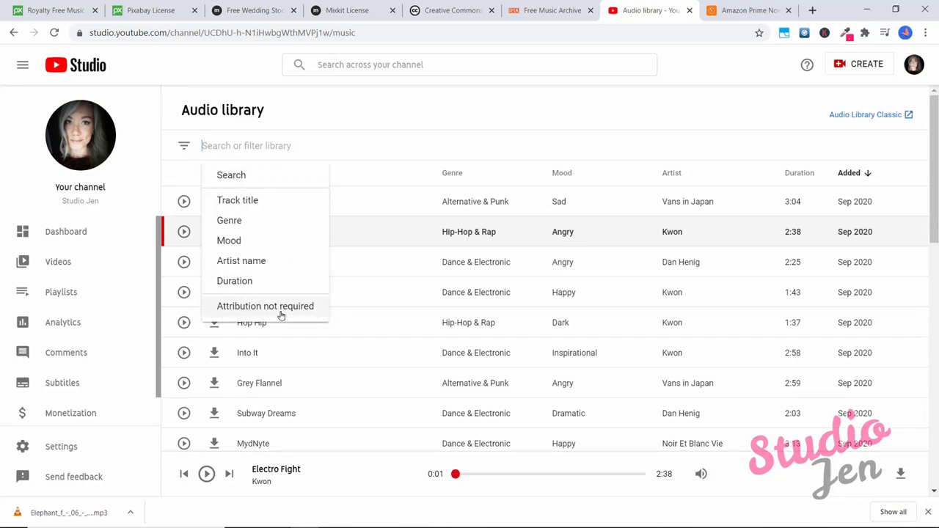
pyautogui.click(264, 307)
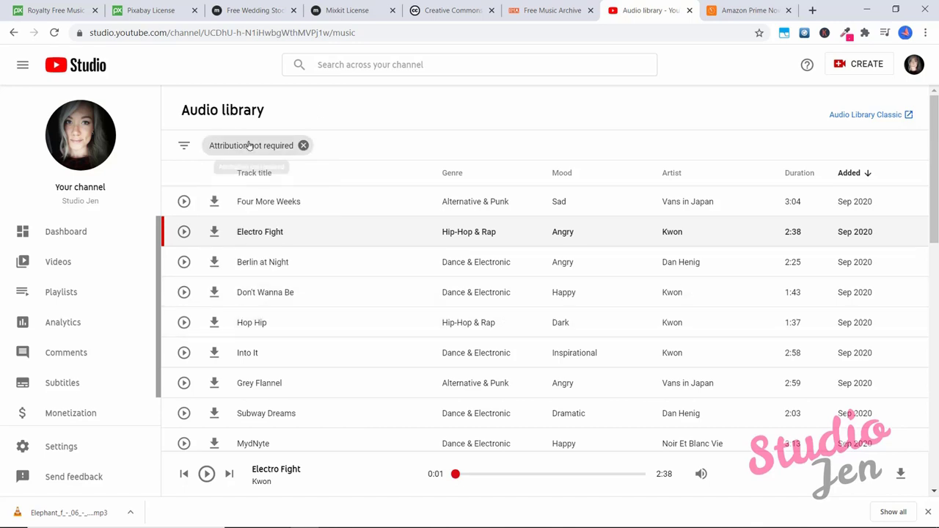
pyautogui.scroll(-3)
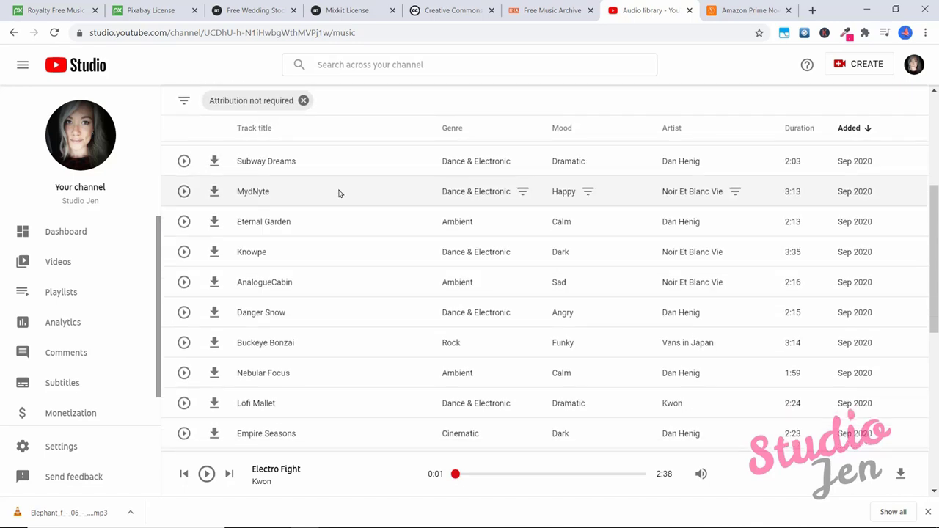
pyautogui.scroll(-3)
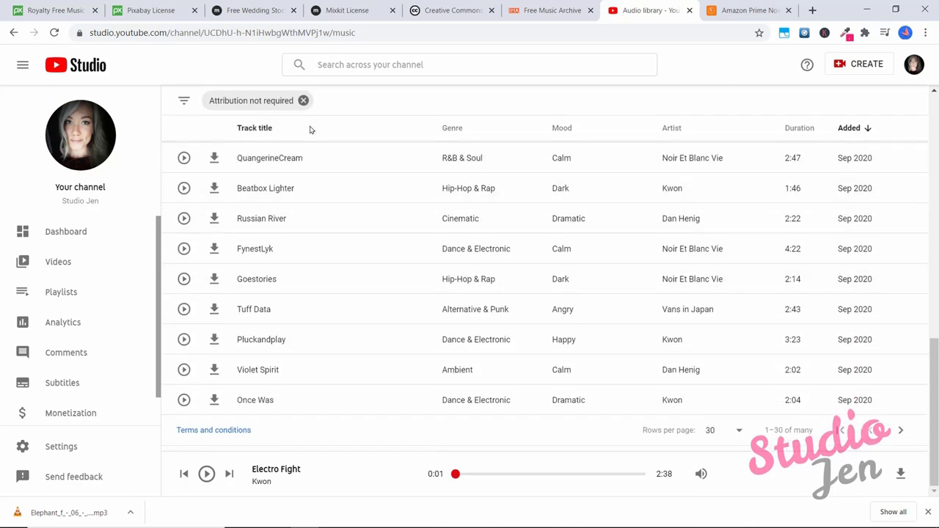
pyautogui.moveTo(301, 309)
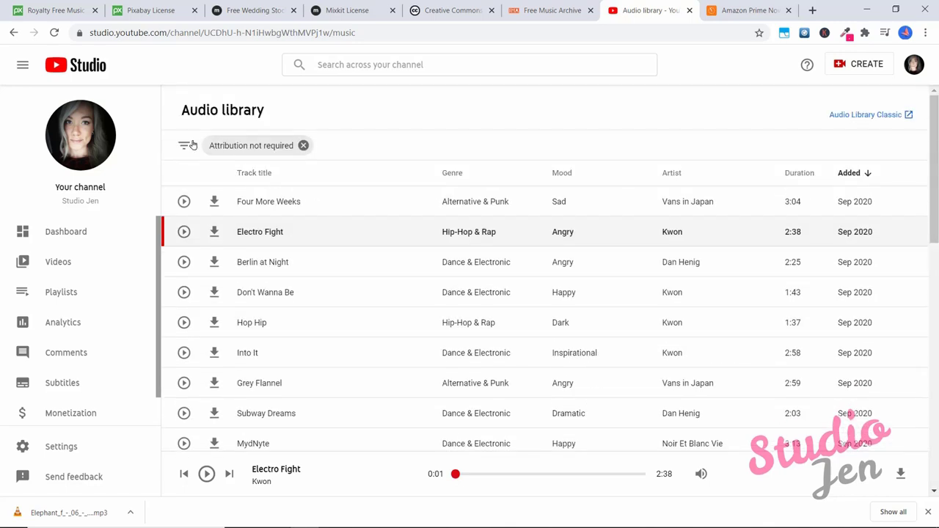
# Add a 'Mood: Inspirational' filter and page through the matching attribution-free tracks
pyautogui.click(186, 146)
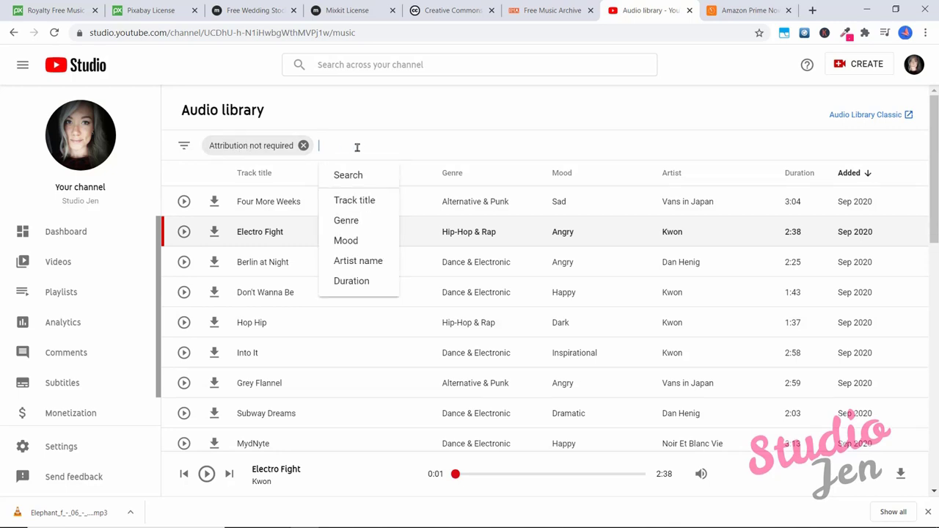
pyautogui.write('inspiration')
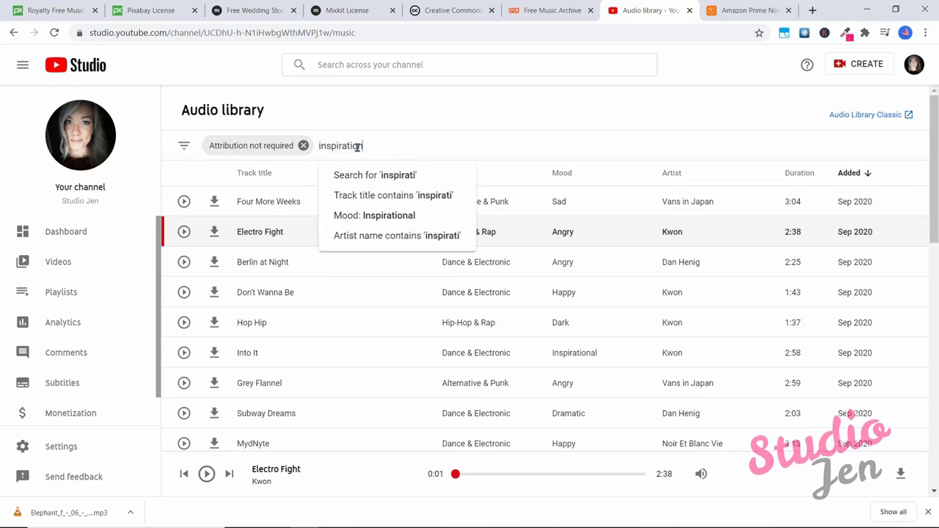
pyautogui.write('onal')
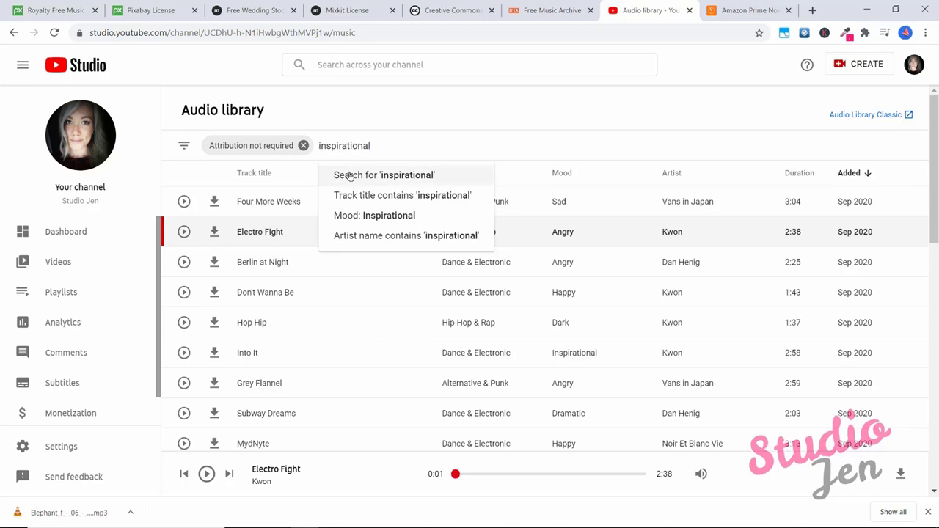
pyautogui.moveTo(443, 202)
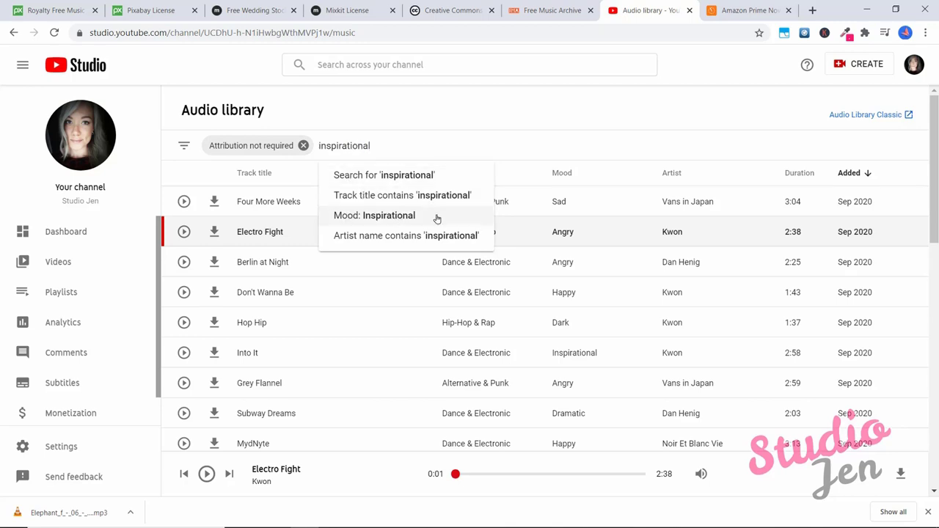
pyautogui.click(373, 214)
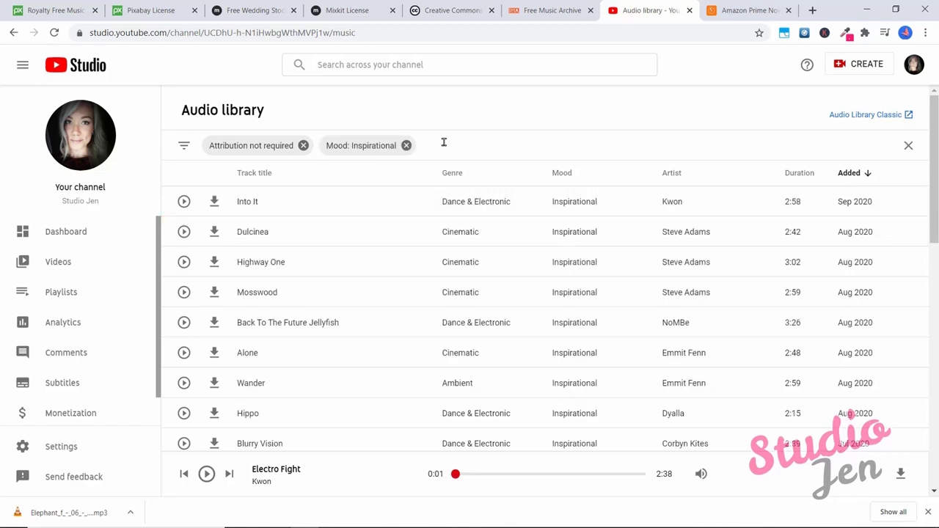
pyautogui.moveTo(581, 336)
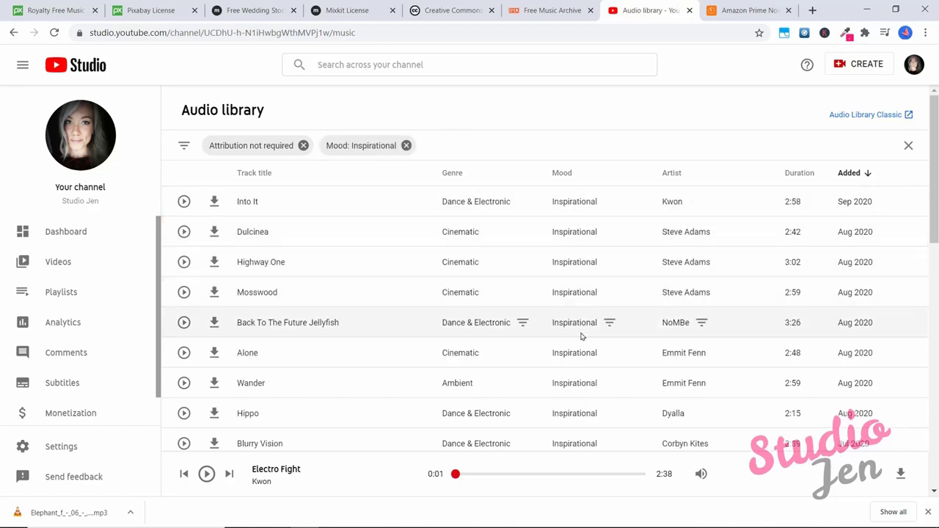
pyautogui.scroll(-3)
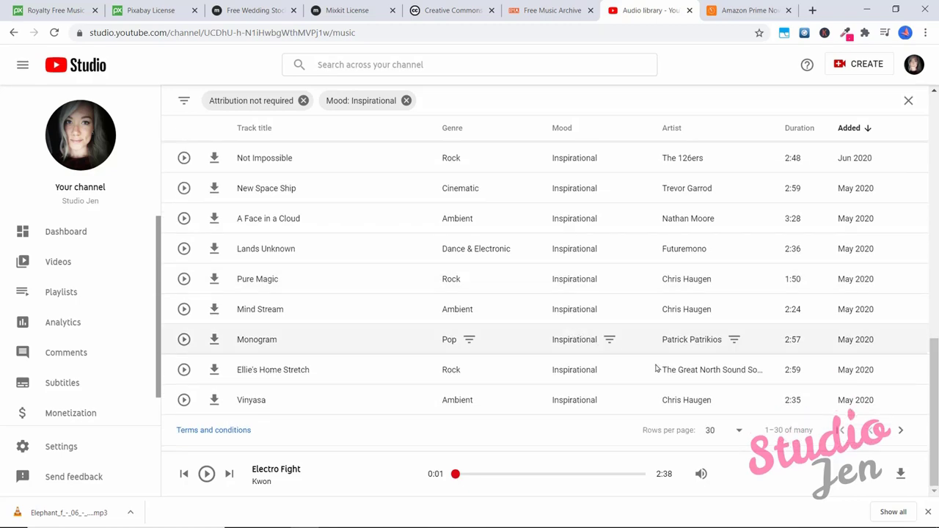
pyautogui.moveTo(901, 430)
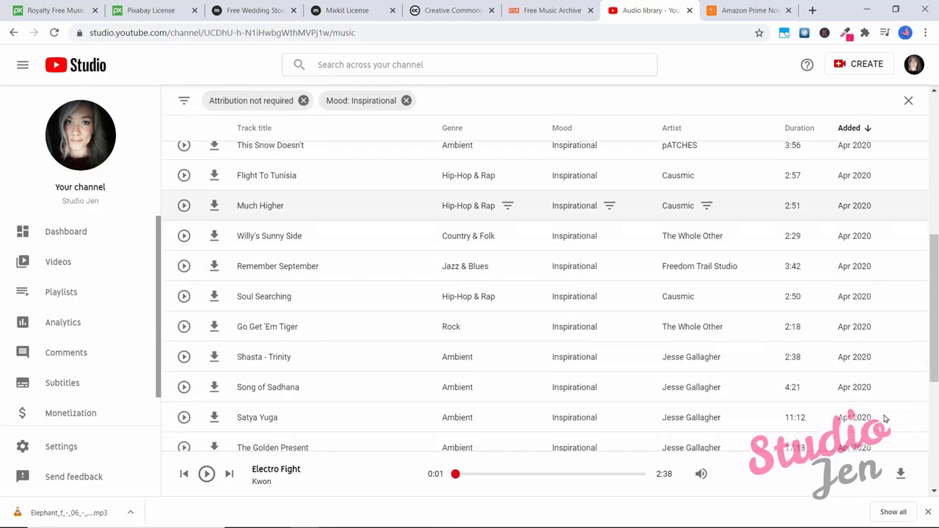
pyautogui.click(900, 430)
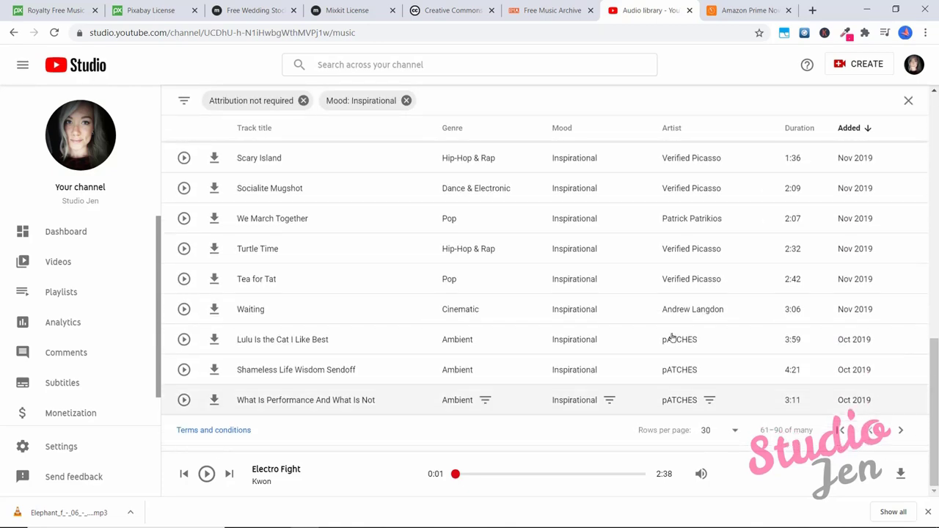
pyautogui.moveTo(183, 248)
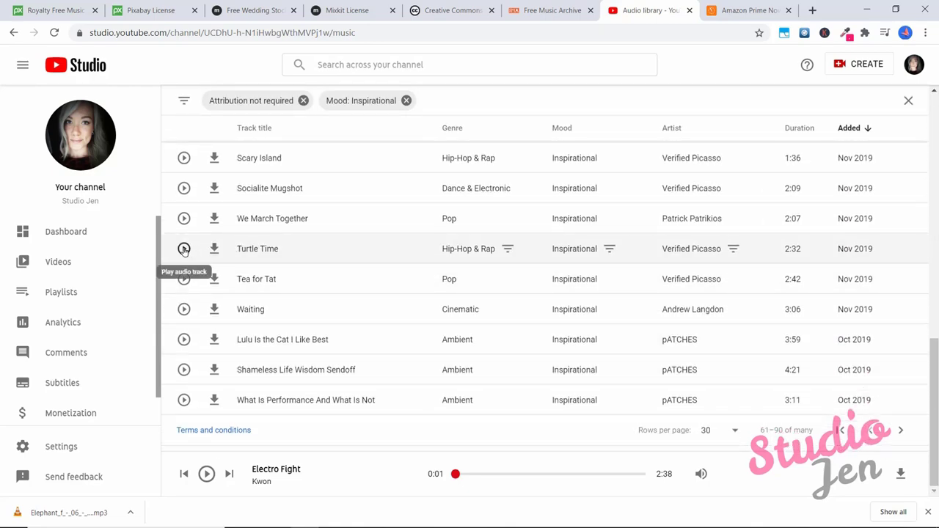
# Play the track Turtle Time by Verified Picasso
pyautogui.click(184, 250)
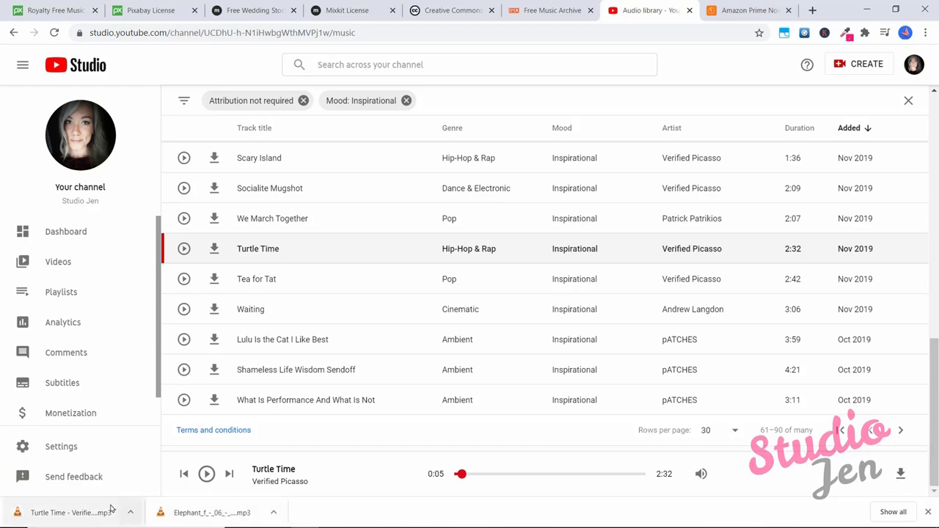
pyautogui.moveTo(135, 396)
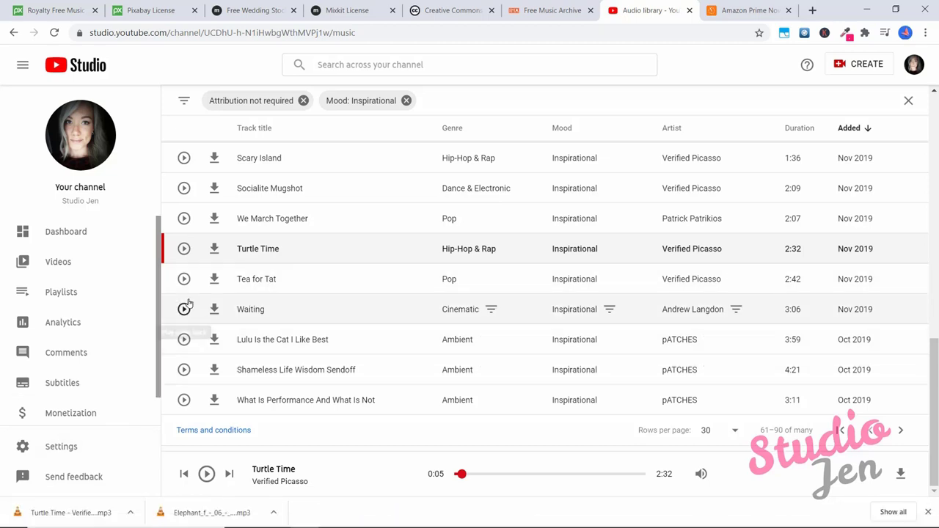
pyautogui.moveTo(257, 399)
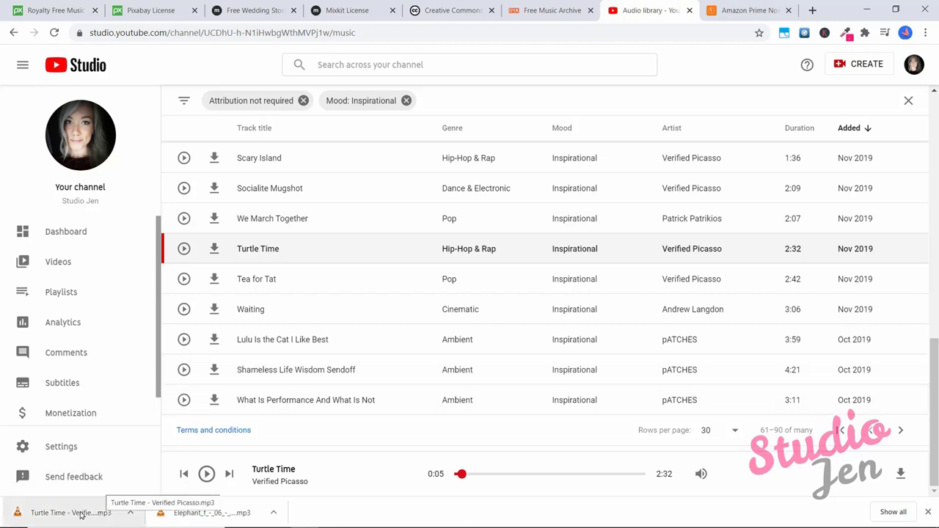
pyautogui.moveTo(373, 126)
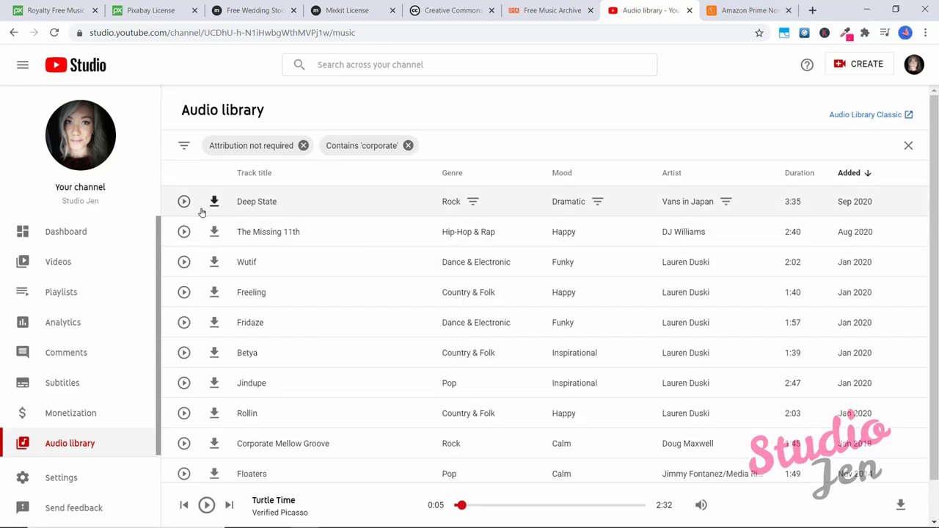
# Play Deep State and toggle the date-added sort between oldest and newest first
pyautogui.click(183, 201)
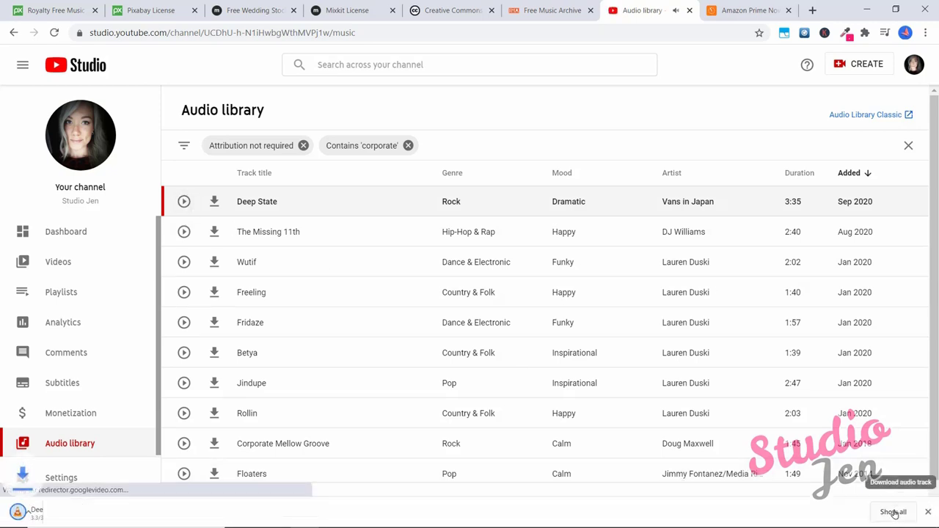
pyautogui.click(849, 173)
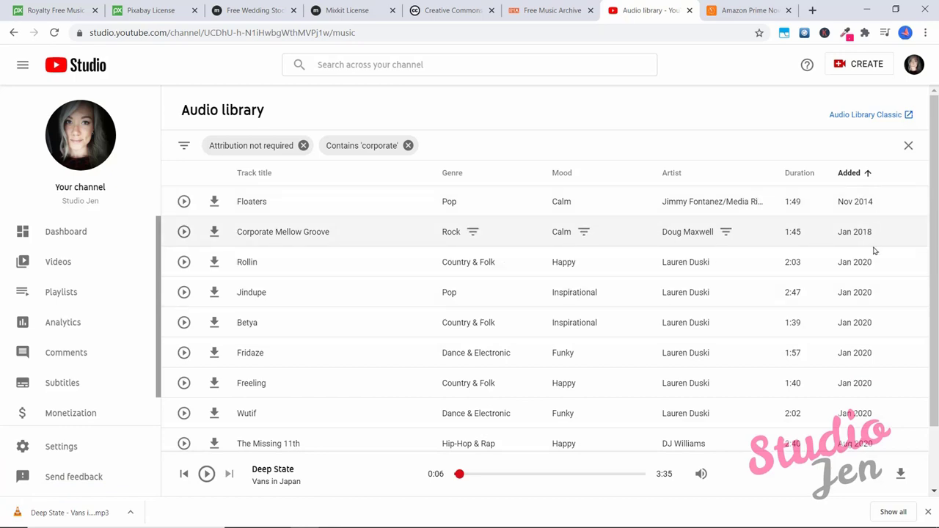
pyautogui.click(850, 173)
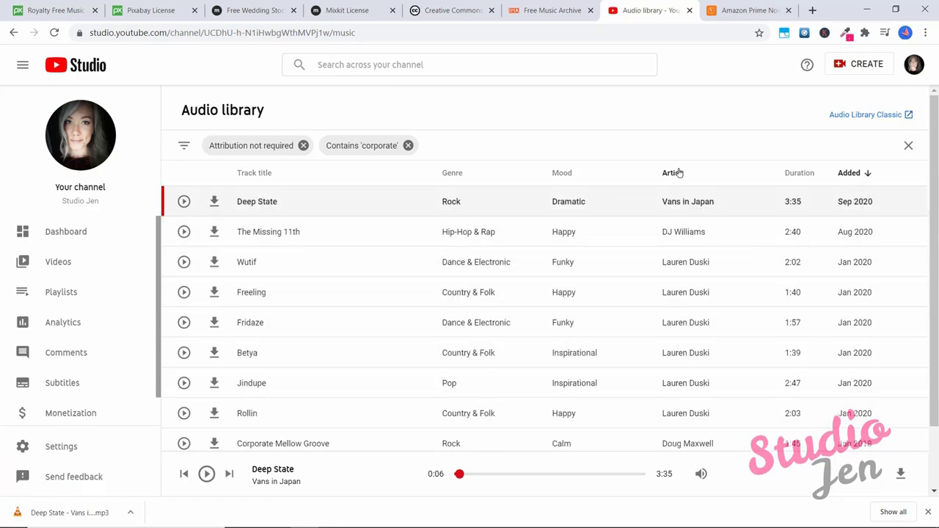
pyautogui.moveTo(361, 156)
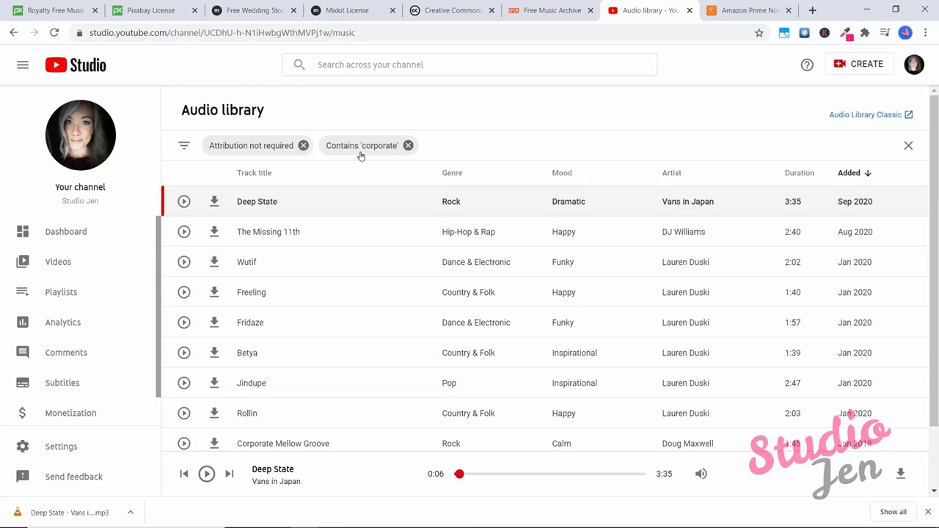
# Filter to titles containing 'upbeat', preview Upbeat, then remove that title filter
pyautogui.click(473, 145)
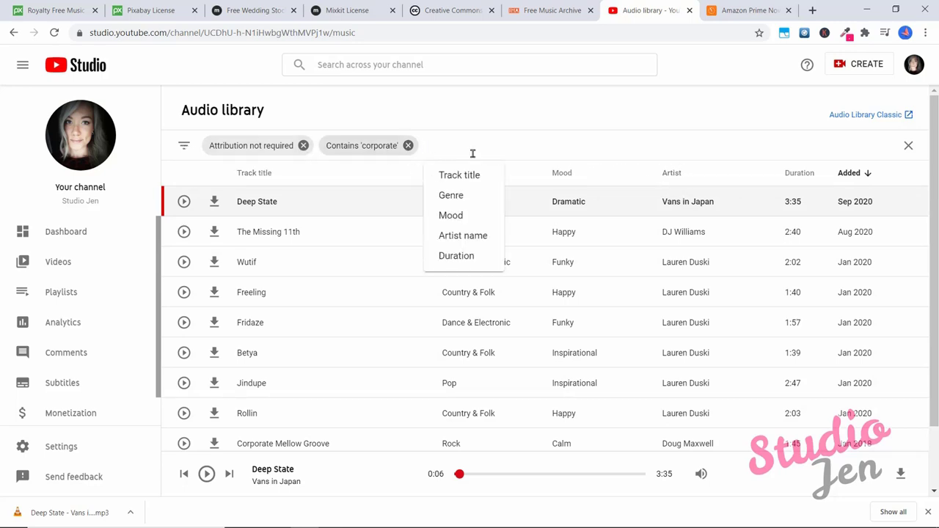
pyautogui.write('upbea')
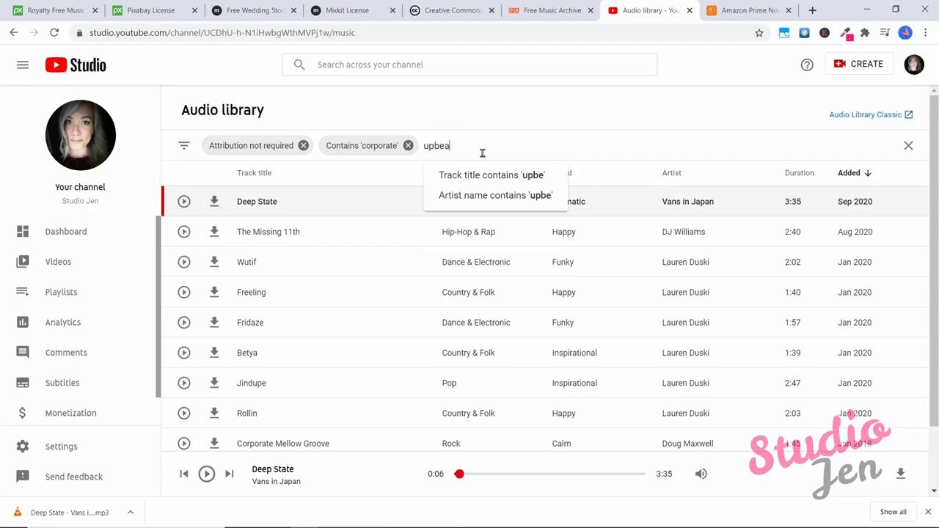
pyautogui.click(491, 175)
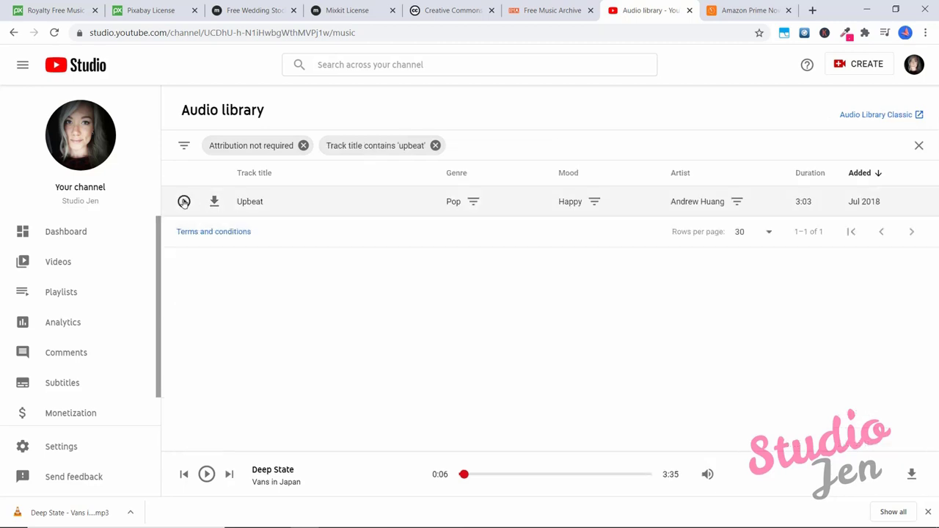
pyautogui.click(183, 201)
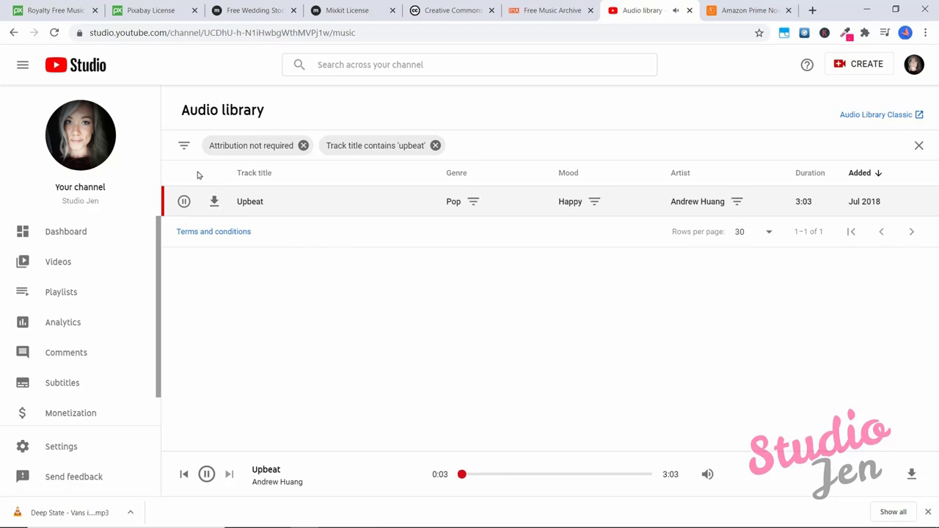
pyautogui.click(436, 146)
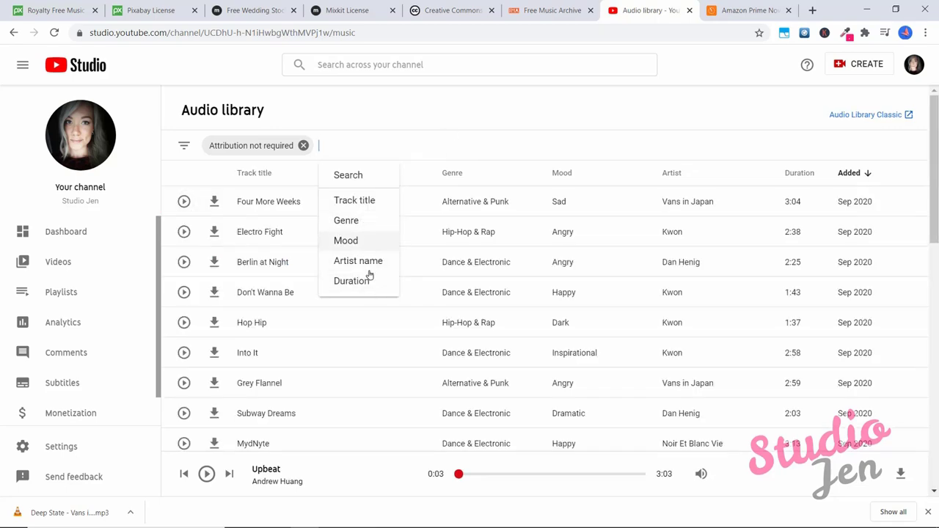
# Apply a Duration filter for tracks longer than 10:00, then remove it again
pyautogui.click(353, 280)
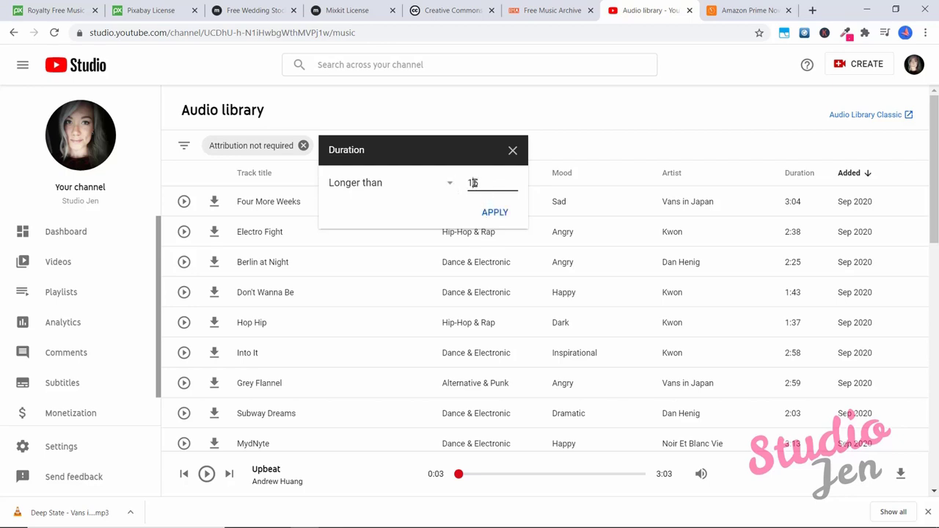
pyautogui.write('0')
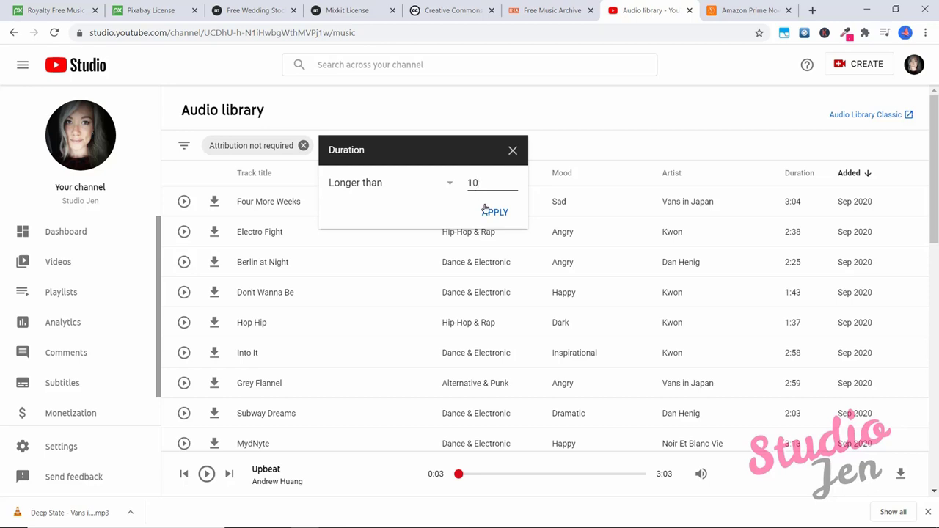
pyautogui.click(496, 211)
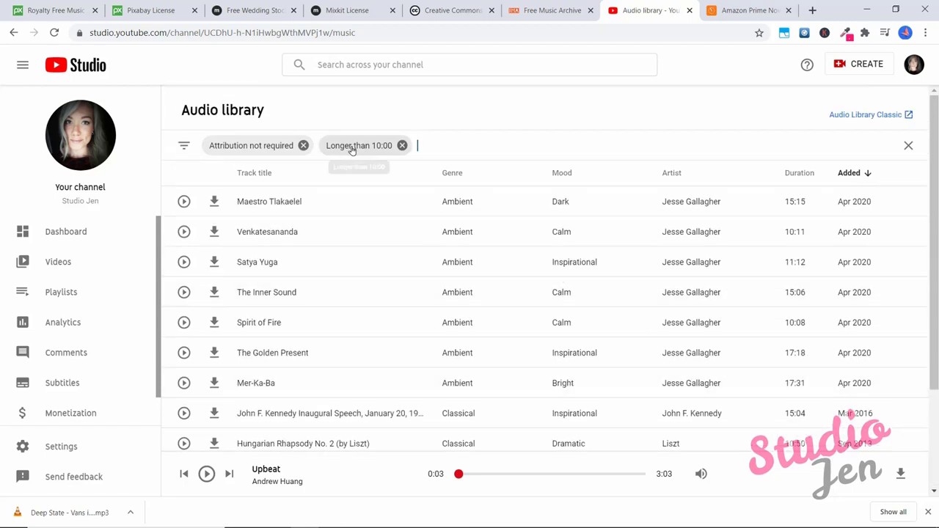
pyautogui.click(402, 145)
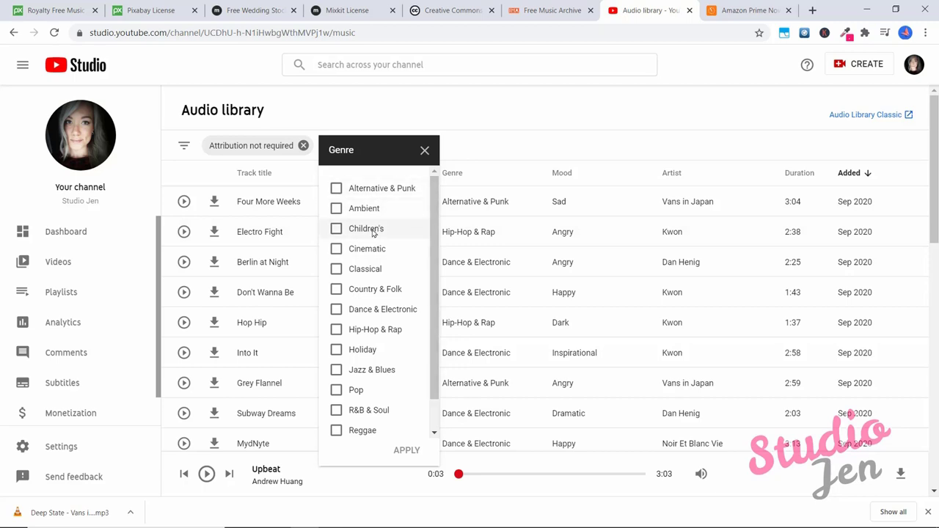
# Add a Genre: Cinematic filter and play the track Meeka
pyautogui.scroll(-3)
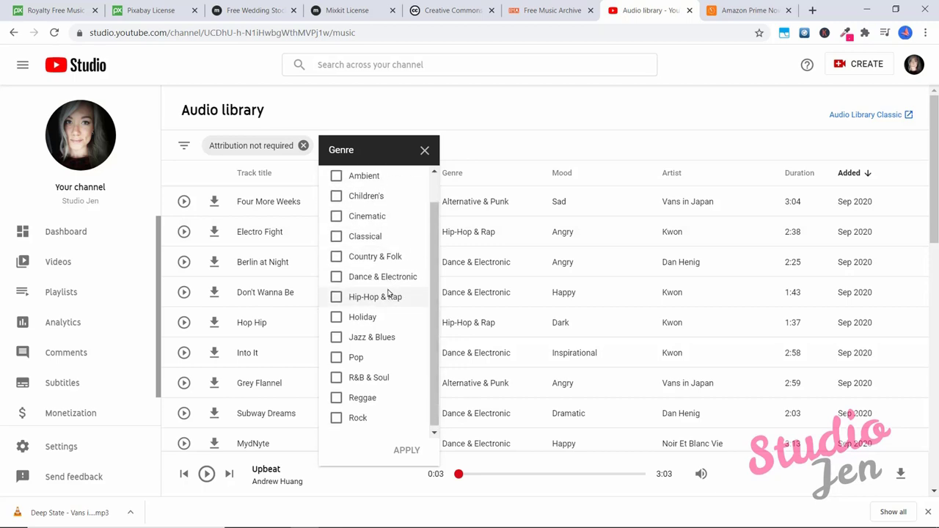
pyautogui.scroll(3)
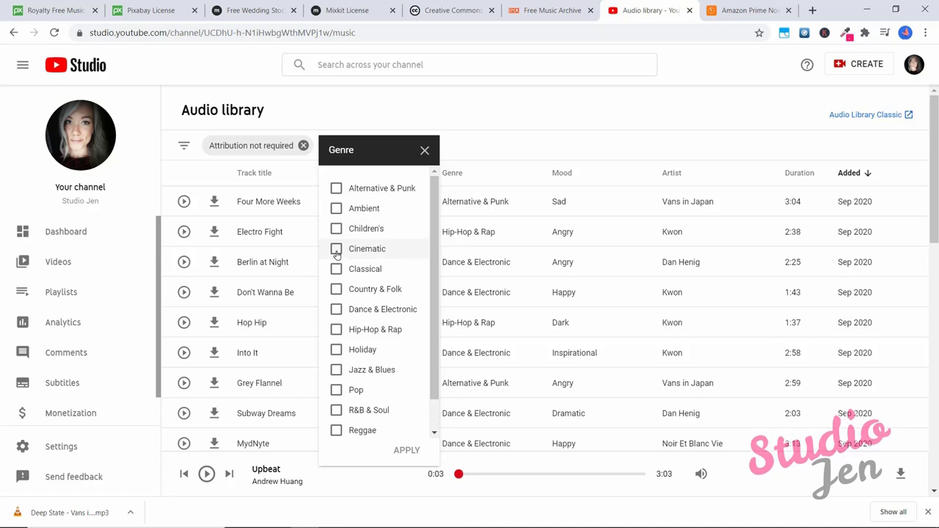
pyautogui.click(337, 249)
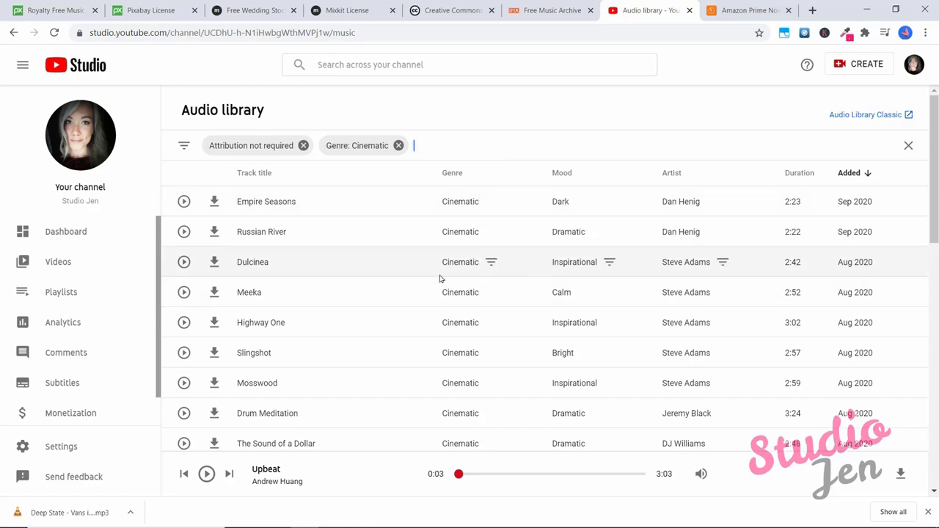
pyautogui.click(184, 292)
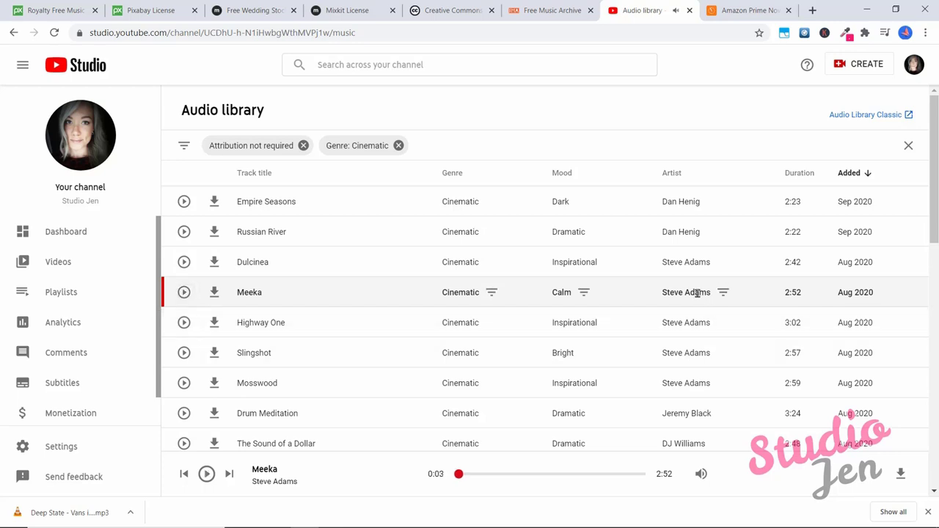
# Filter to artist Steve Adams and drop the Cinematic chip to show all his tracks
pyautogui.click(723, 292)
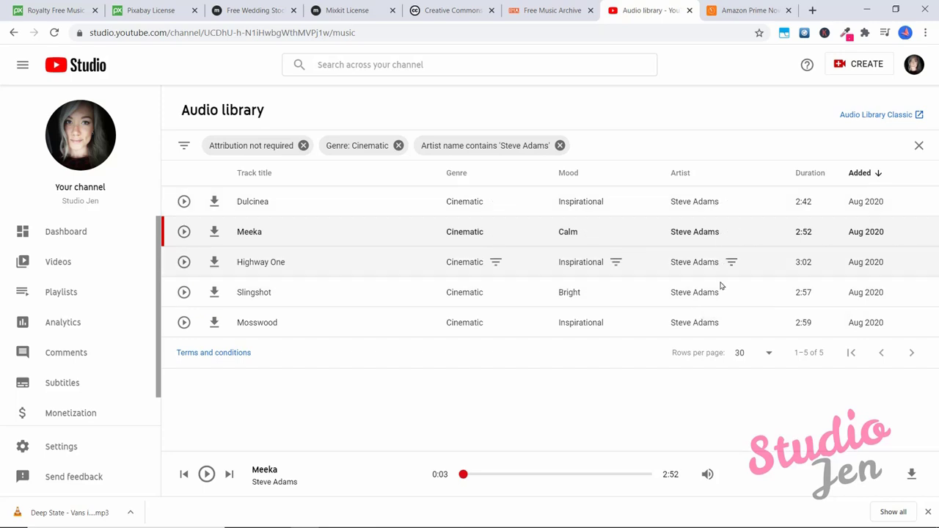
pyautogui.click(400, 145)
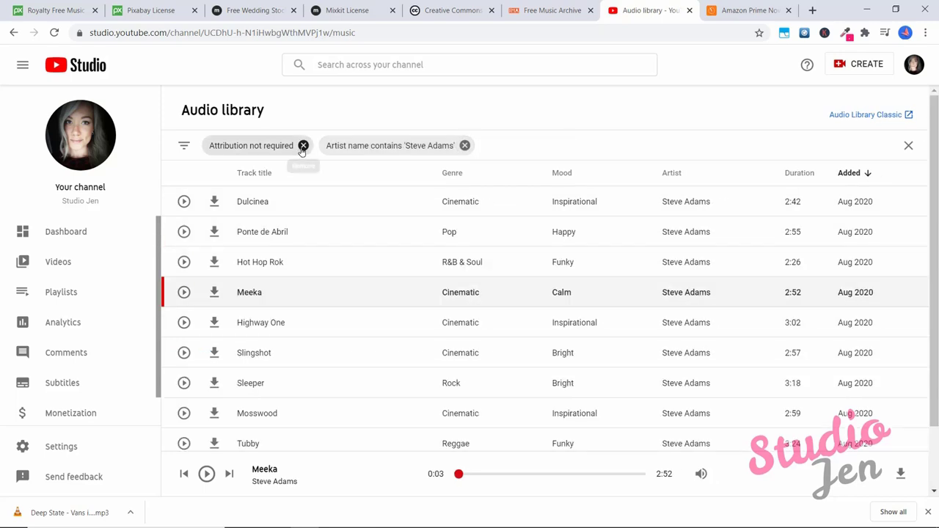
pyautogui.moveTo(556, 196)
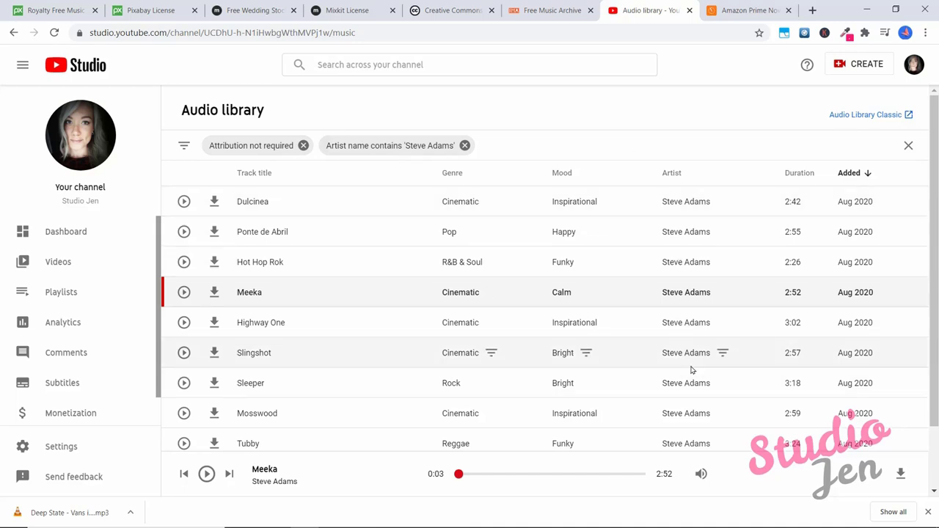
pyautogui.scroll(-3)
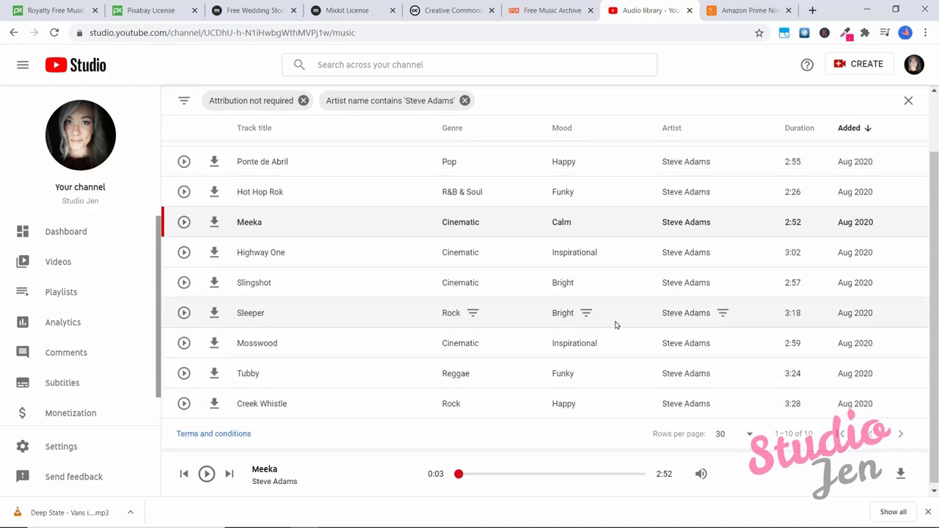
pyautogui.scroll(3)
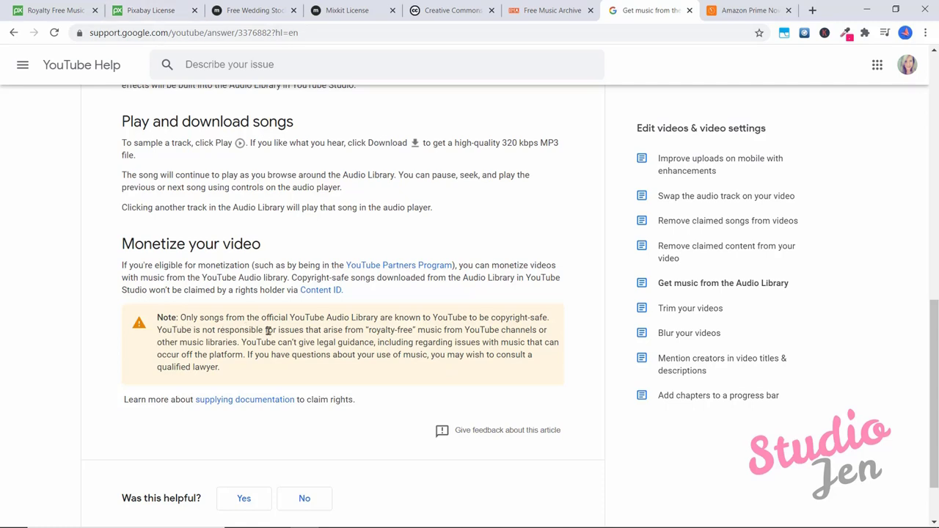
pyautogui.moveTo(420, 324)
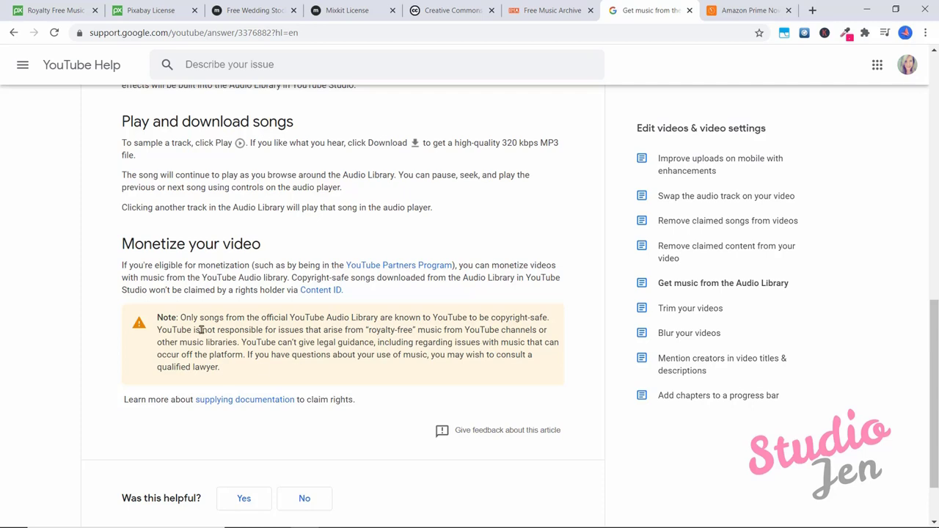
pyautogui.moveTo(321, 329)
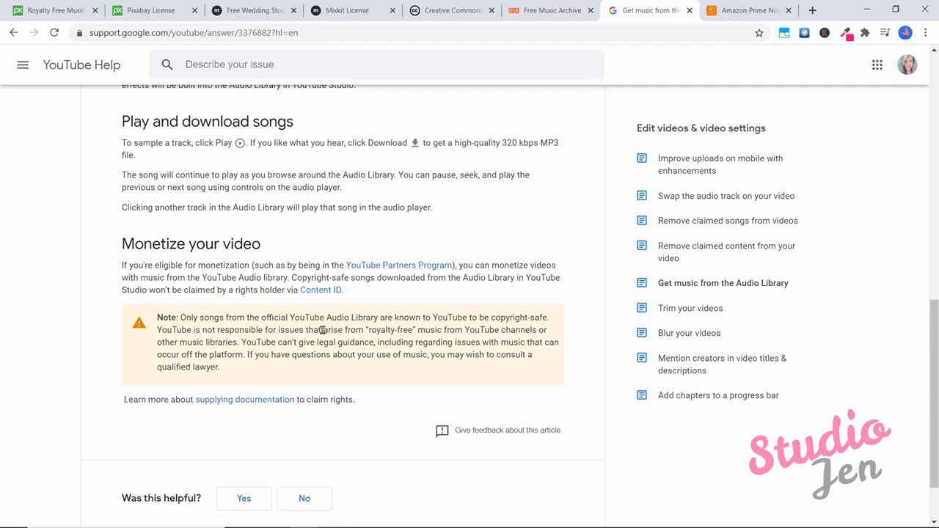
pyautogui.moveTo(453, 329)
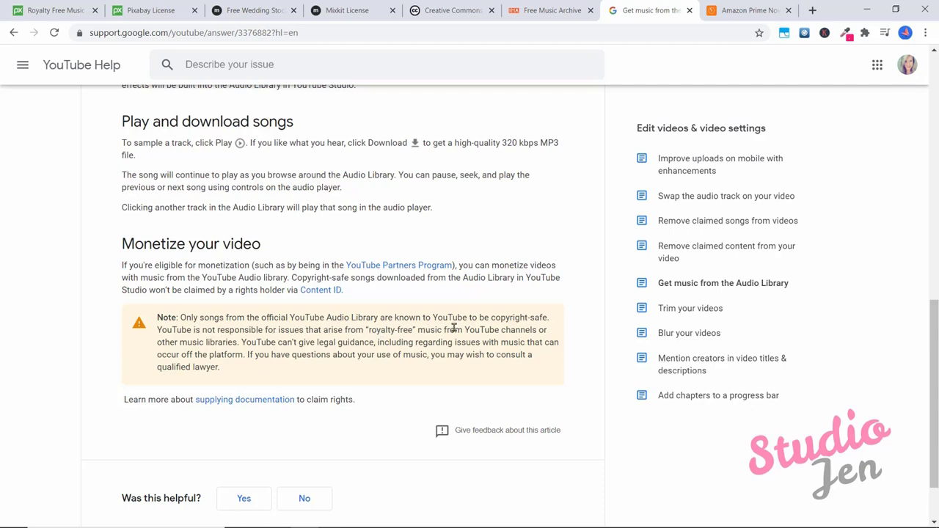
pyautogui.moveTo(242, 343)
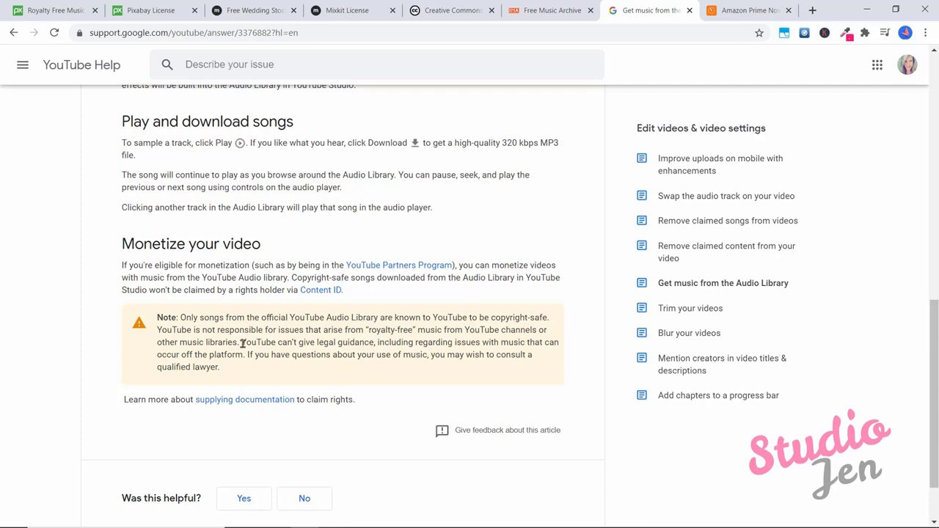
pyautogui.moveTo(551, 206)
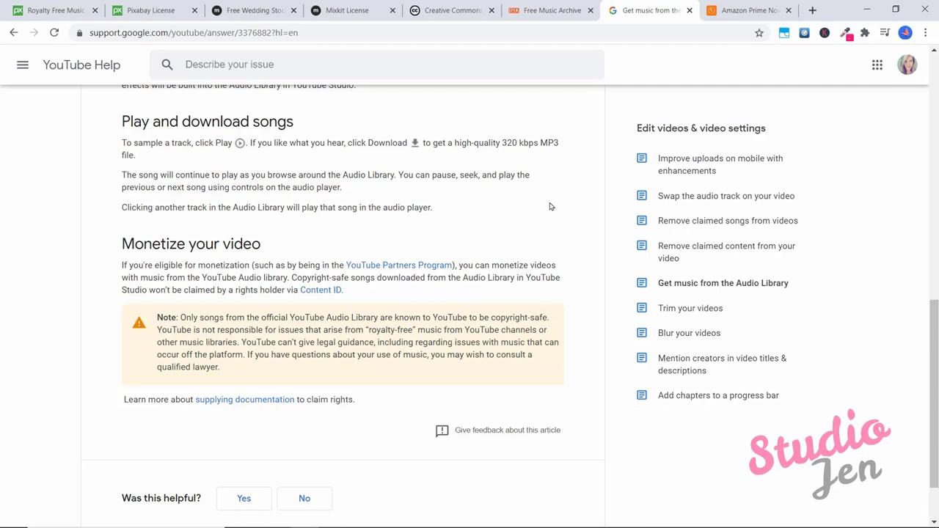
pyautogui.moveTo(474, 262)
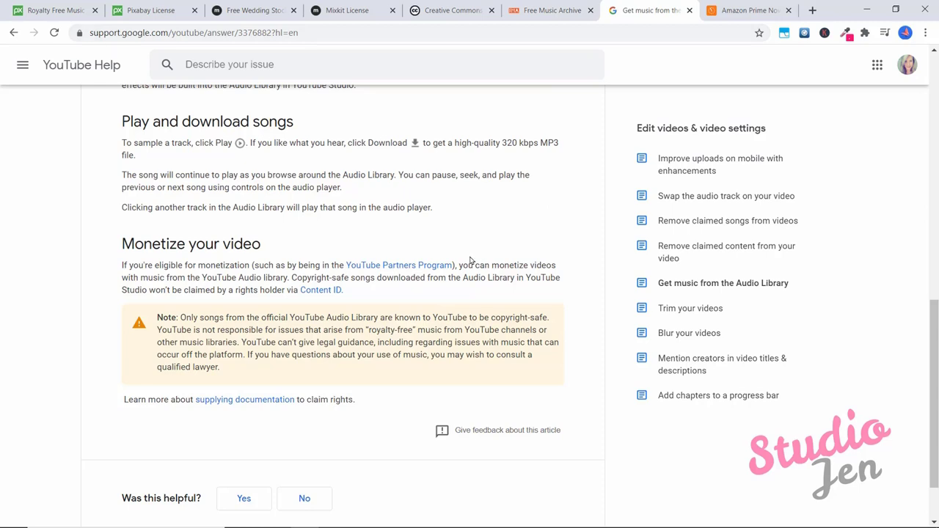
pyautogui.moveTo(352, 285)
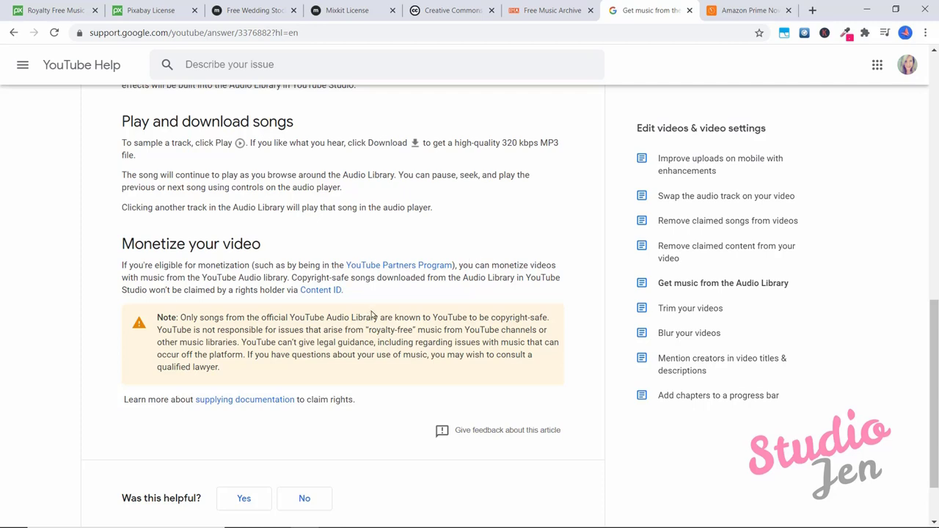
pyautogui.moveTo(332, 304)
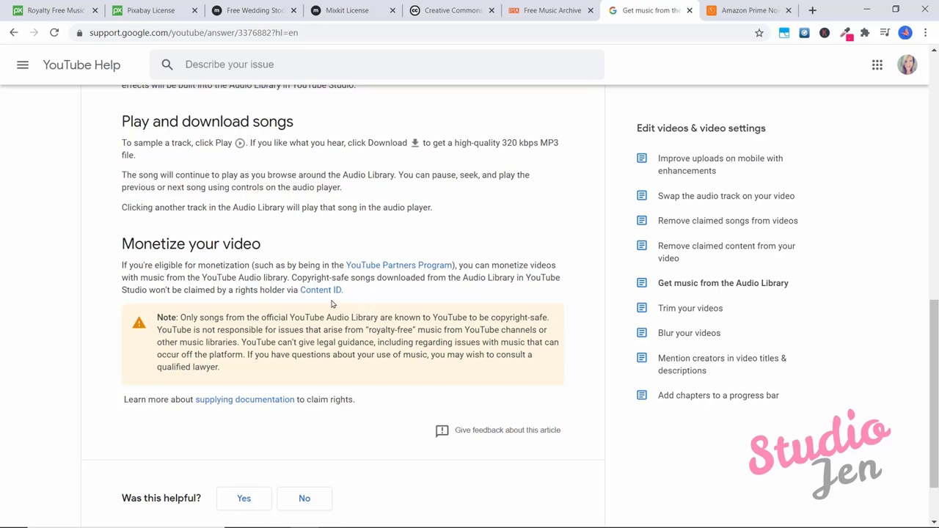
pyautogui.moveTo(330, 321)
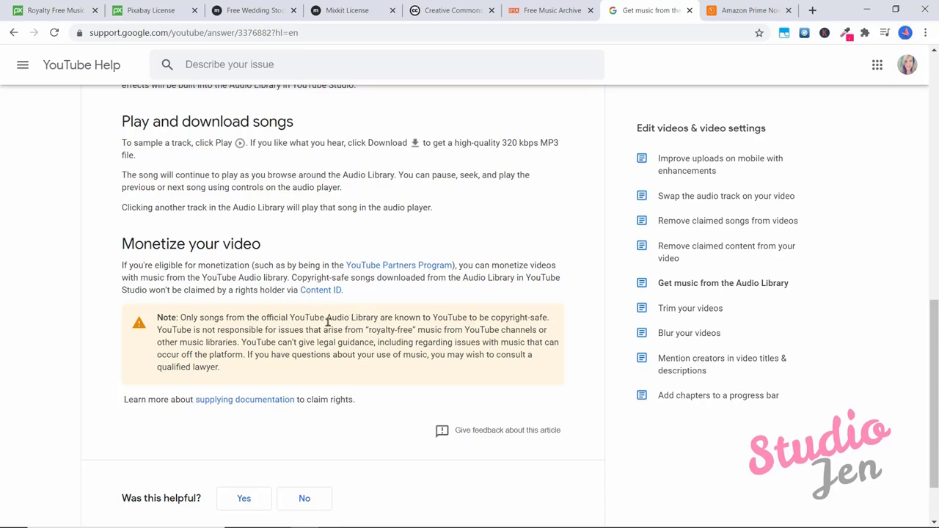